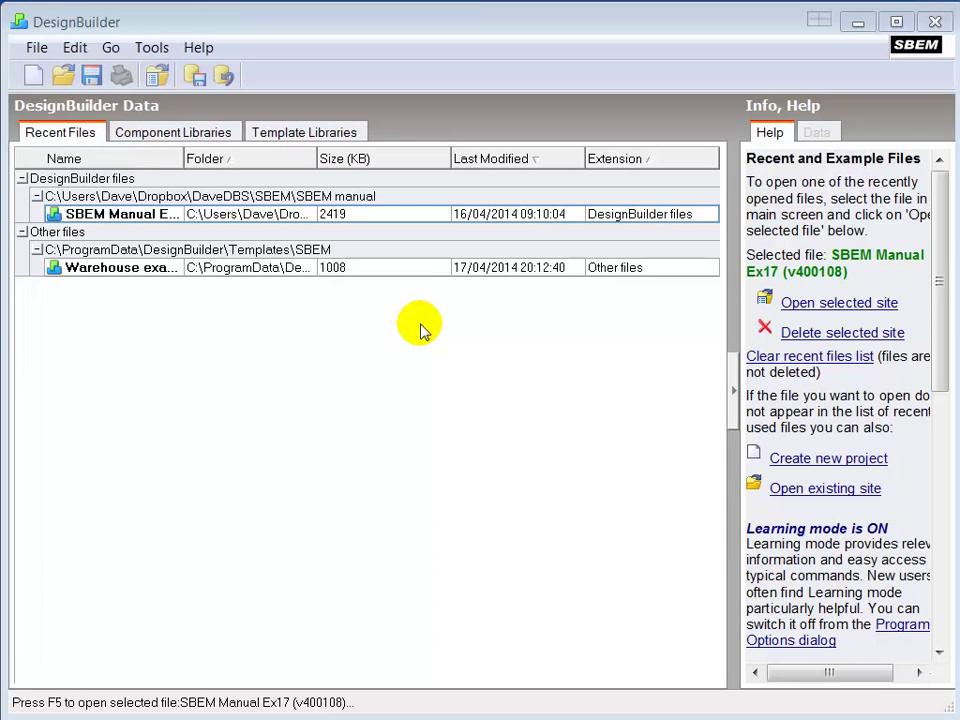
Review the licensed modules and close the licensing wizard without changes
click(199, 47)
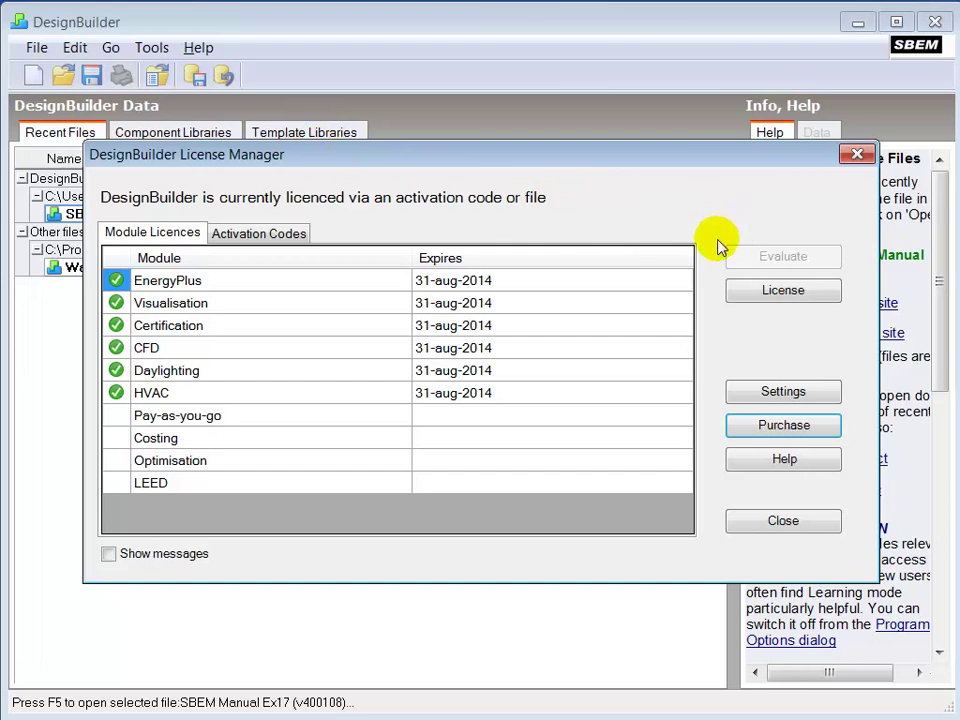
mouse_move(765, 258)
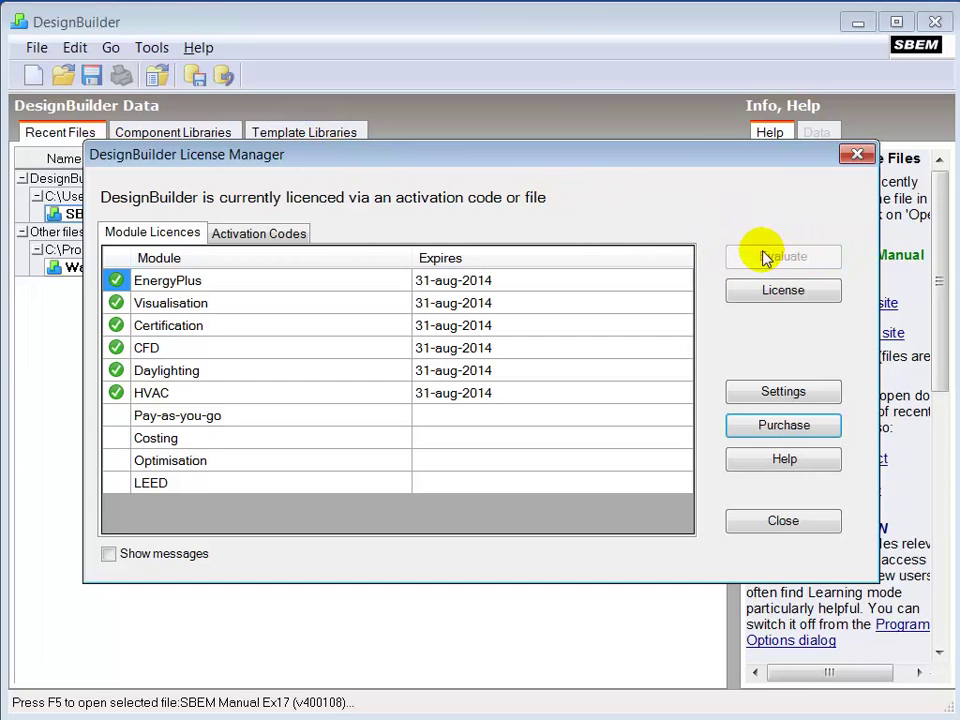
mouse_move(810, 257)
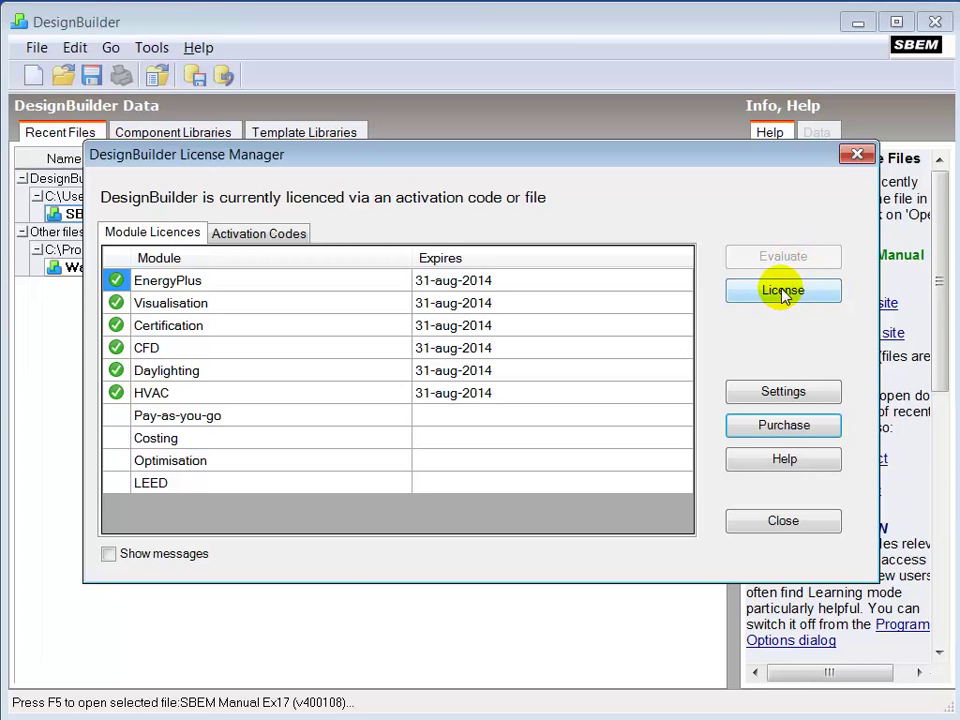
click(783, 290)
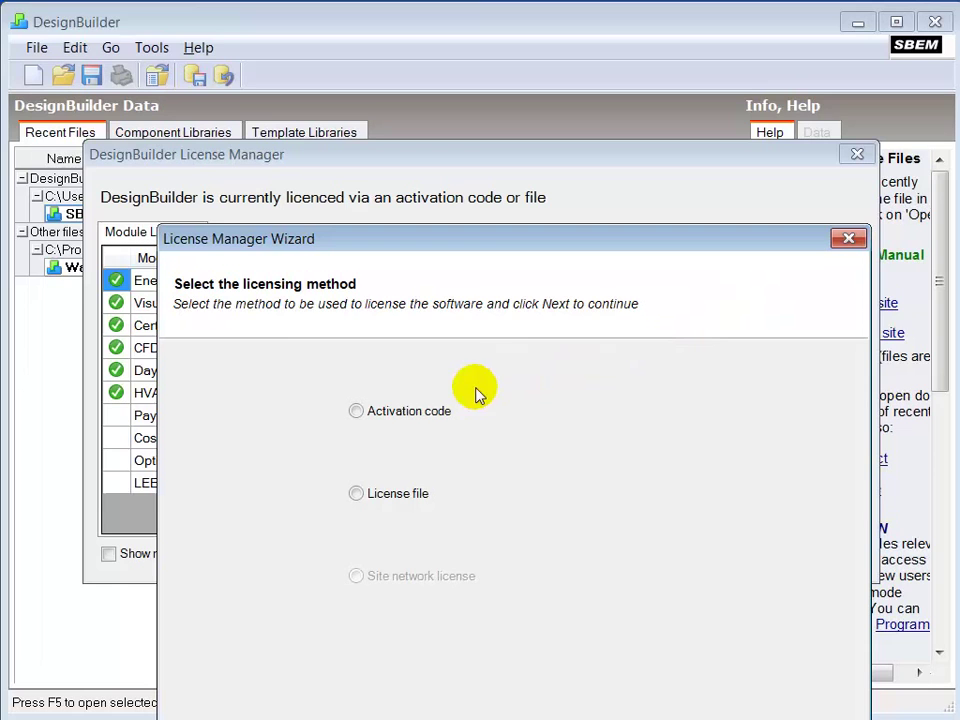
mouse_move(465, 485)
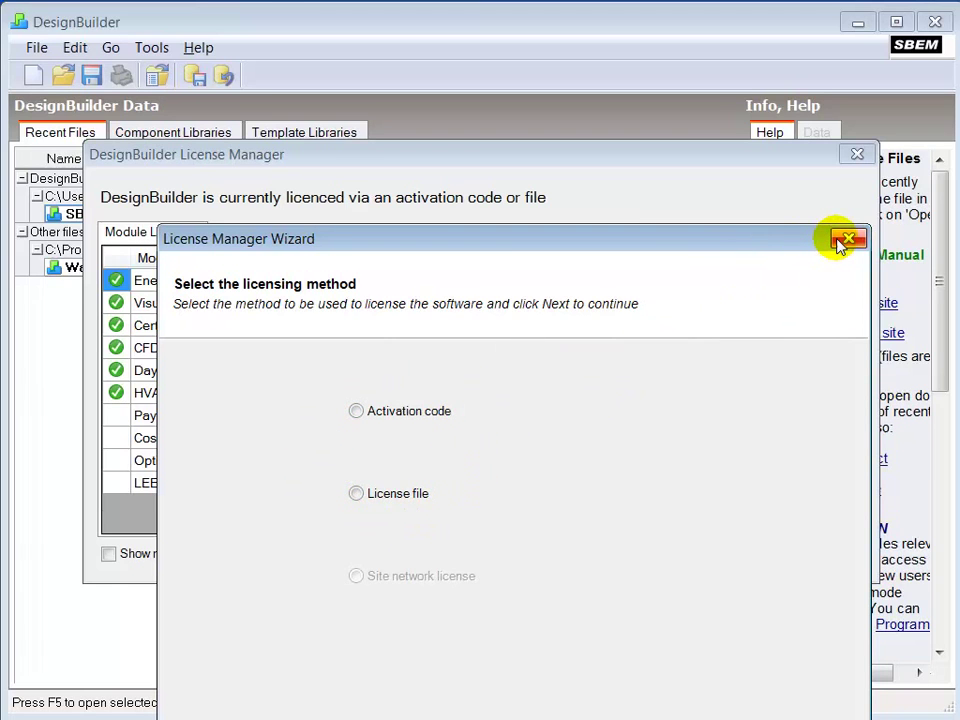
click(844, 239)
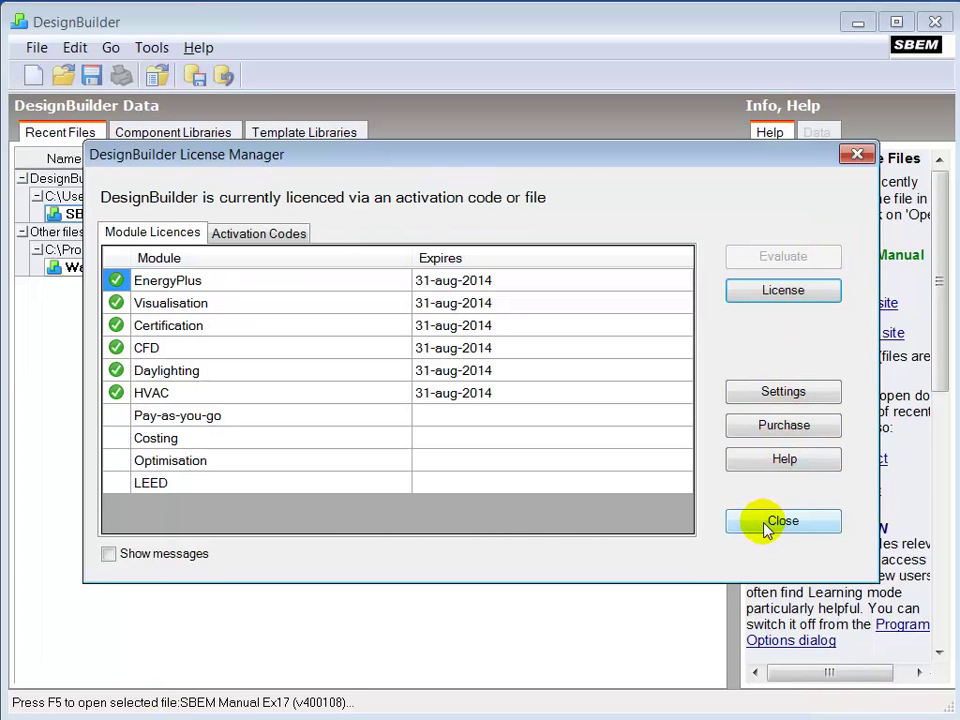
click(783, 521)
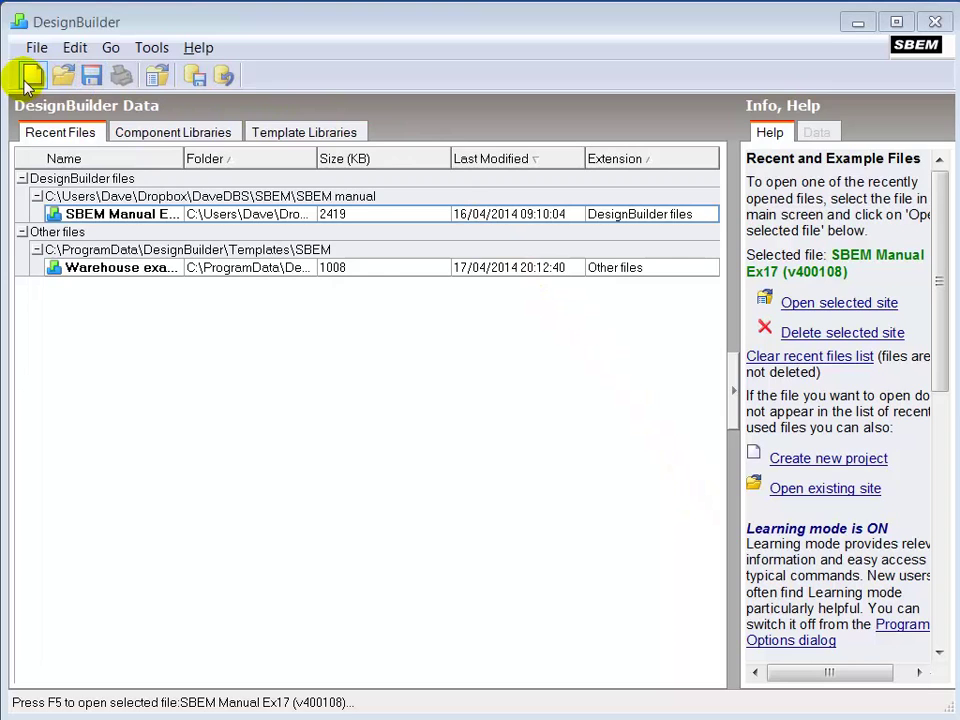
Create a new London SBEM project and dismiss the approval status notice
click(33, 70)
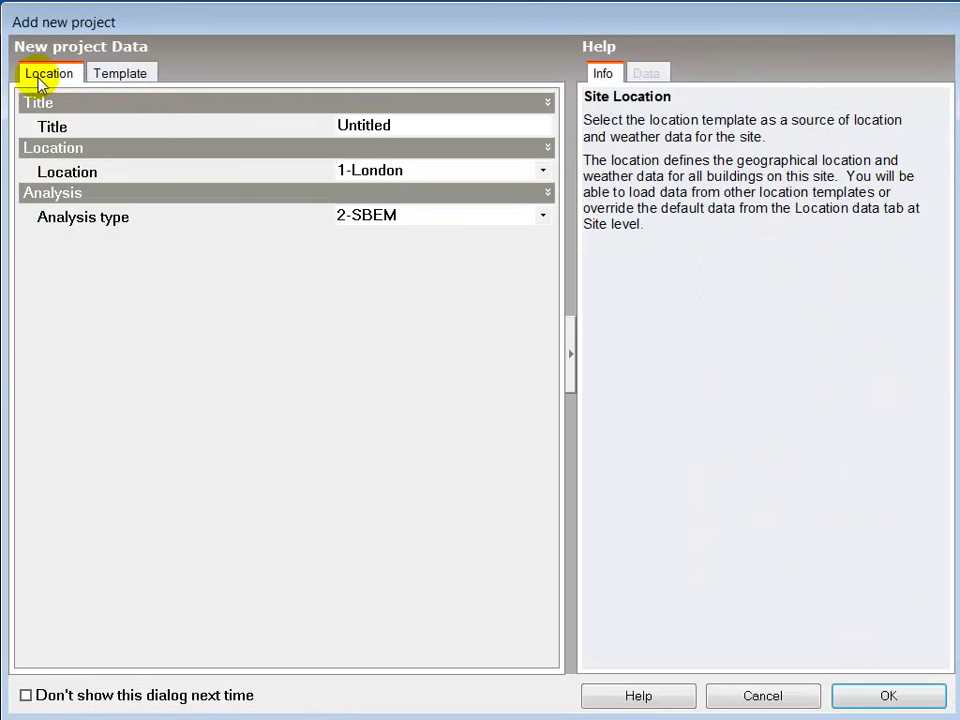
mouse_move(310, 262)
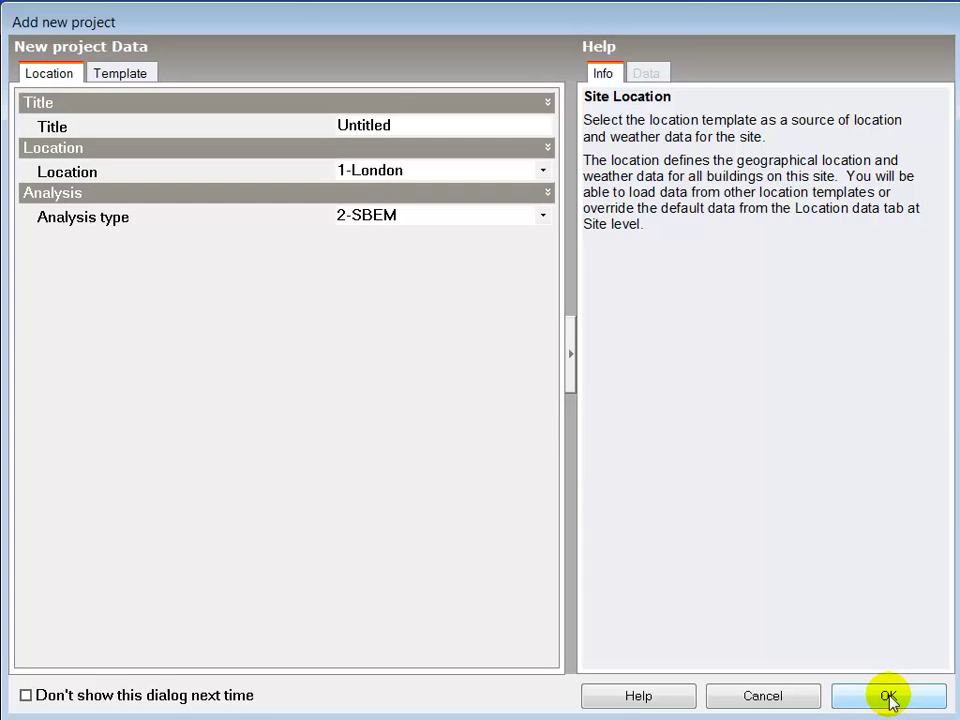
click(886, 695)
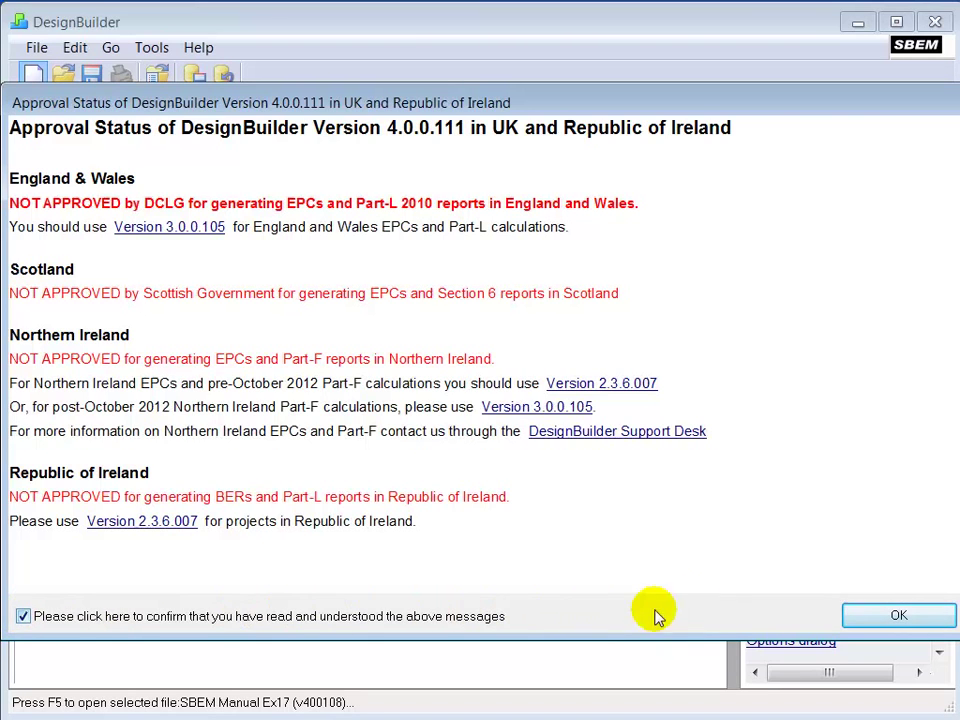
click(899, 615)
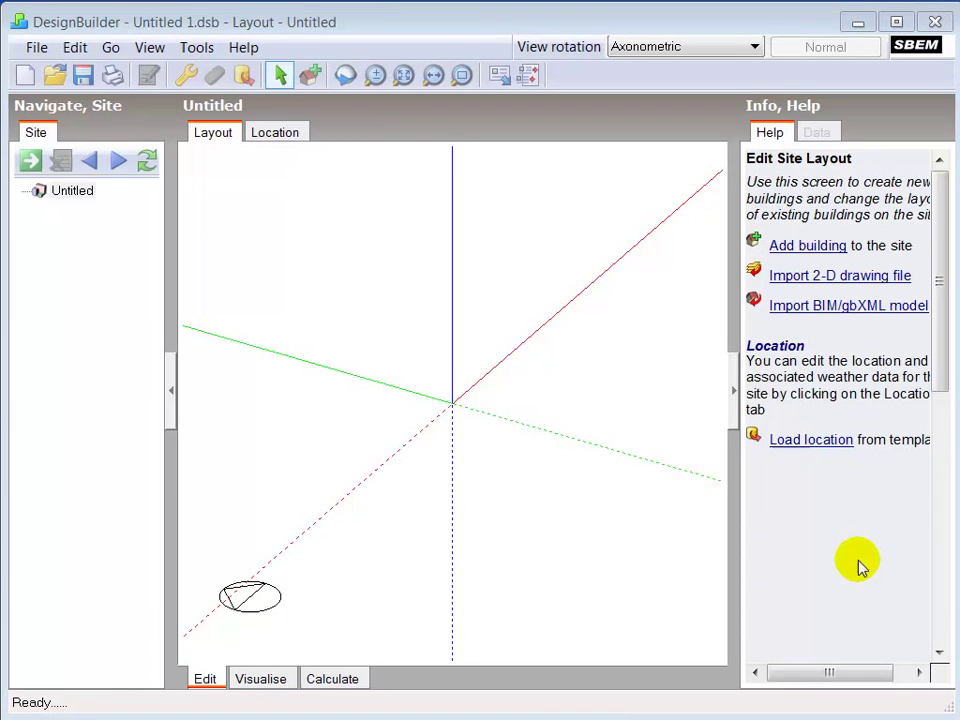
mouse_move(322, 113)
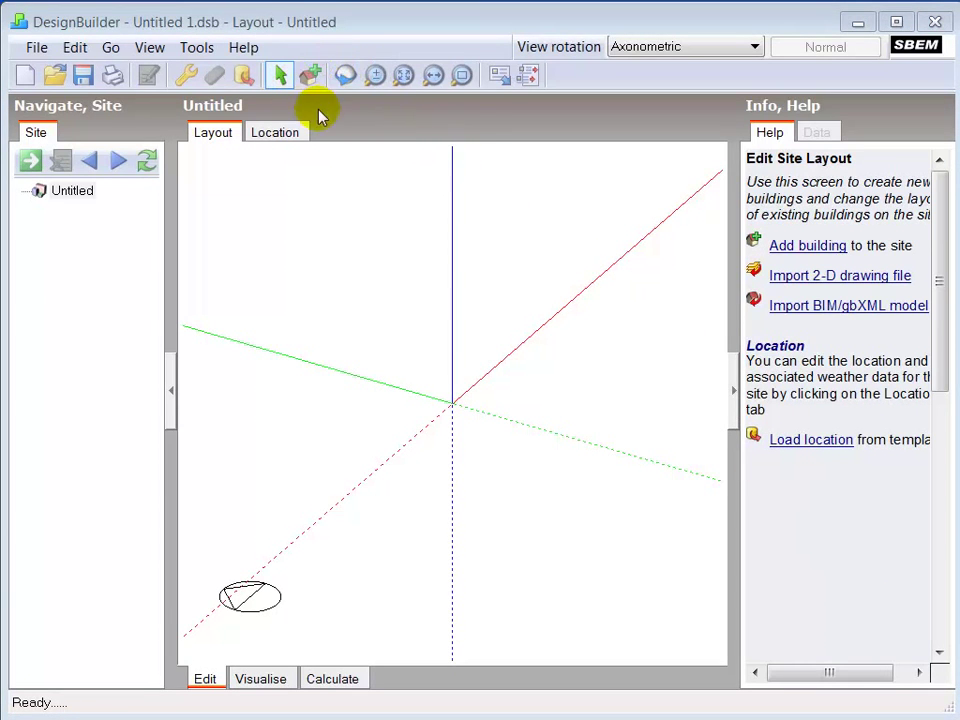
Add Building 1 with EPC England assessment and SBEM / EPCGen v5.x version
click(807, 245)
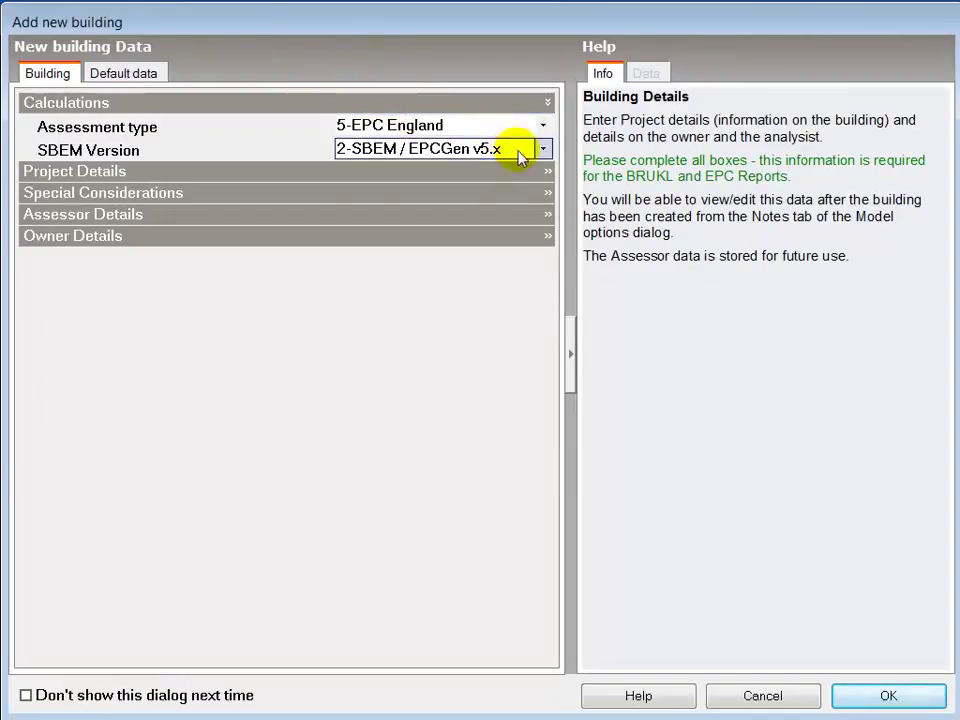
click(540, 148)
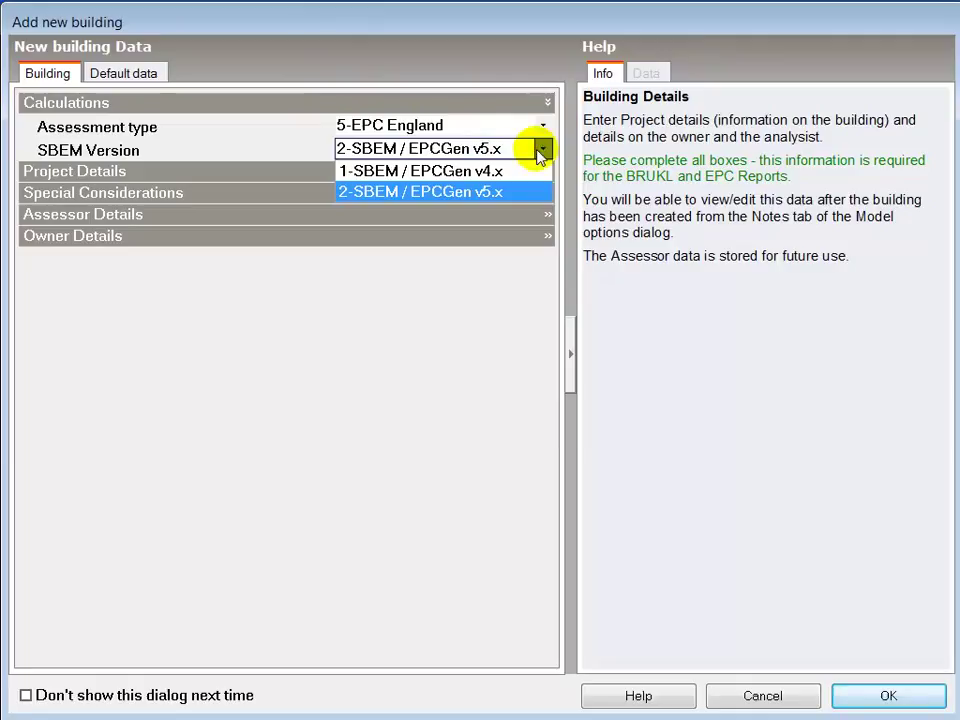
mouse_move(525, 171)
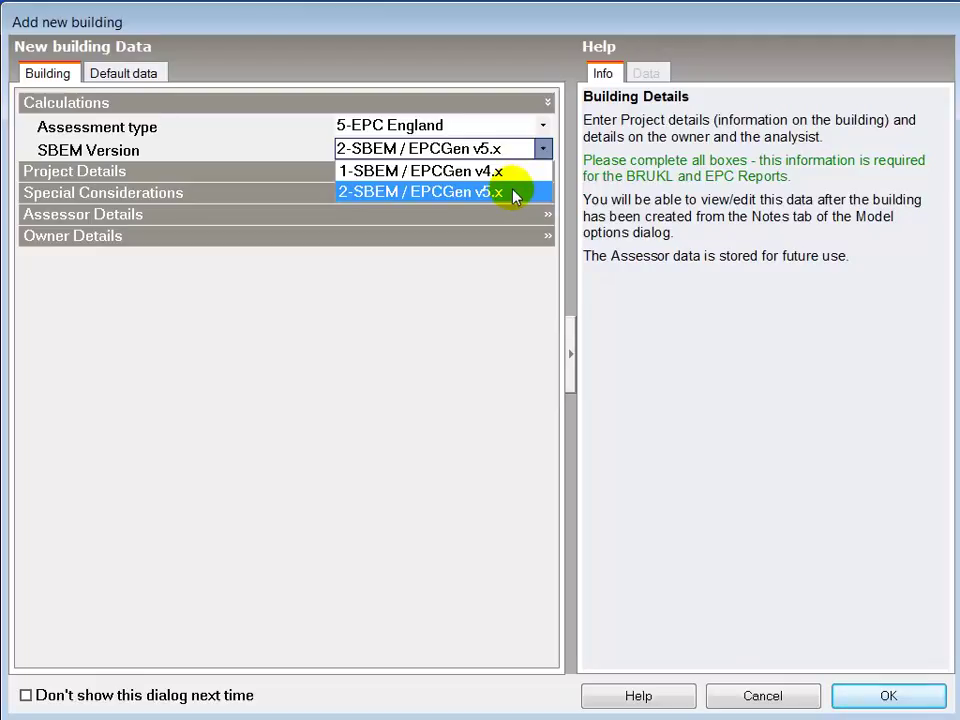
click(415, 191)
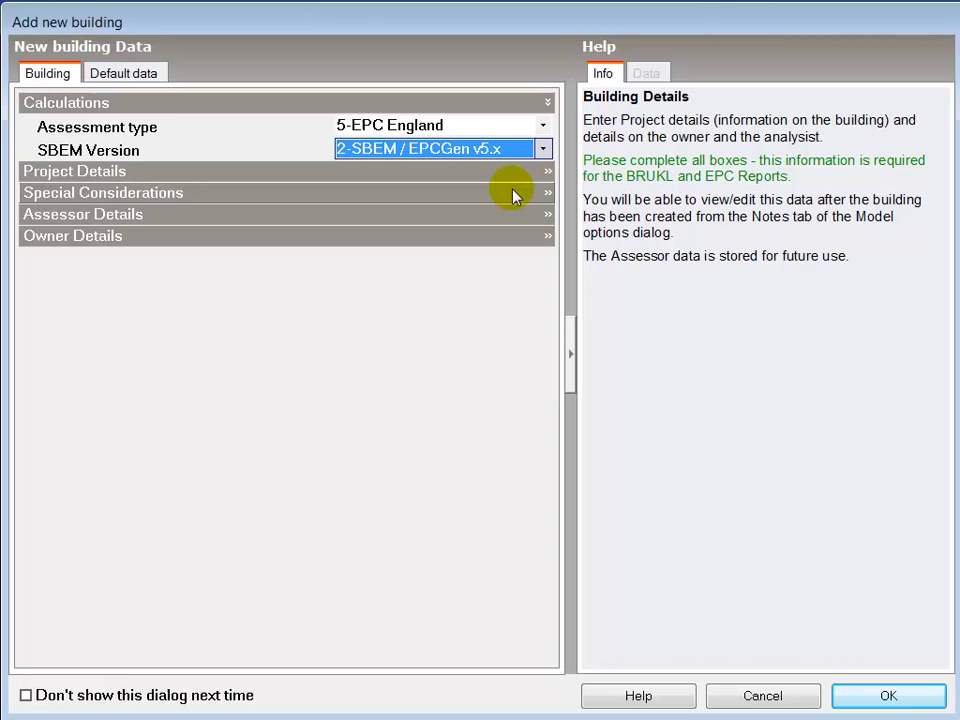
mouse_move(549, 238)
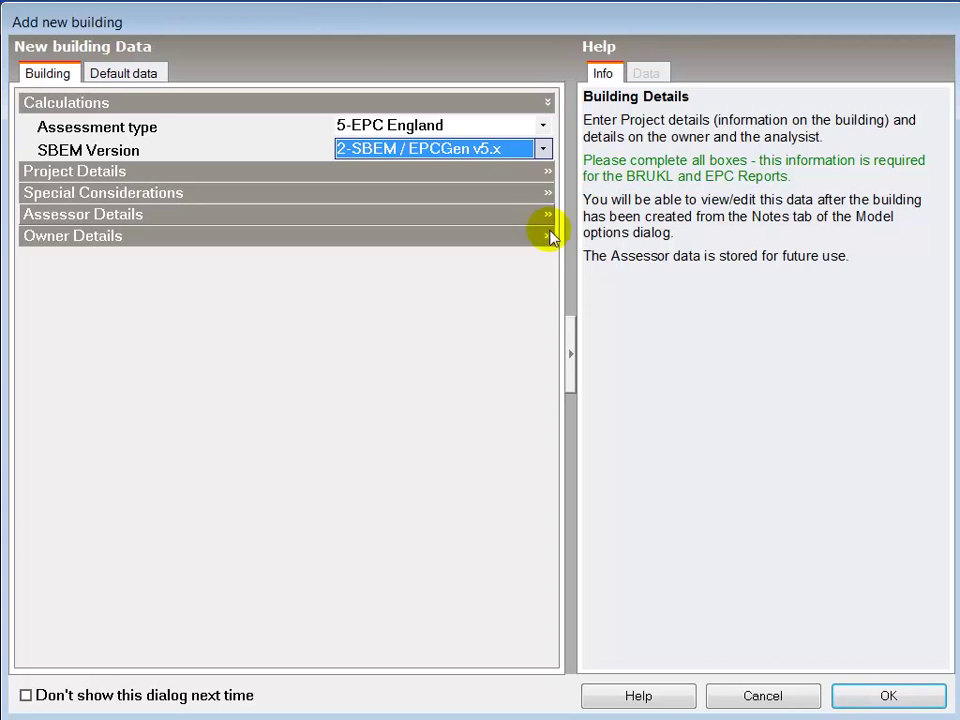
click(887, 695)
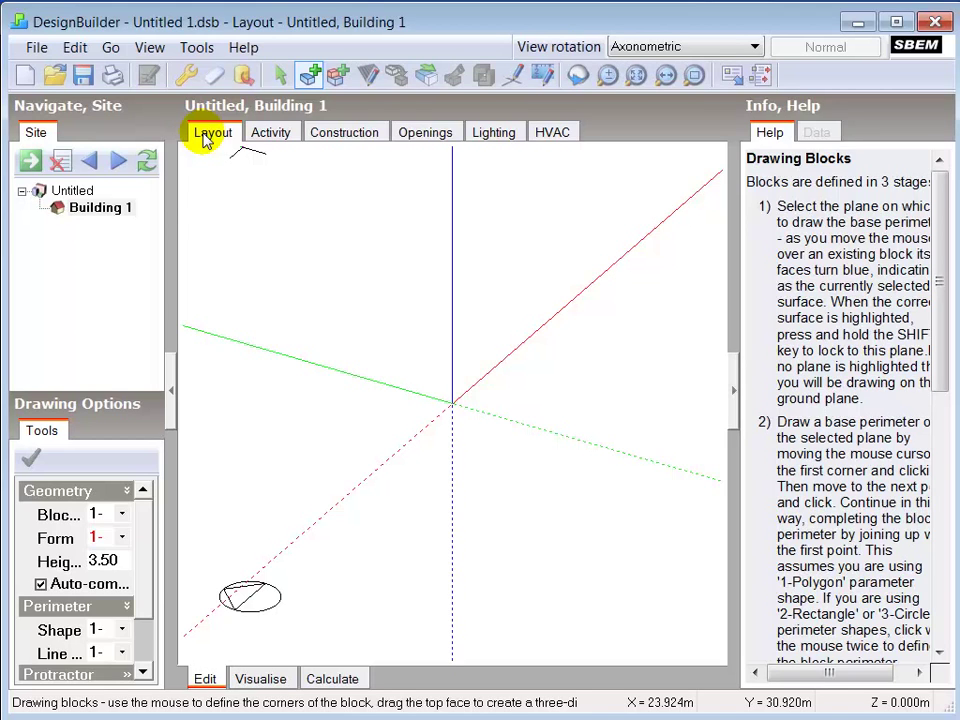
Draw single-storey Block 1 with Zone 1 on the site and zoom in
click(122, 629)
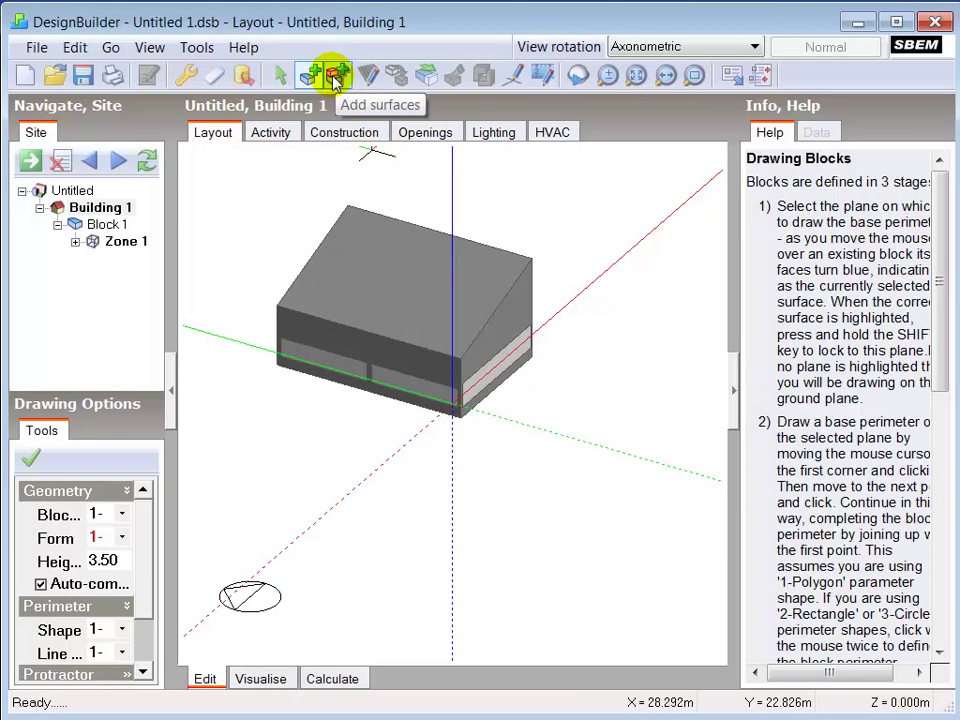
click(338, 75)
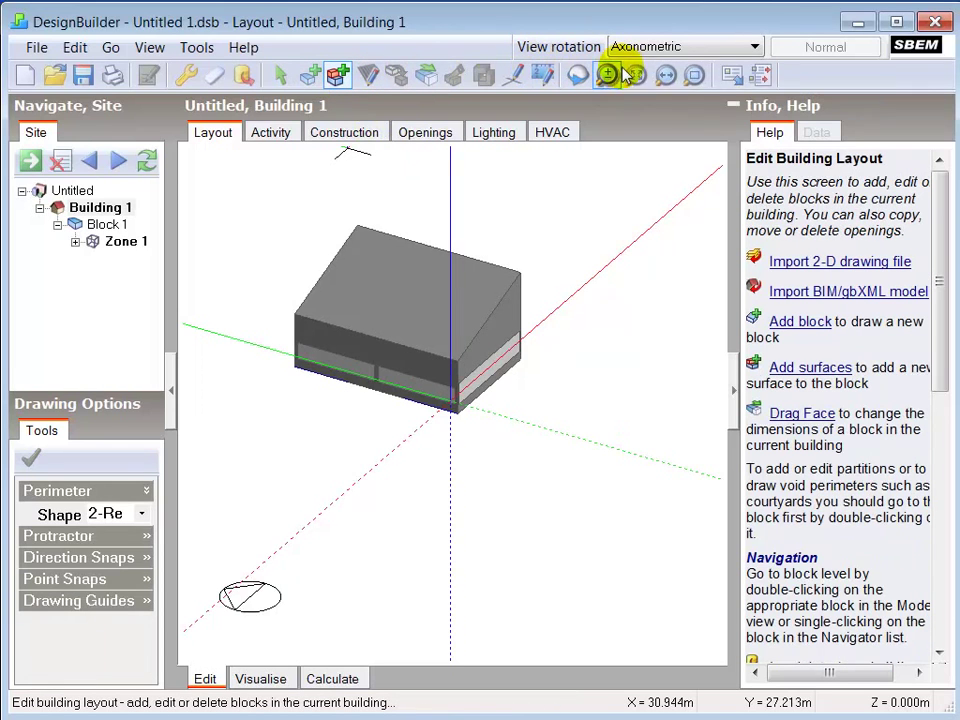
click(634, 74)
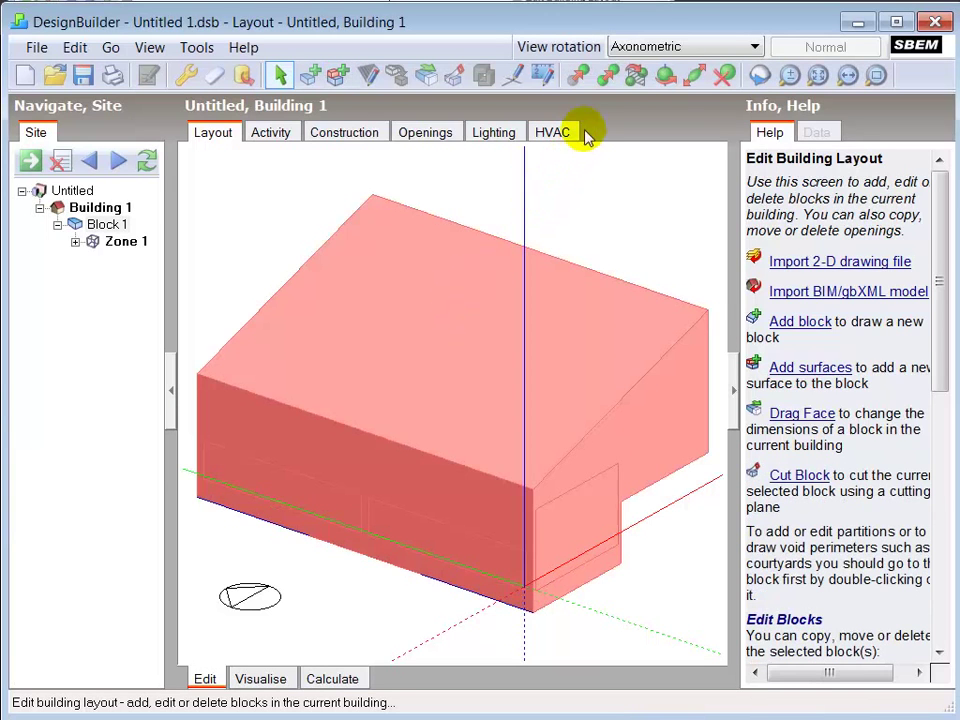
mouse_move(628, 76)
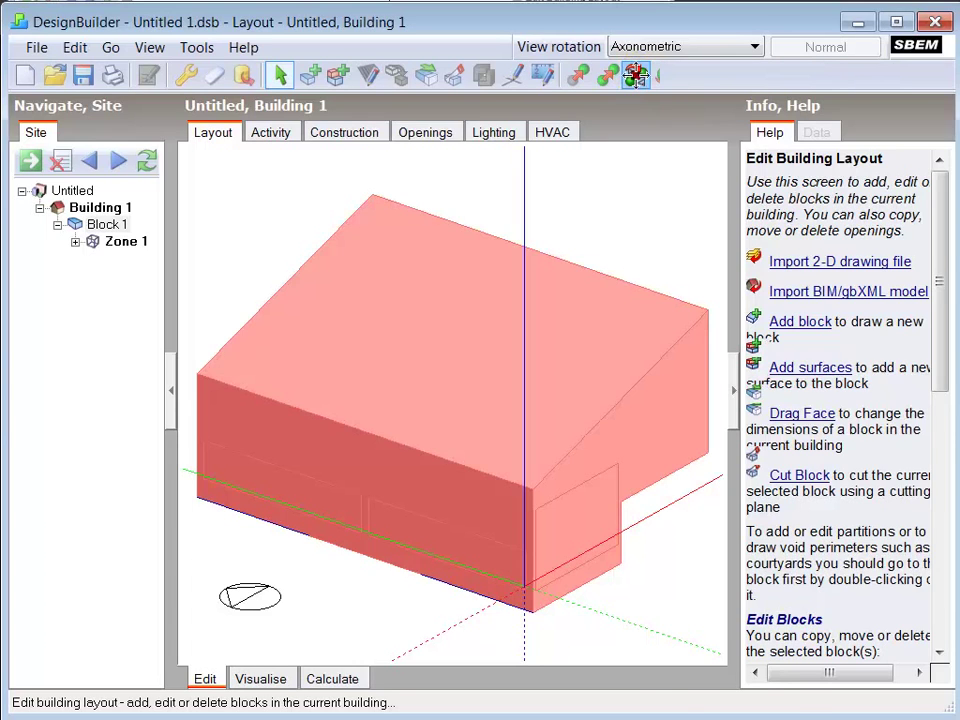
Mirror Block 1 across the X-axis to create adjoining Block 2
click(634, 76)
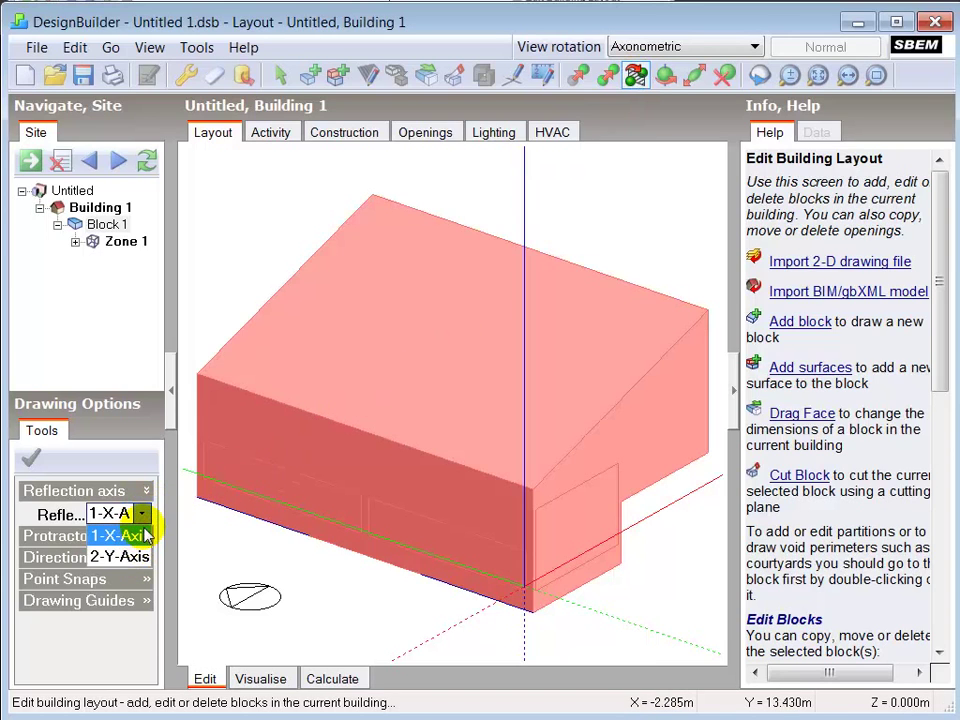
click(110, 533)
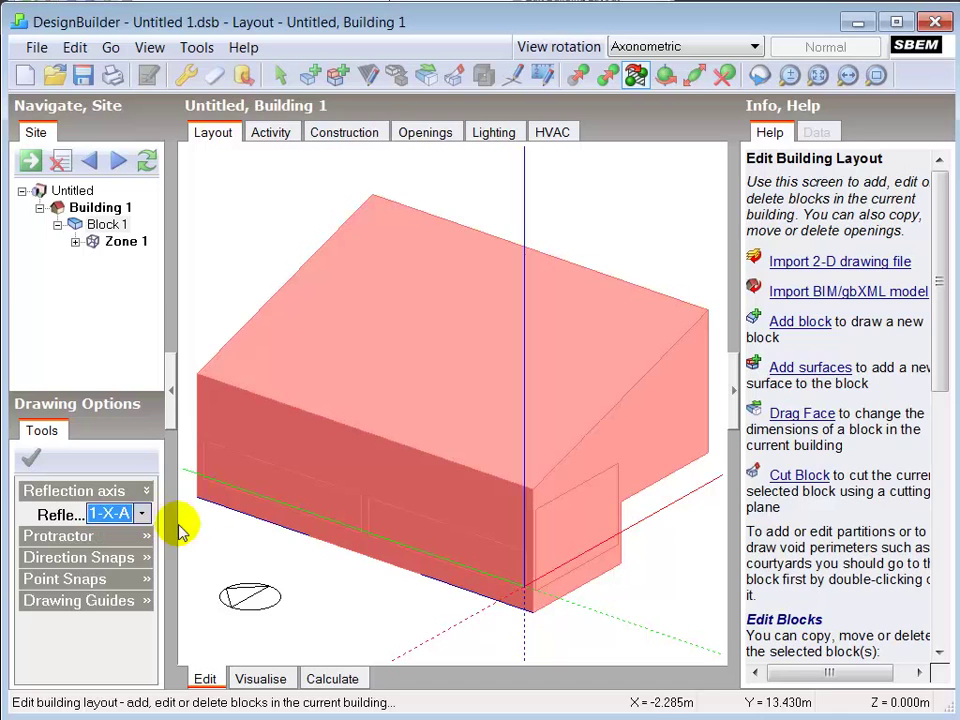
mouse_move(540, 616)
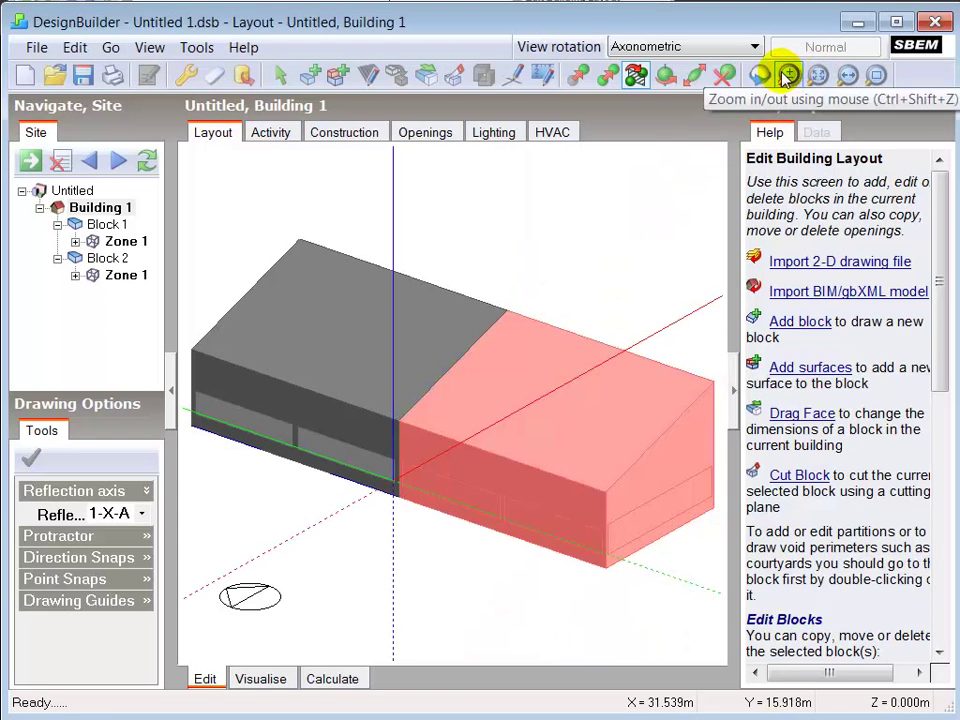
Orbit the model, then open Block 1's layout showing its Generic Office Area Zone 1
click(784, 75)
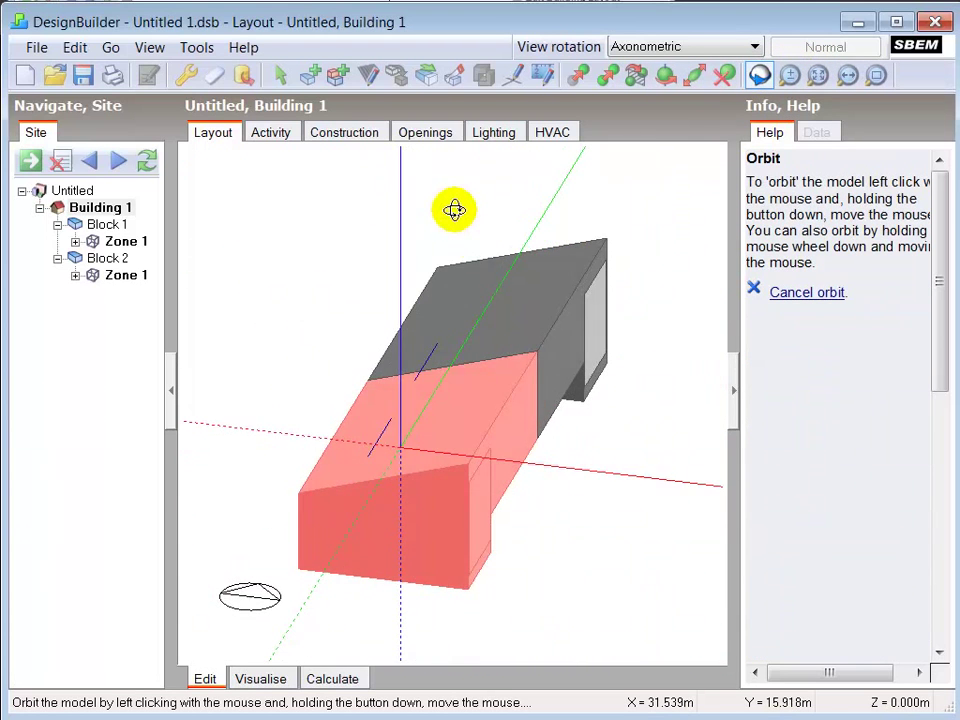
drag(455, 210, 403, 467)
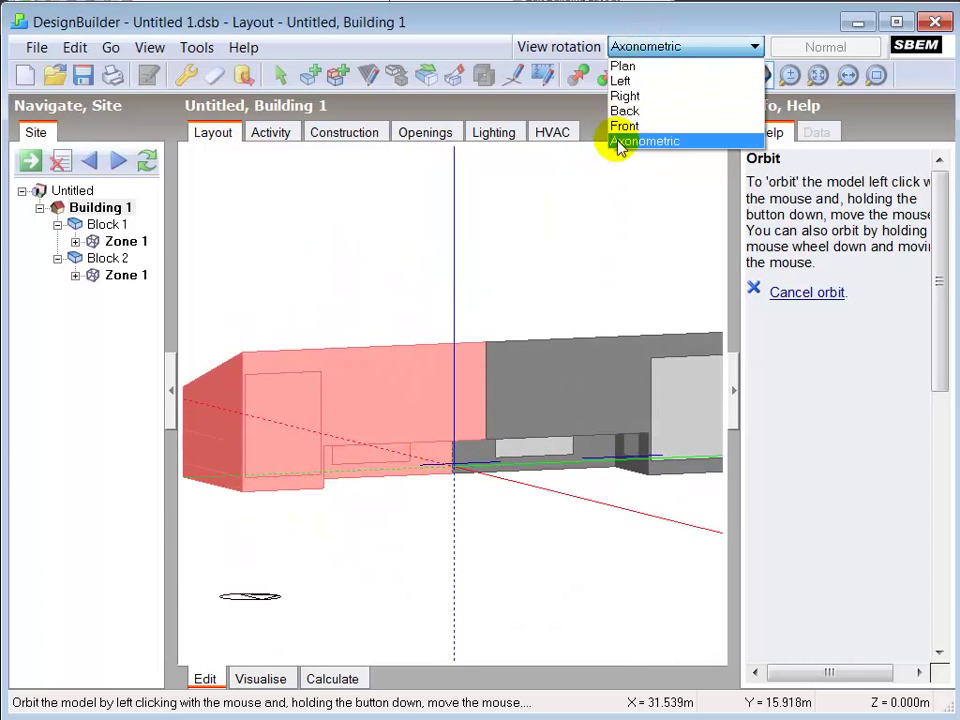
click(643, 140)
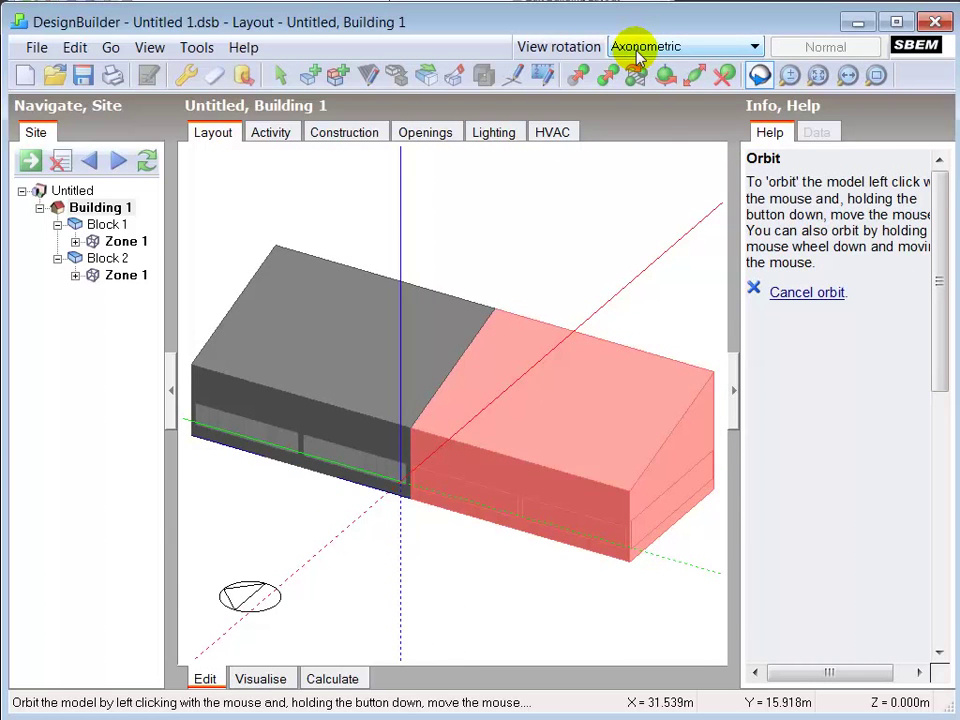
click(636, 75)
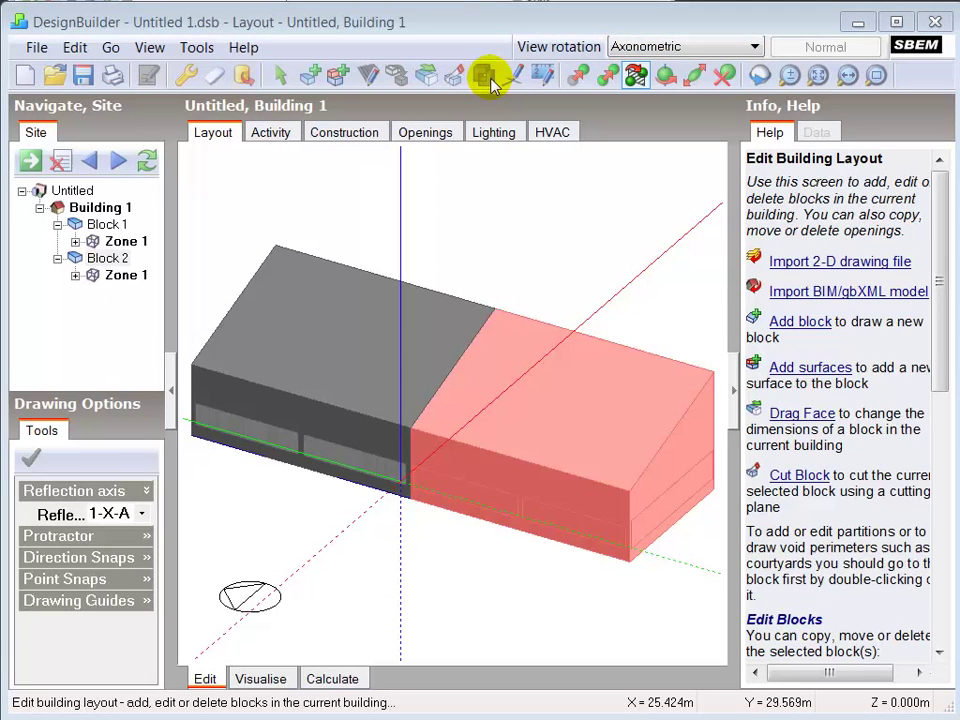
mouse_move(482, 75)
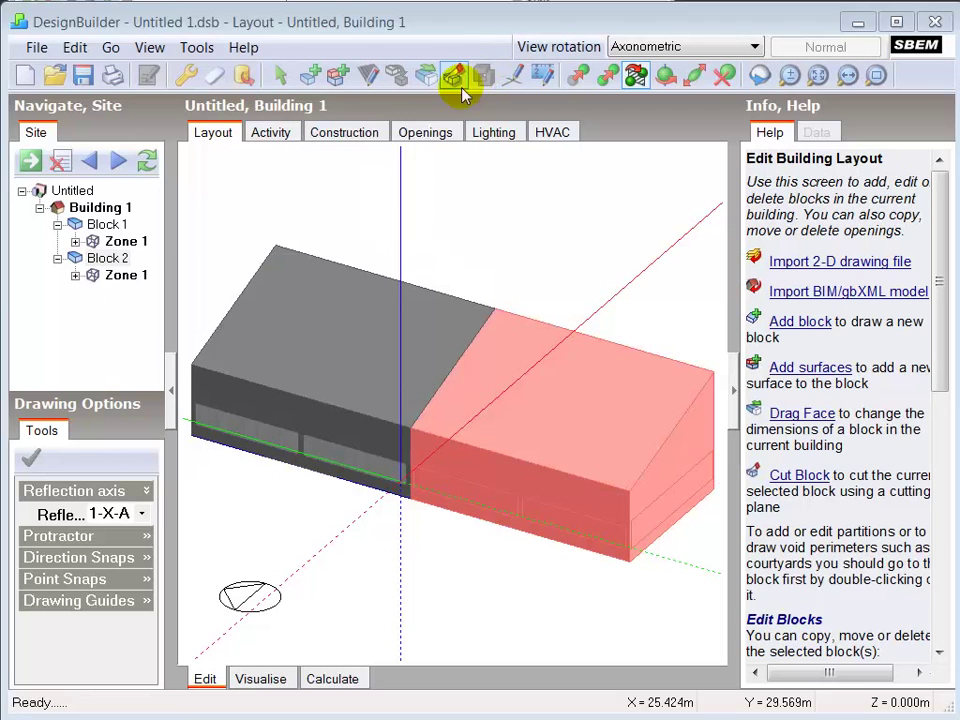
click(104, 224)
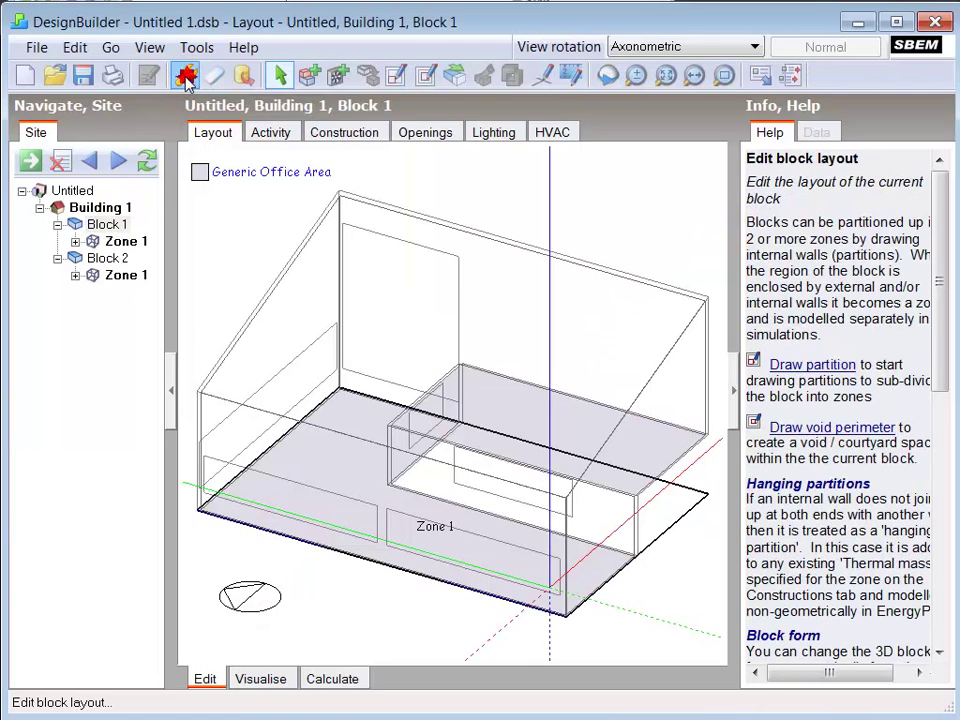
Review Model Options project details unchanged, then show the whole Building 1
click(185, 75)
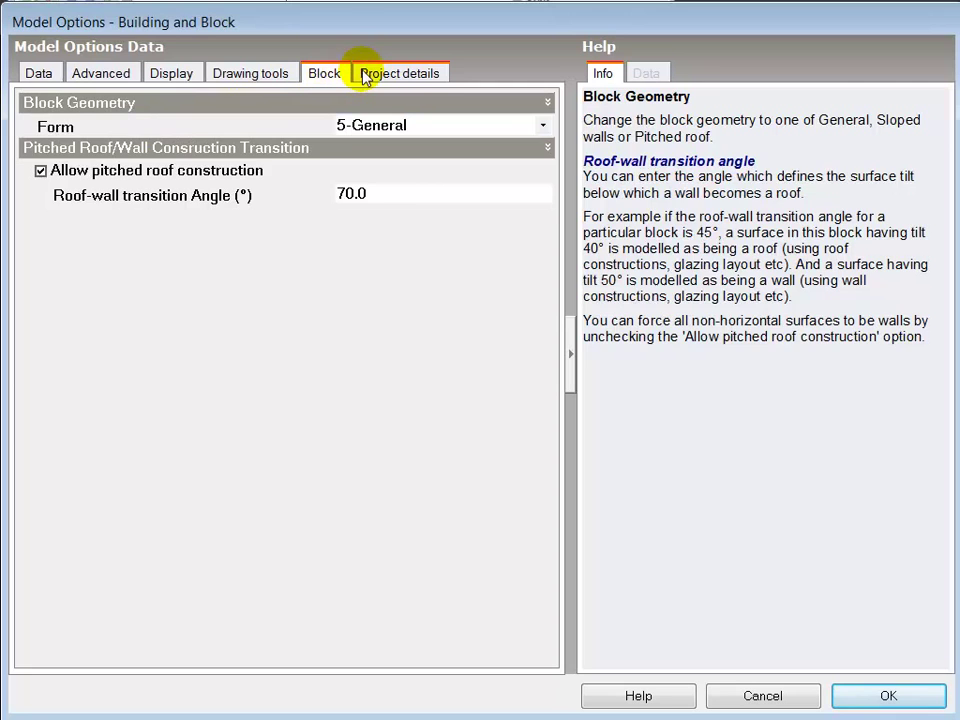
click(401, 73)
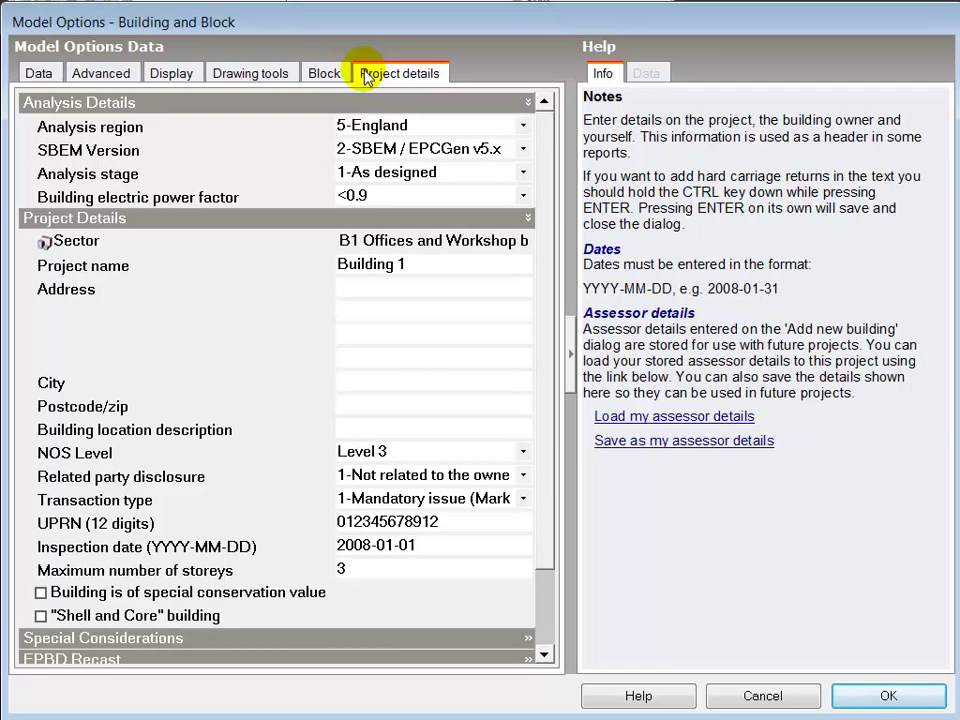
click(433, 335)
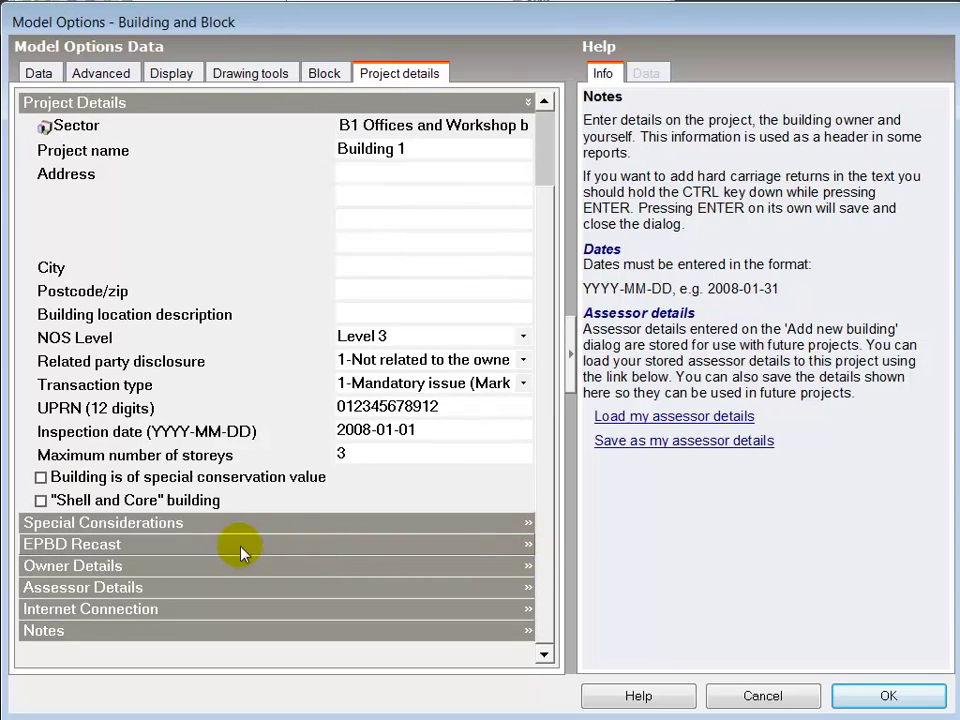
click(103, 522)
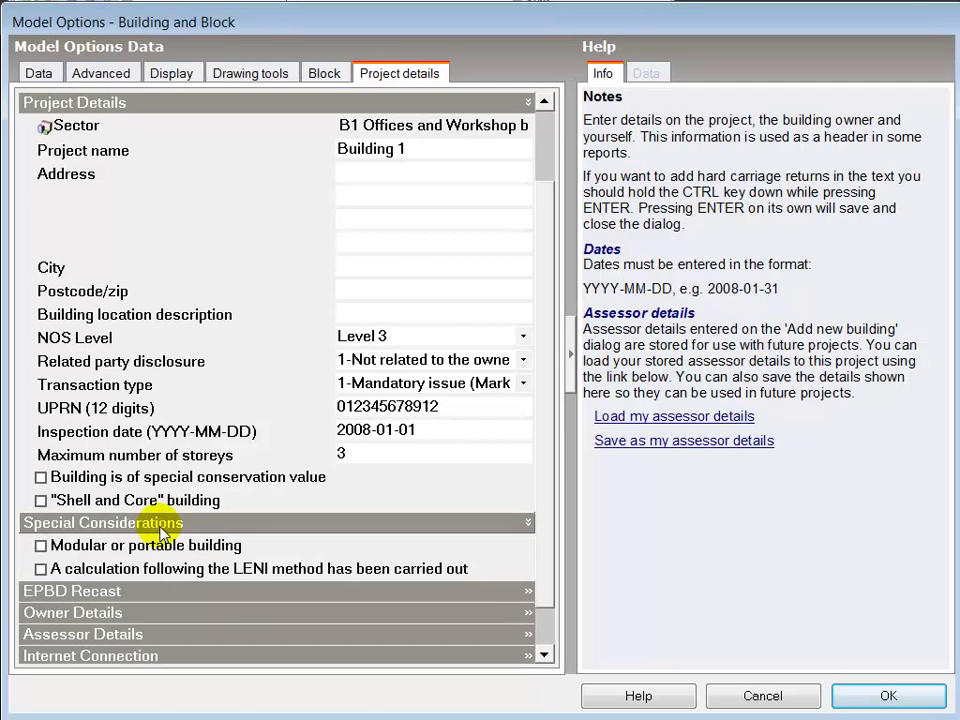
mouse_move(288, 571)
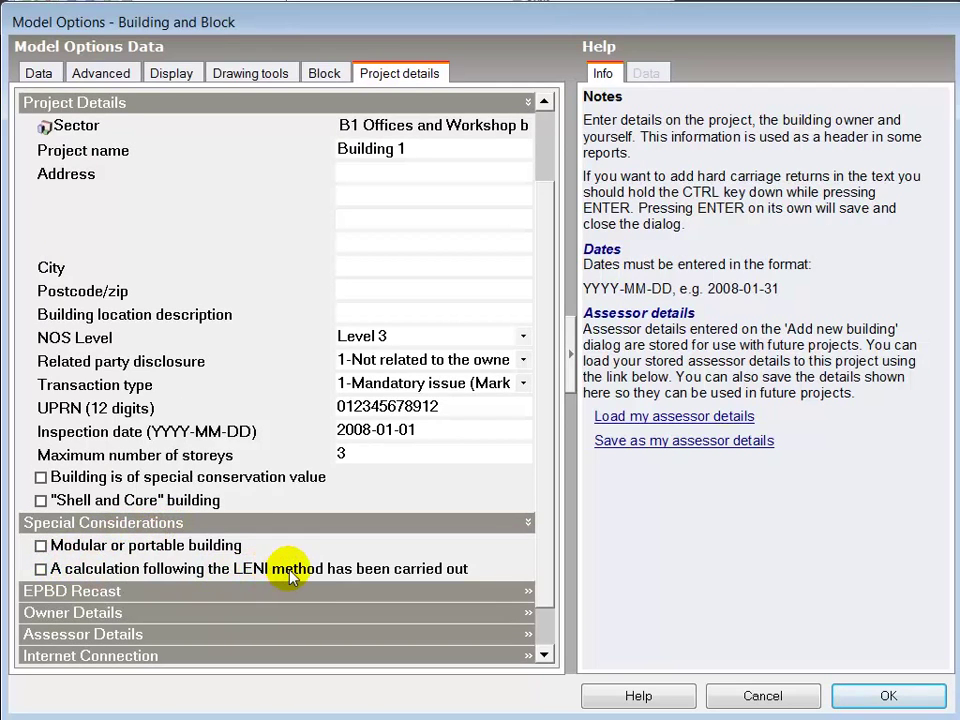
mouse_move(305, 573)
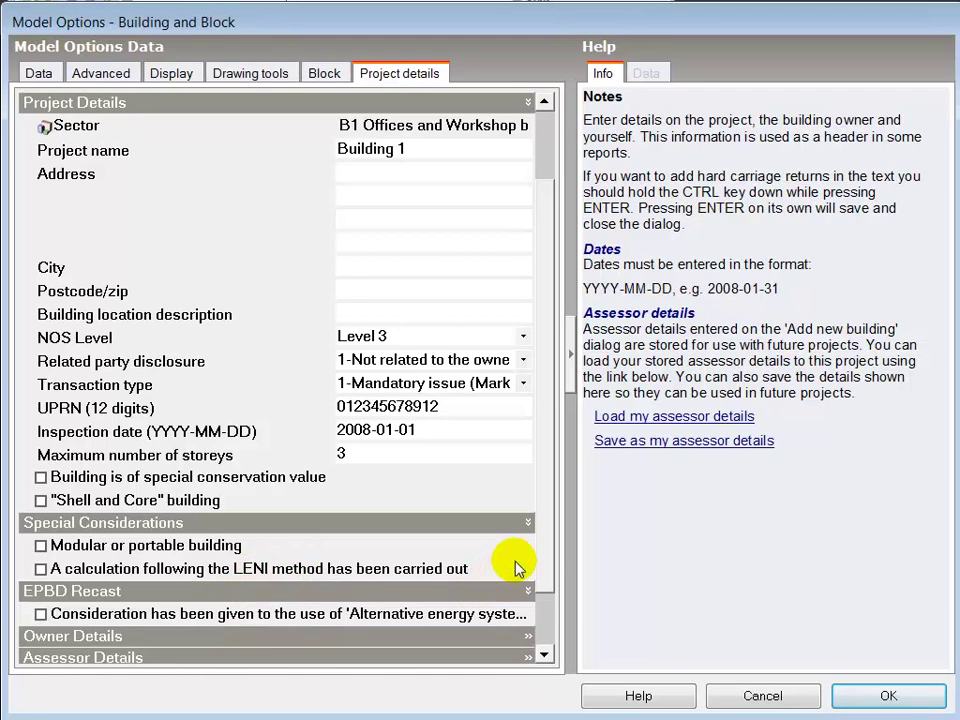
scroll(down, 3)
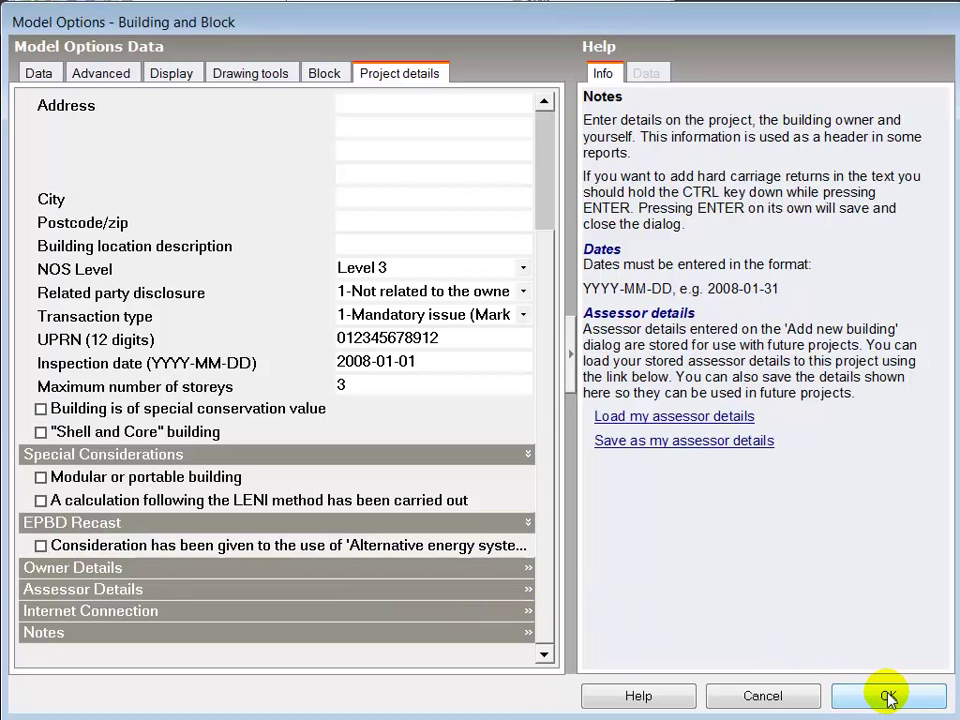
click(888, 695)
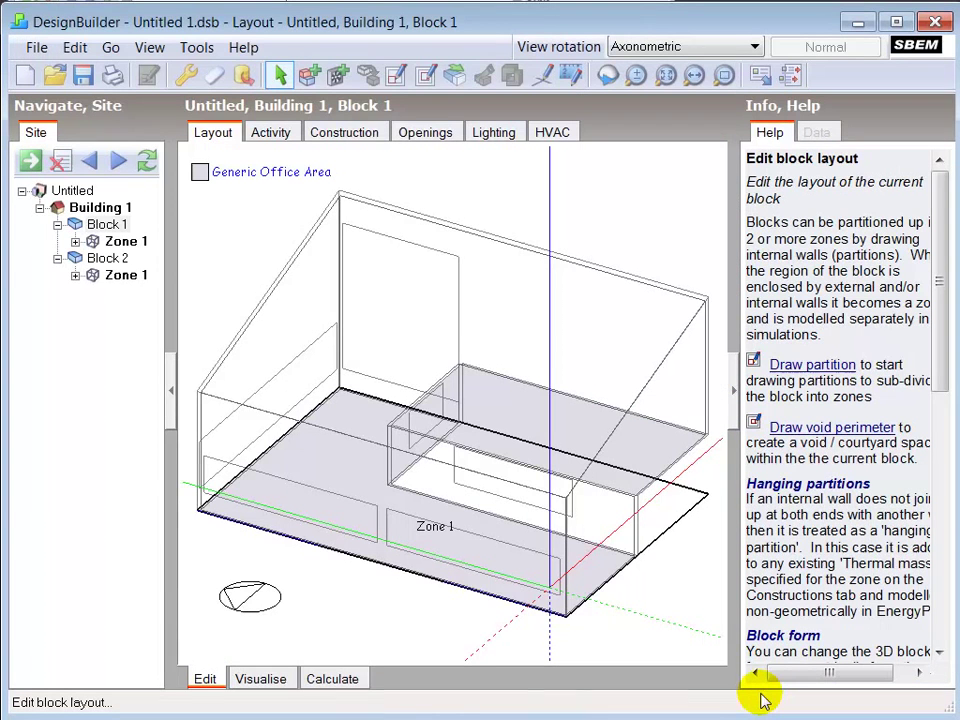
mouse_move(627, 503)
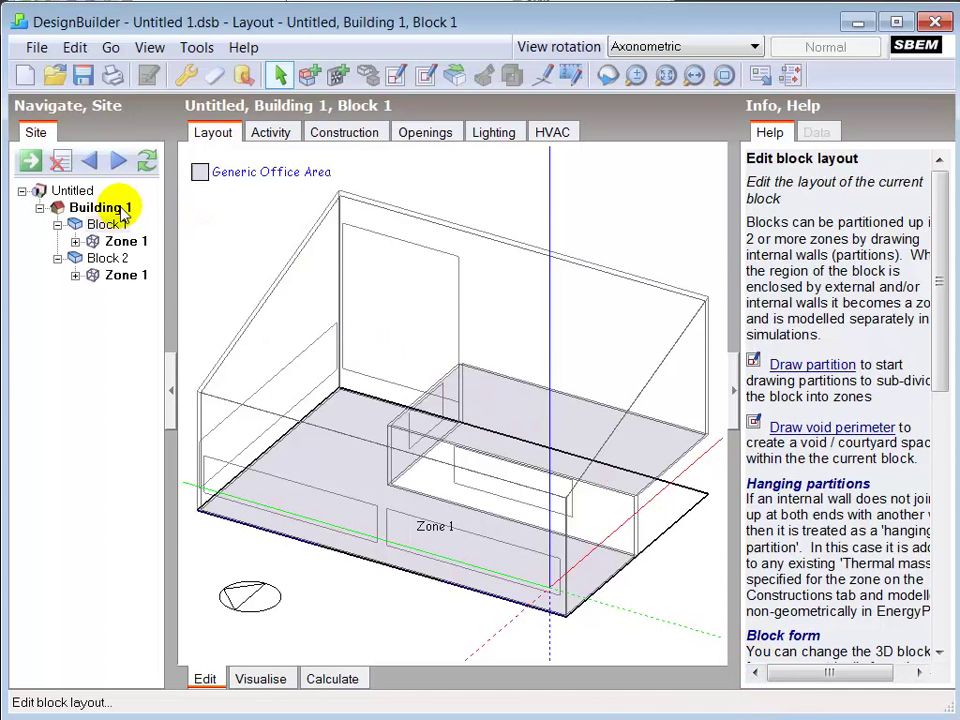
click(100, 207)
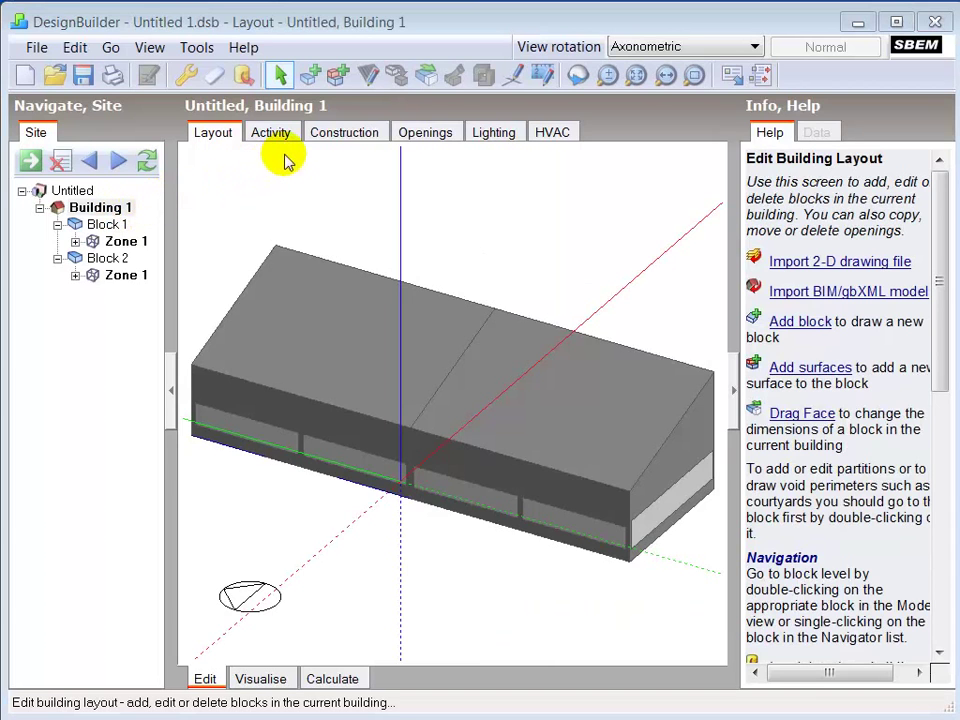
Show Building 1's construction data and scroll through the project wall, roof and floor constructions
click(344, 131)
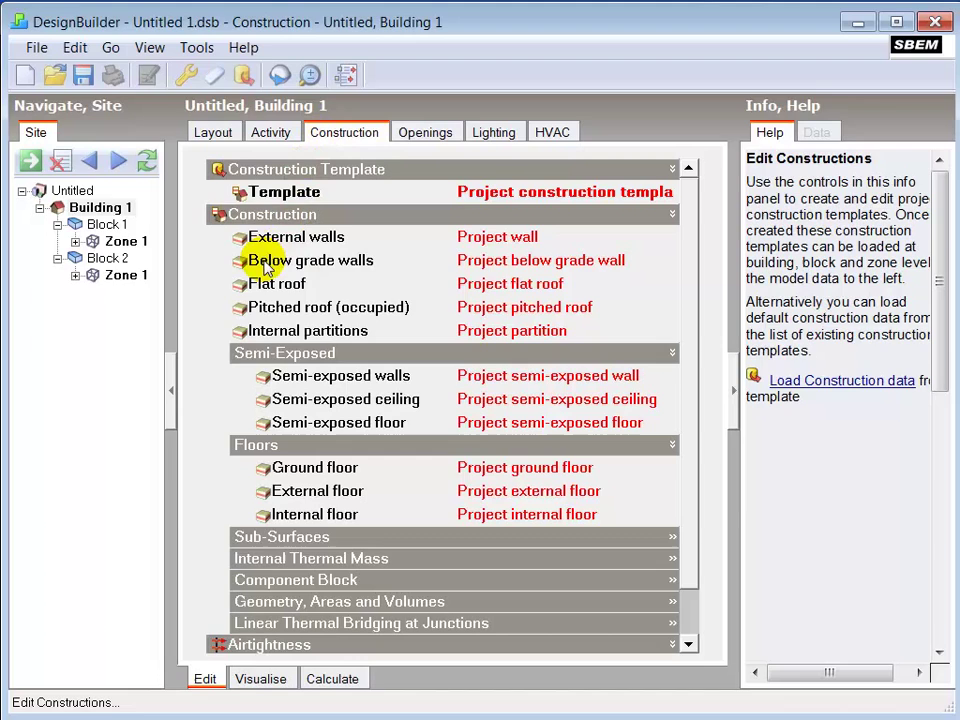
mouse_move(471, 262)
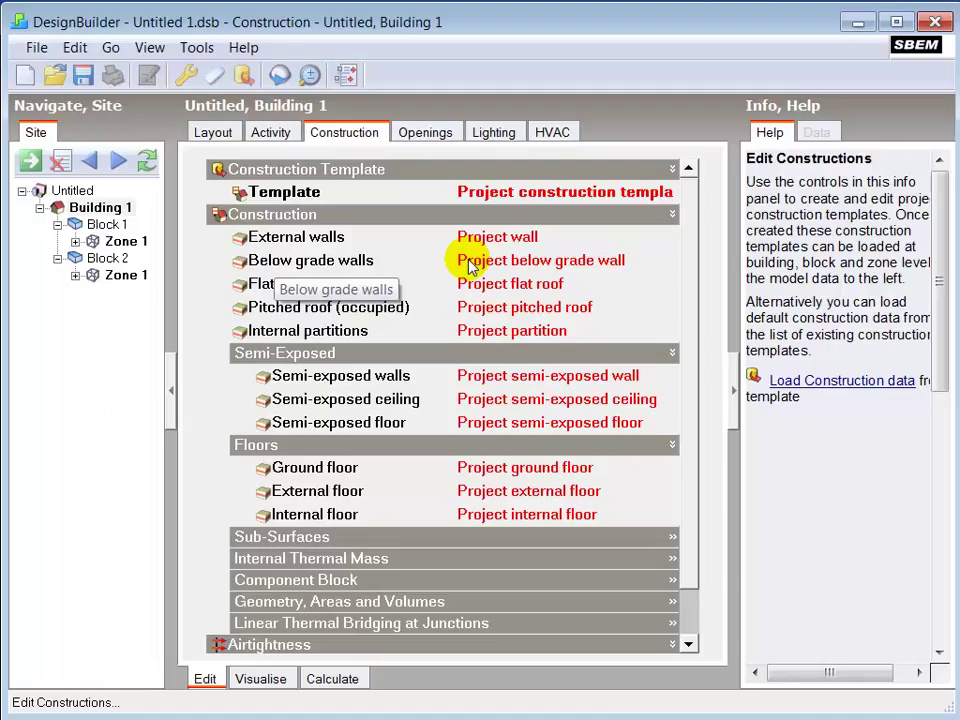
mouse_move(470, 265)
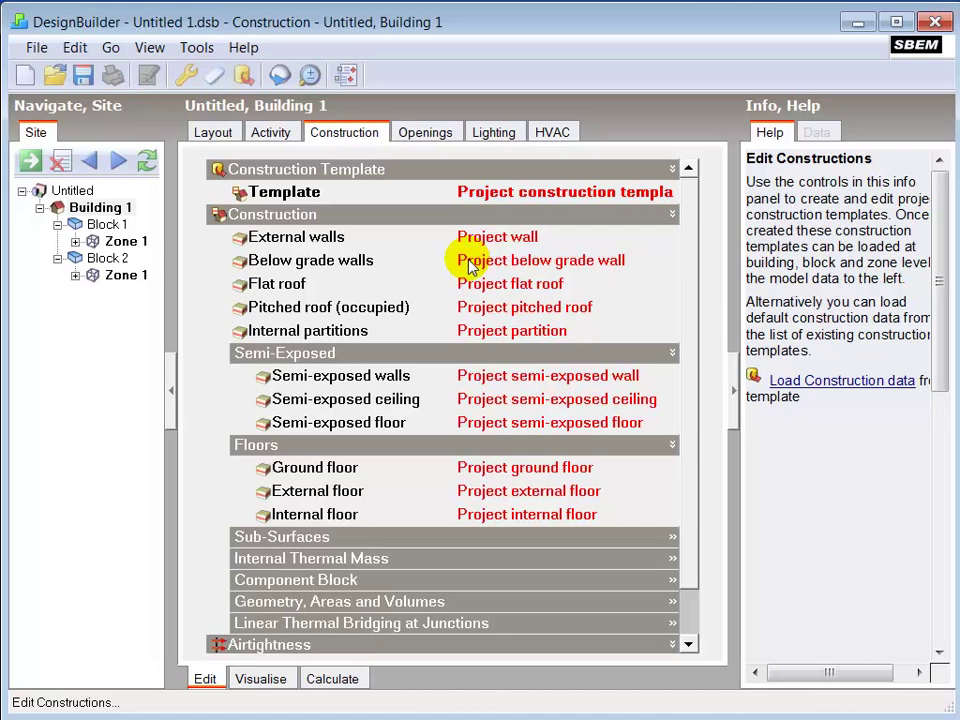
mouse_move(685, 368)
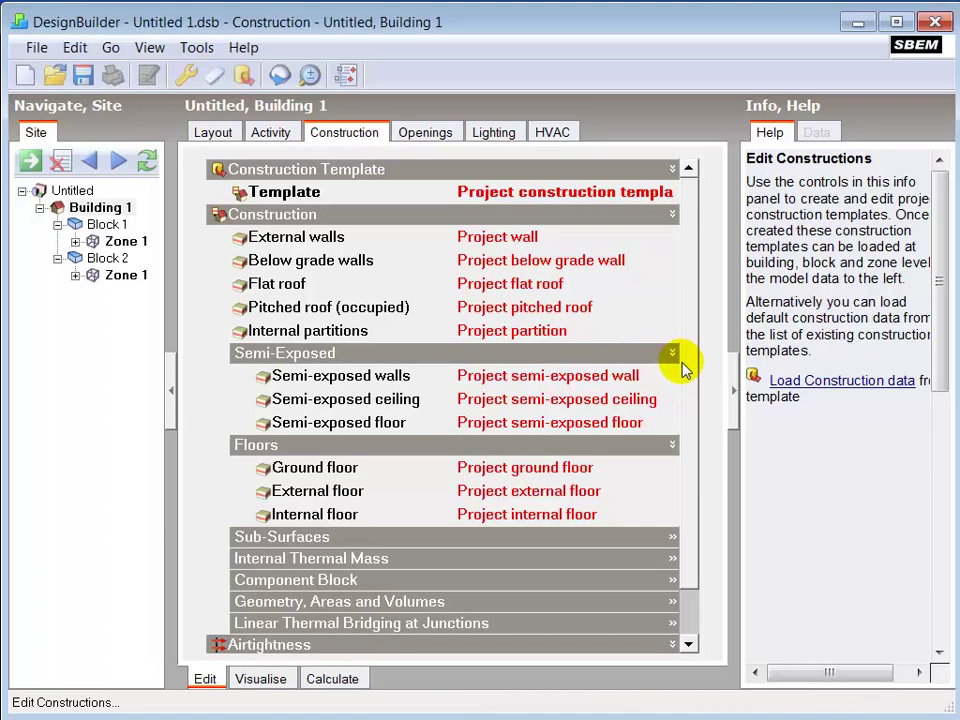
scroll(down, 3)
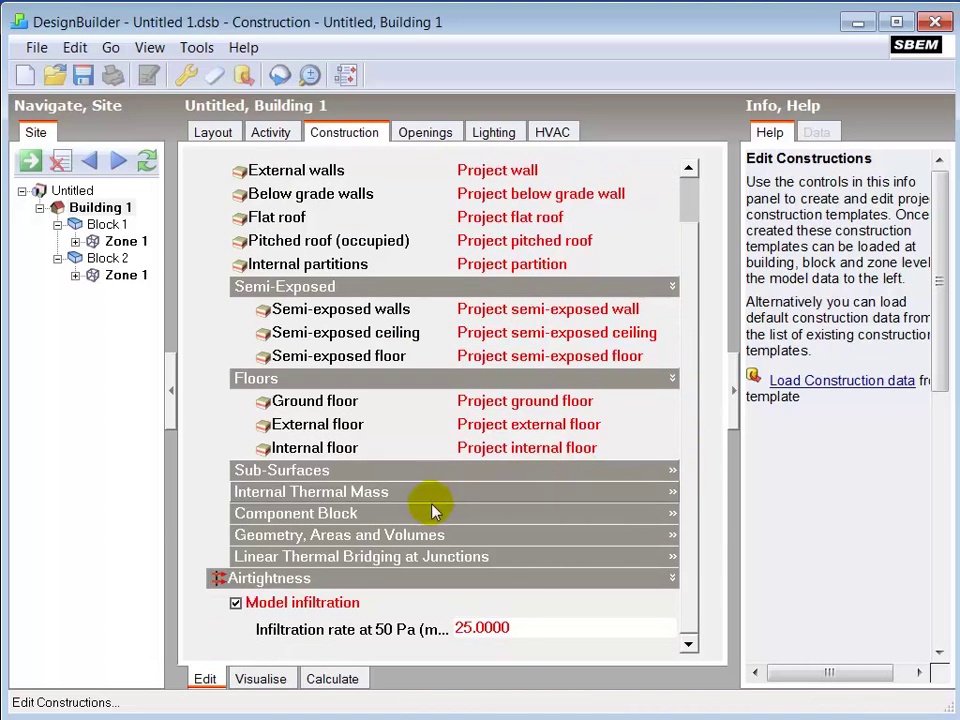
Expand Geometry, Areas and Volumes and inspect the ground floor construction (U-value 0.25) unchanged
click(339, 535)
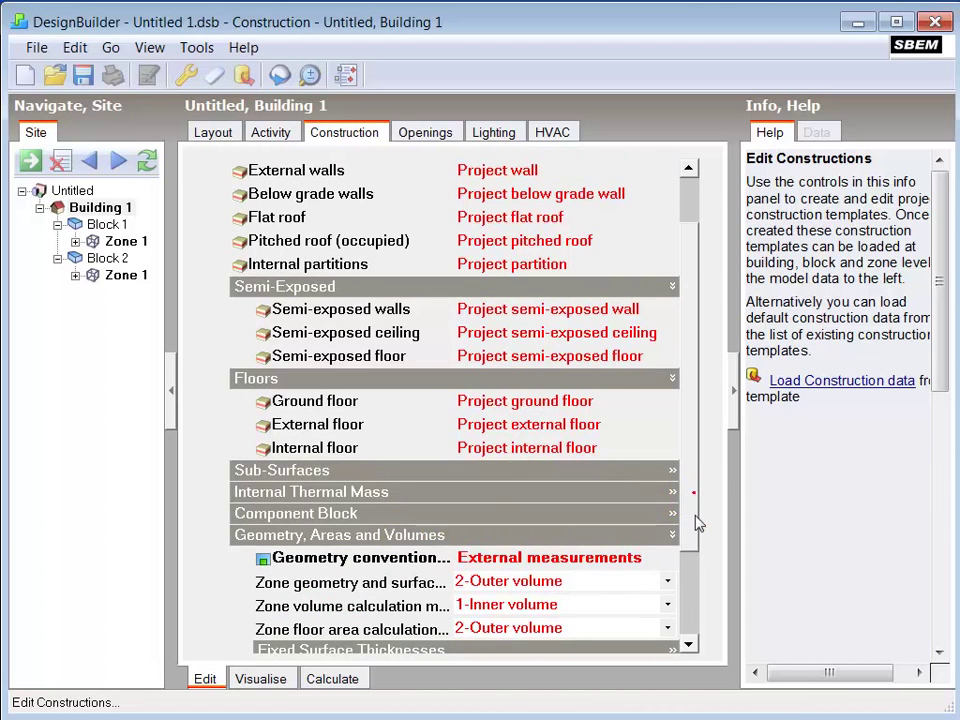
scroll(down, 3)
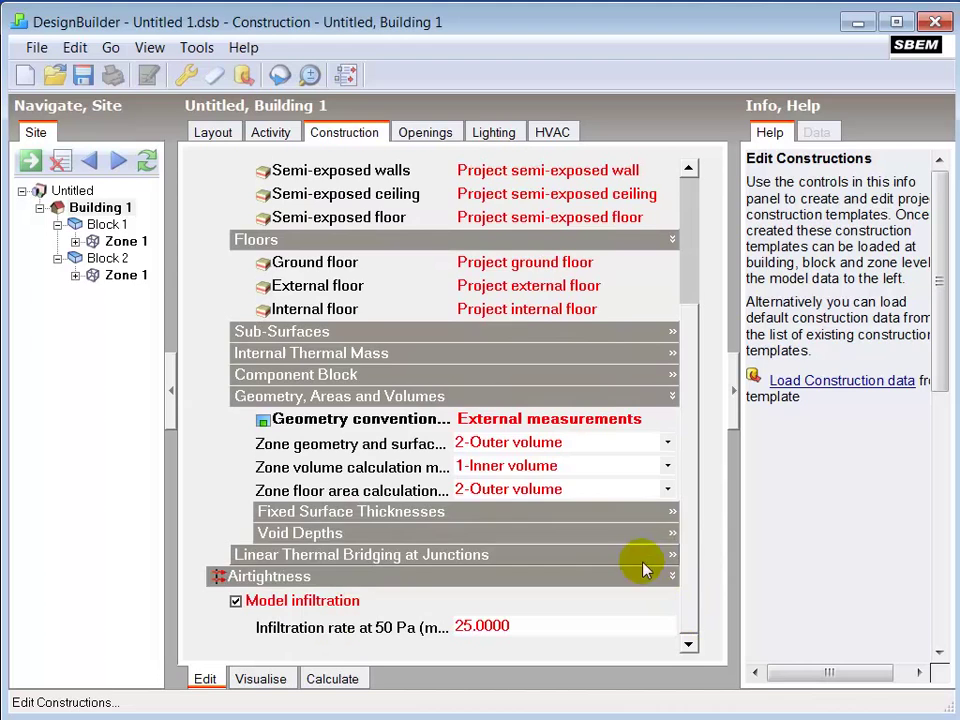
click(547, 465)
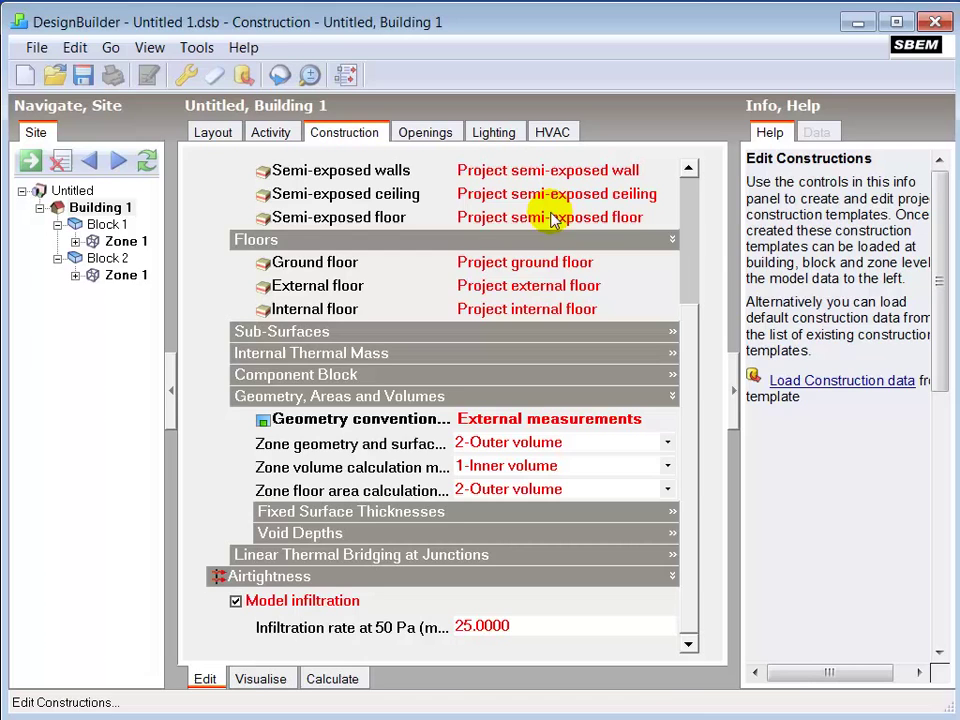
click(314, 262)
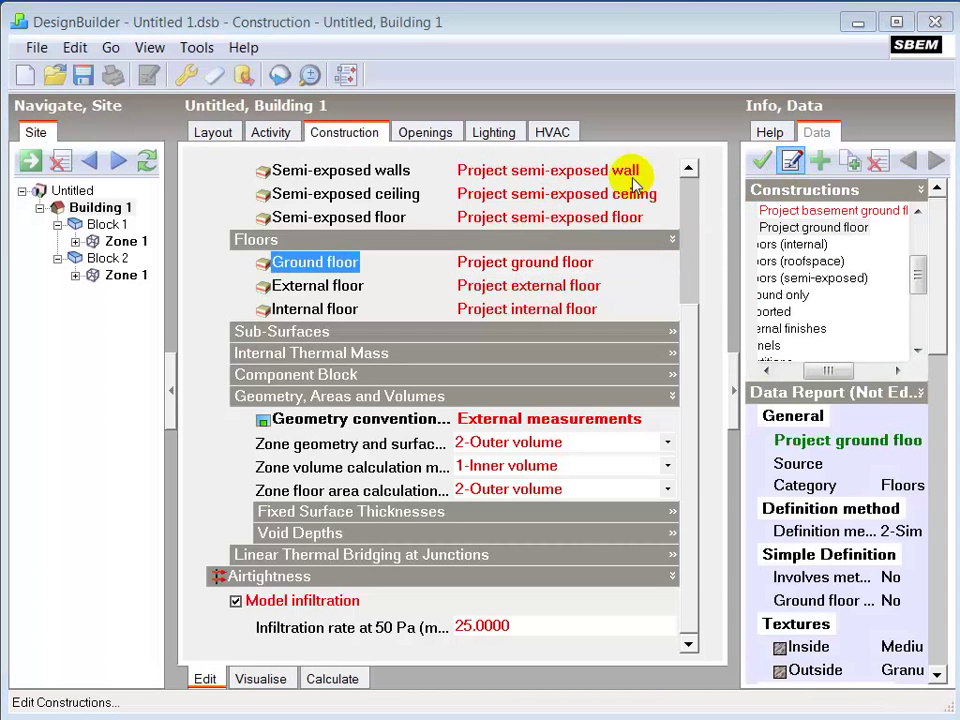
mouse_move(573, 240)
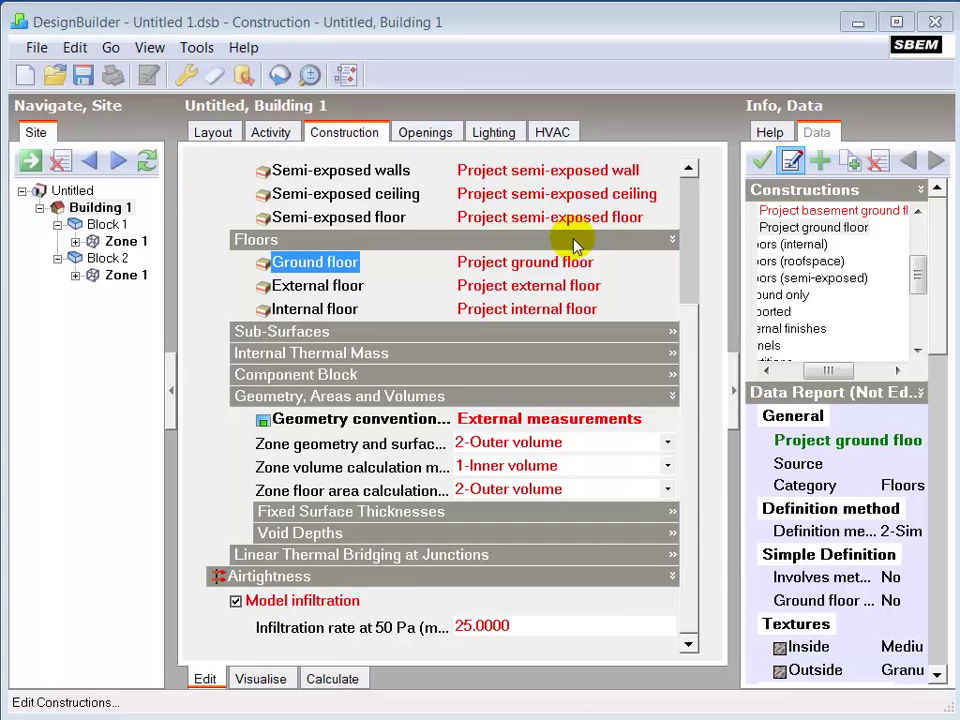
double_click(315, 261)
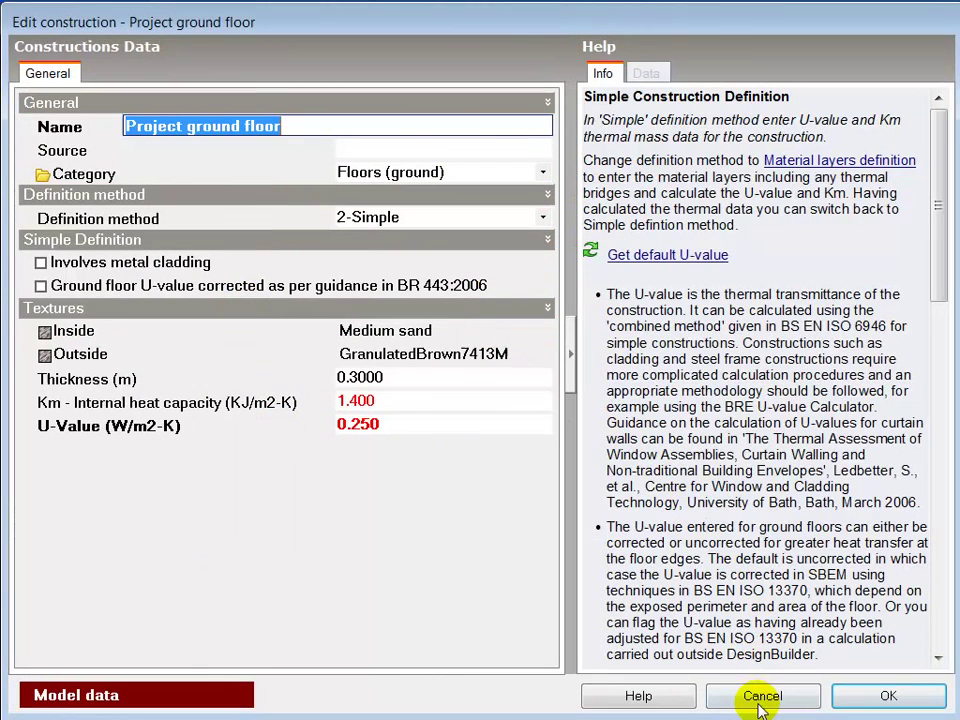
click(765, 696)
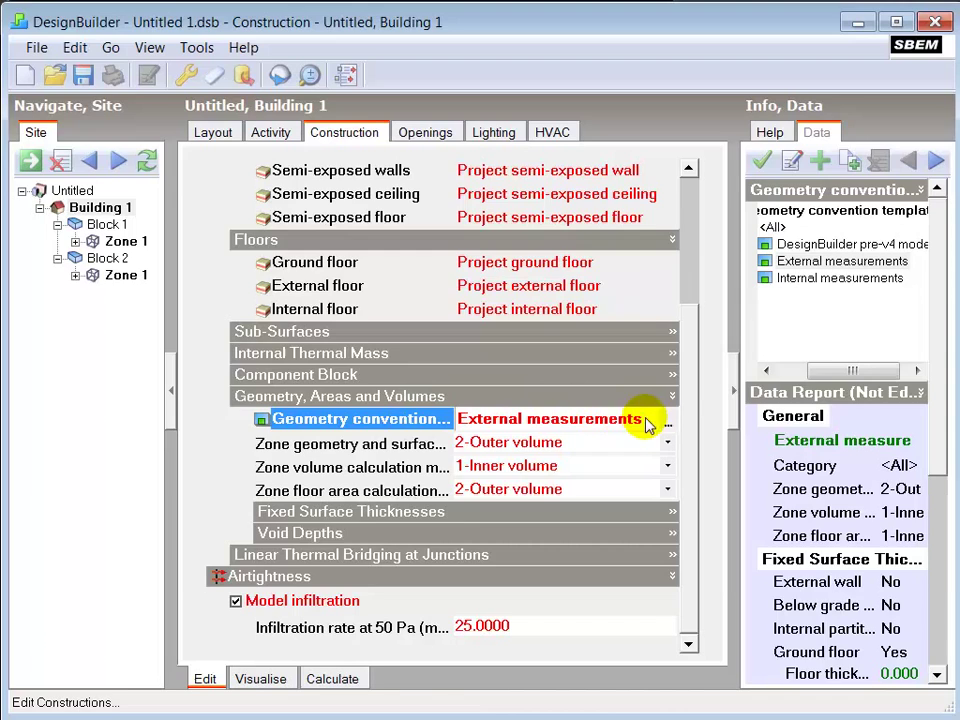
List the geometry convention choices, with External measurements still selected
click(667, 418)
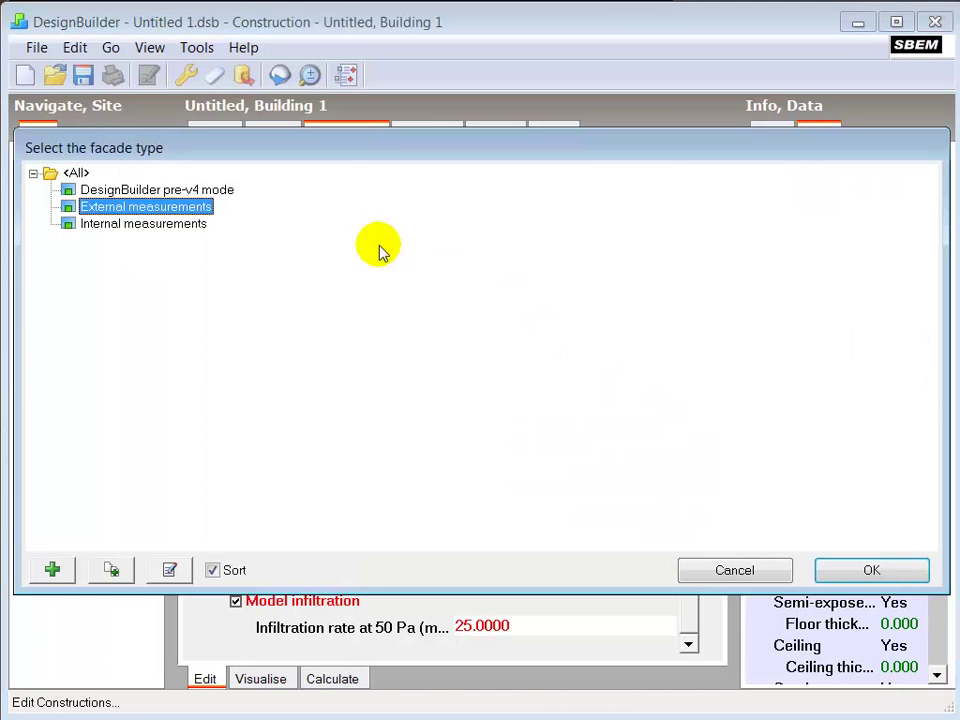
mouse_move(198, 232)
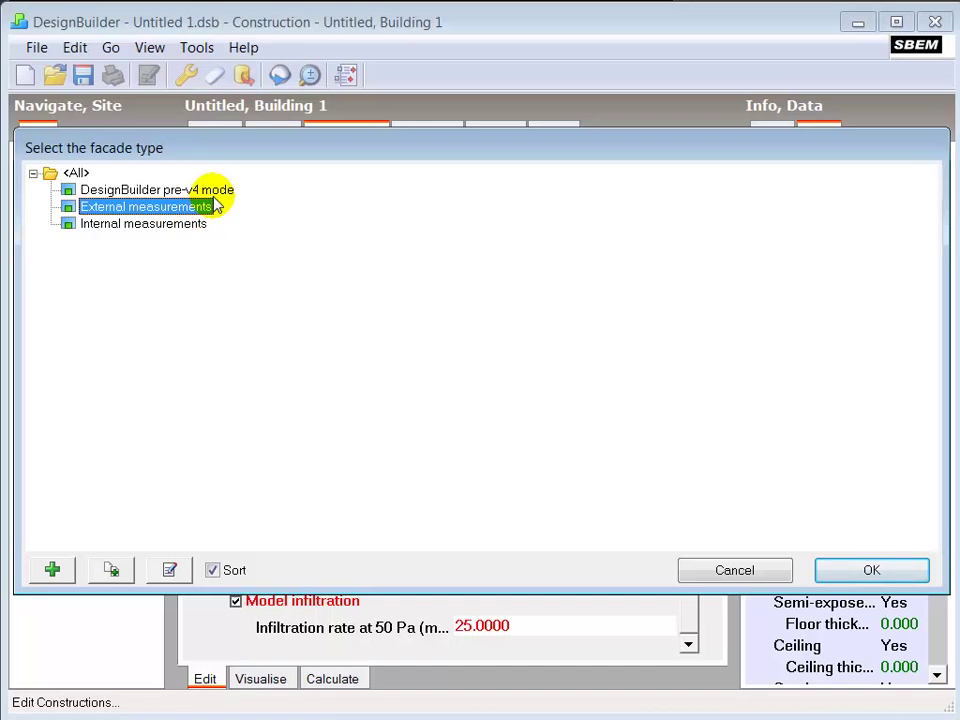
mouse_move(757, 570)
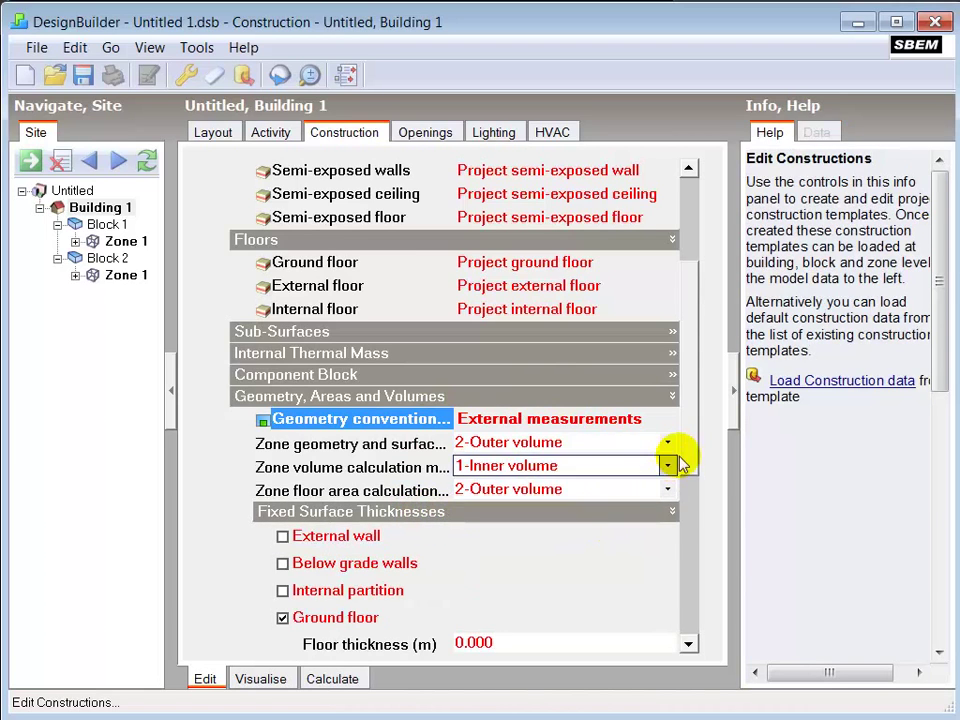
Switch Building 1's geometry convention to DesignBuilder pre-v4 mode
scroll(down, 3)
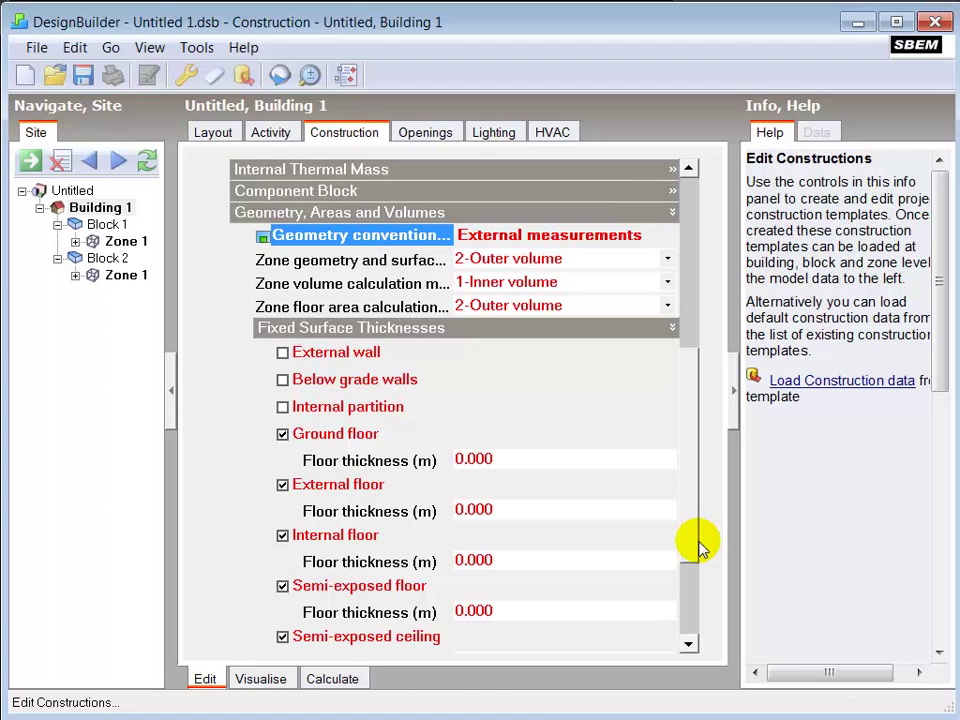
mouse_move(583, 423)
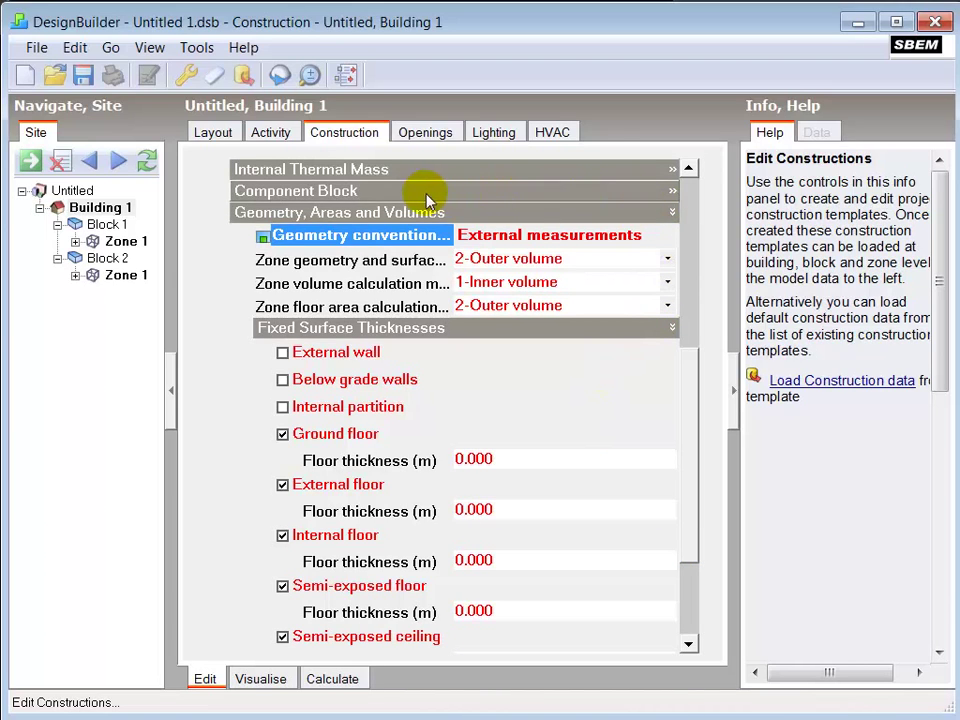
mouse_move(392, 306)
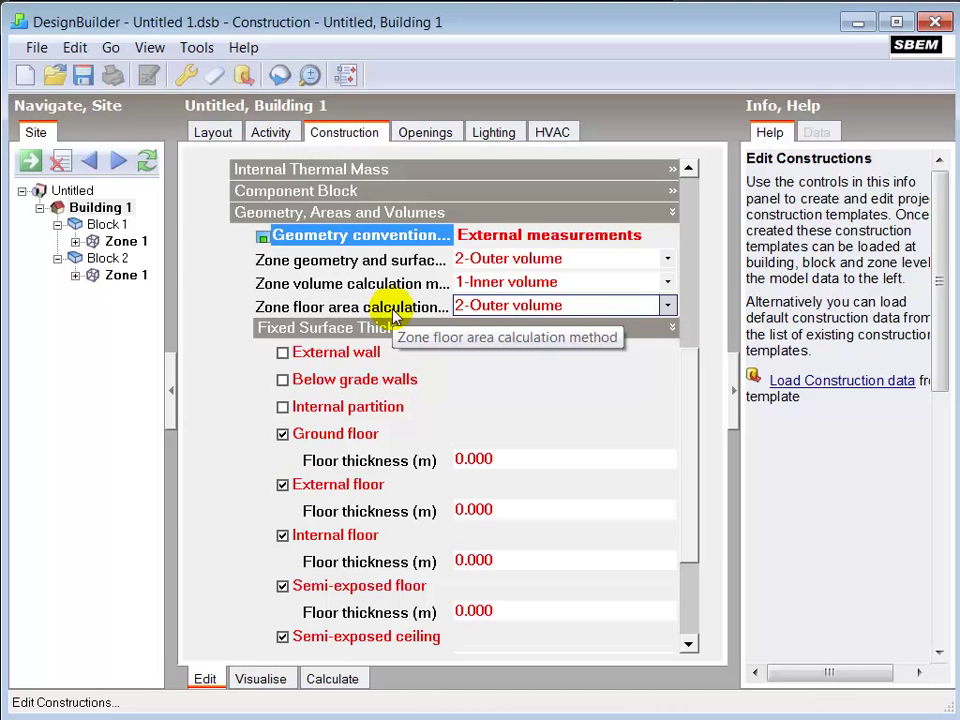
mouse_move(393, 310)
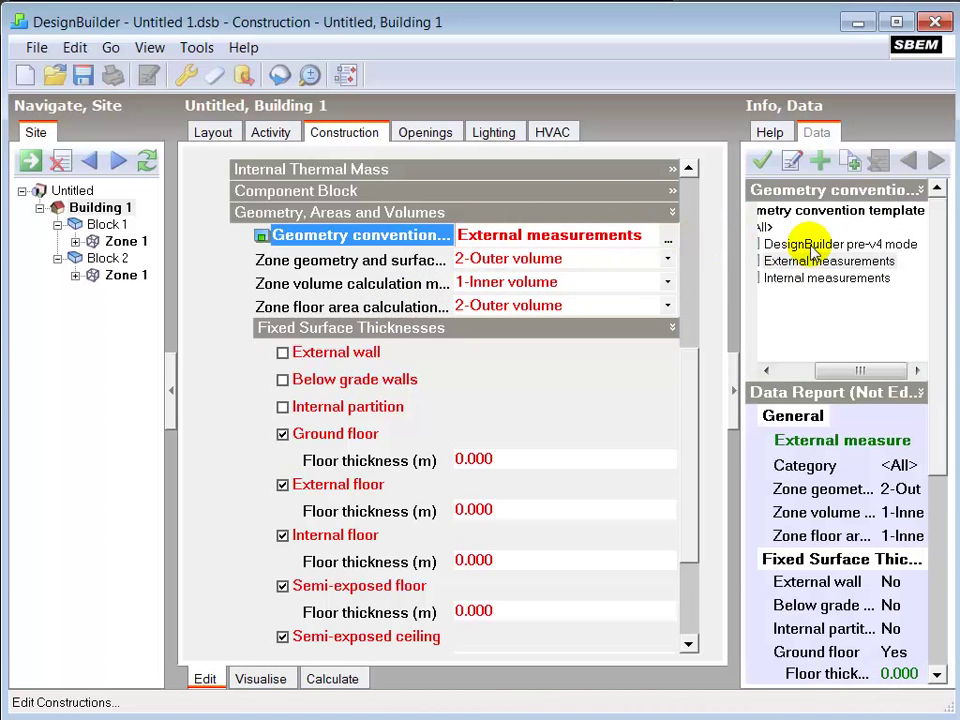
mouse_move(827, 288)
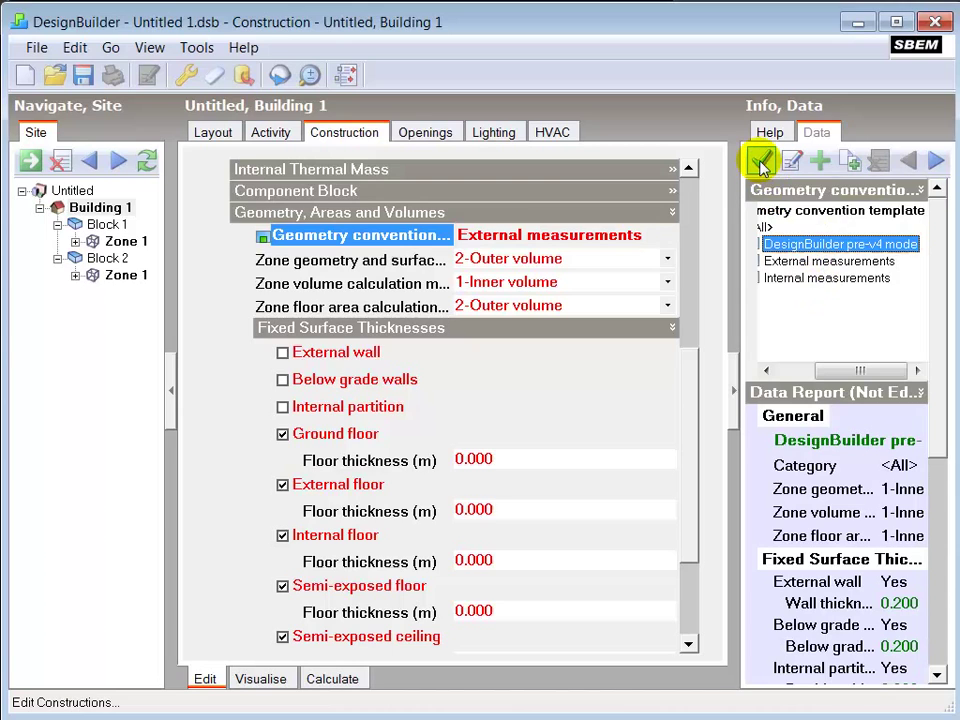
click(760, 160)
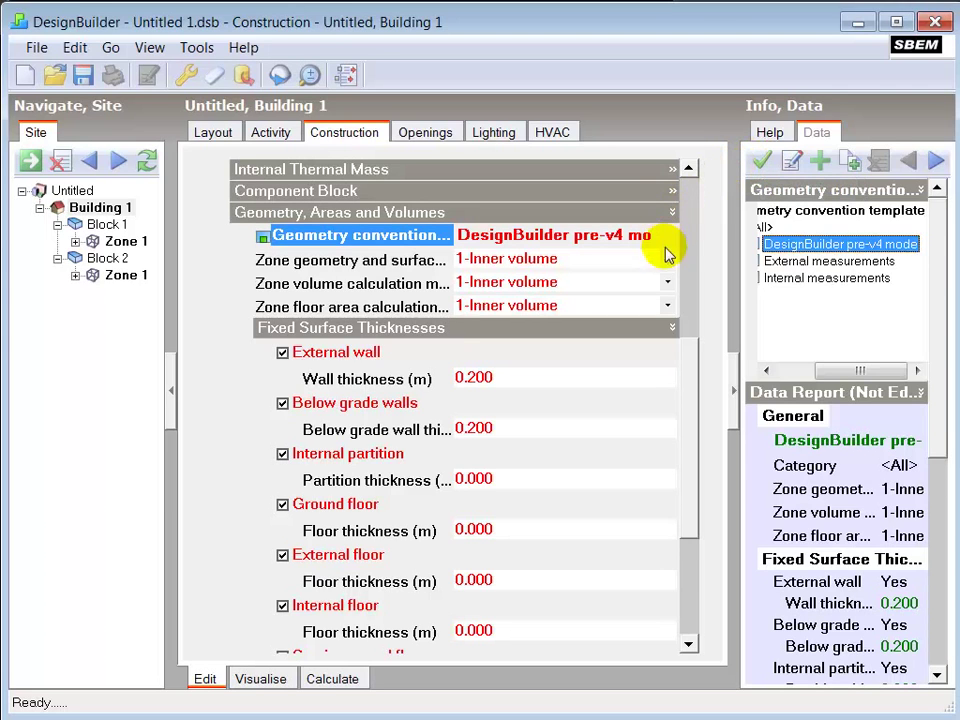
Scroll Zone 1's construction data to view the 0.200 m external wall thickness
scroll(down, 3)
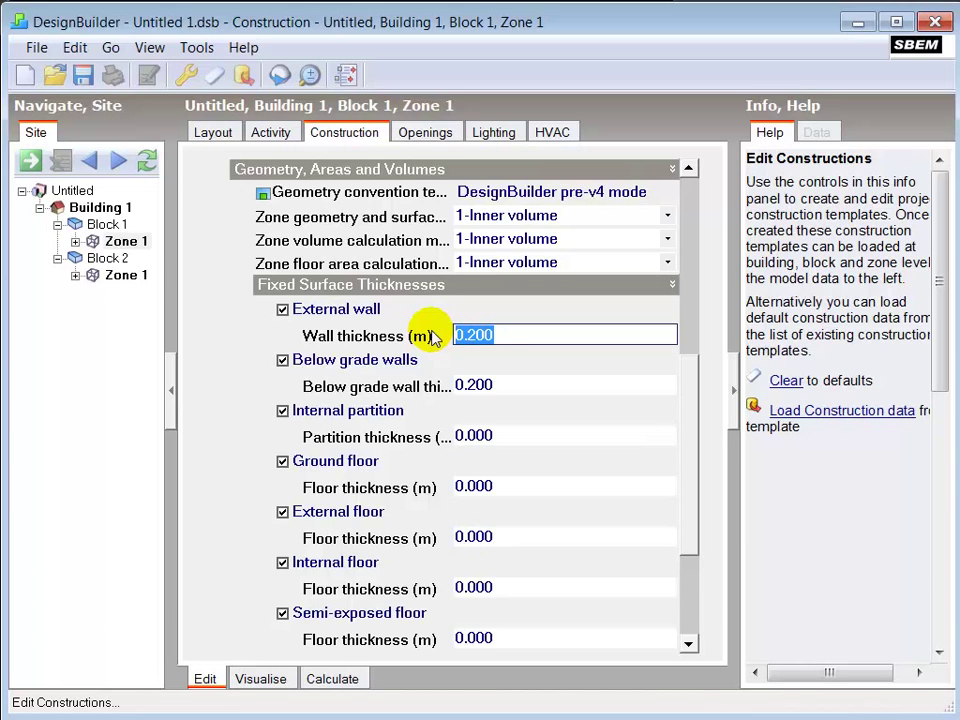
mouse_move(107, 224)
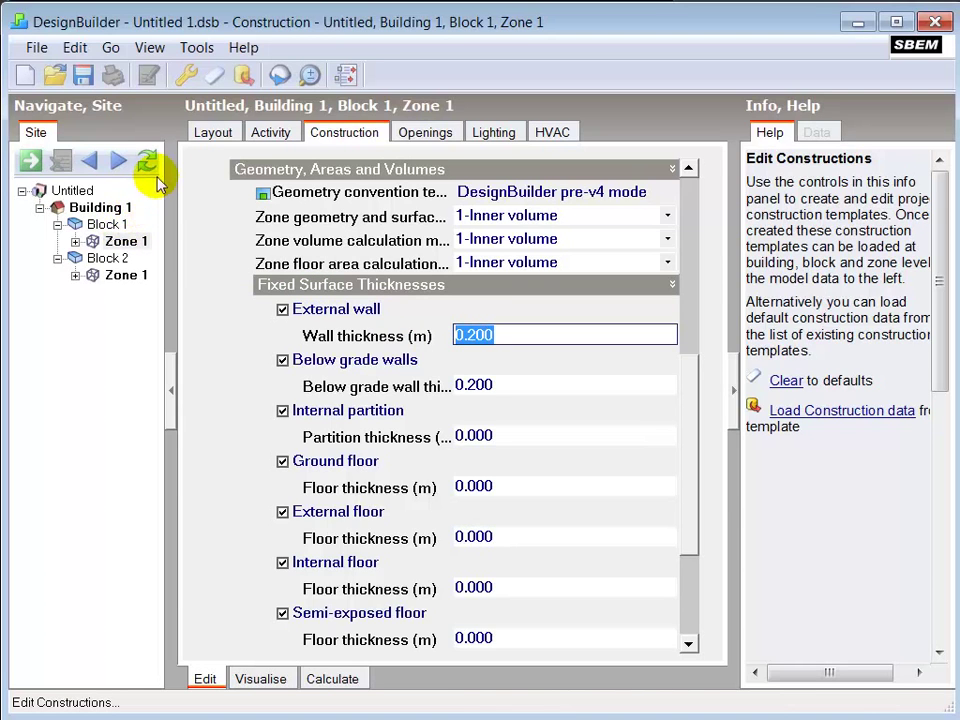
Open Block 1's layout and draw a partition wall splitting it into Zone 1 and Zone 2
click(212, 131)
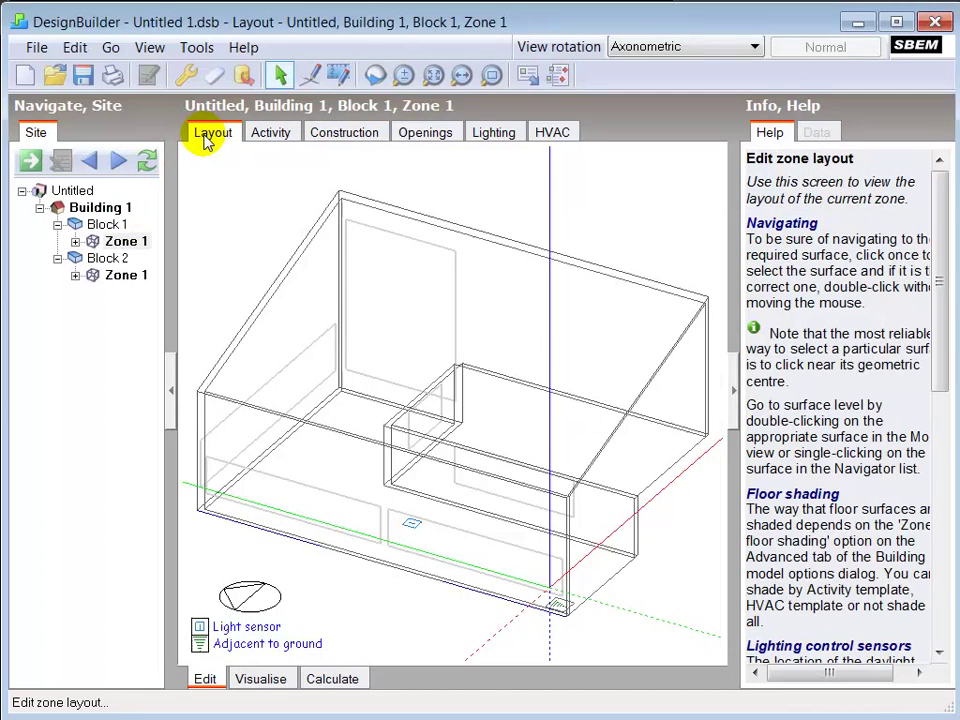
mouse_move(155, 207)
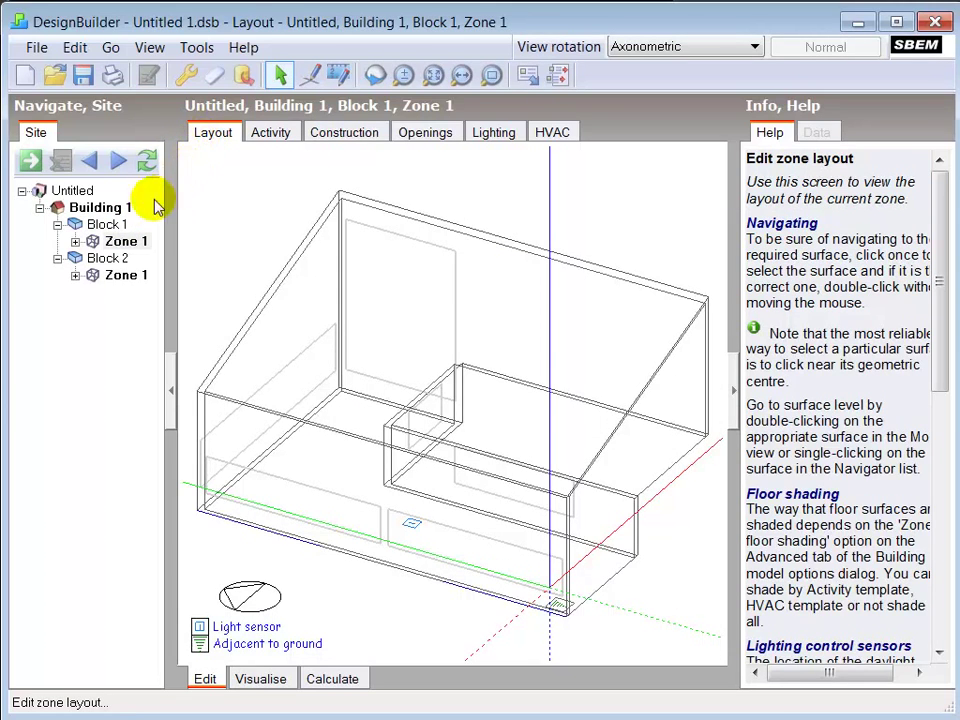
click(102, 224)
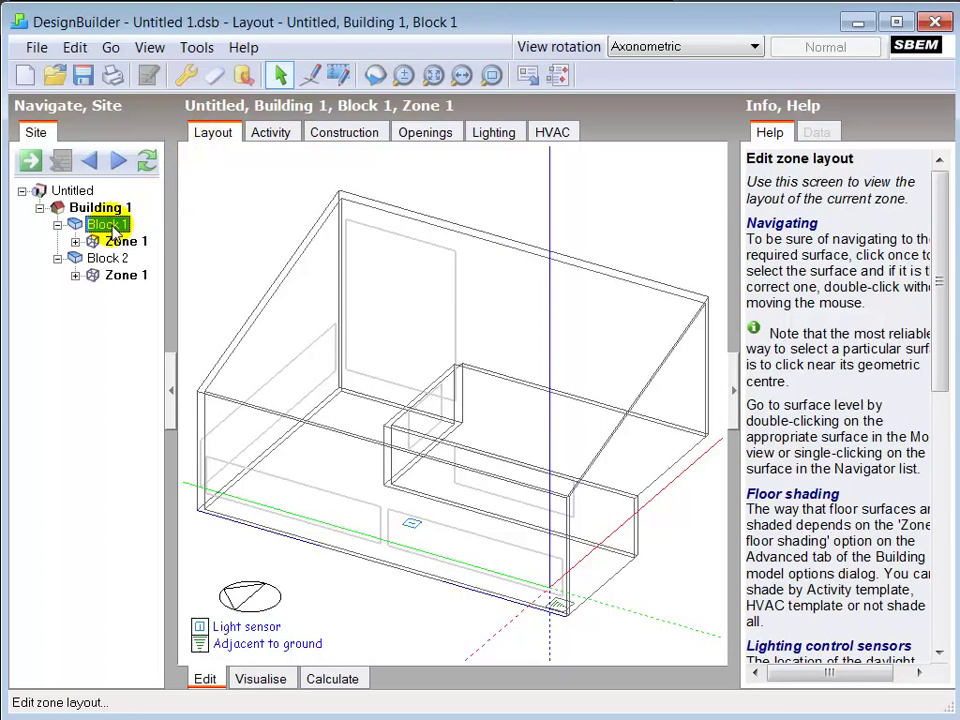
click(101, 224)
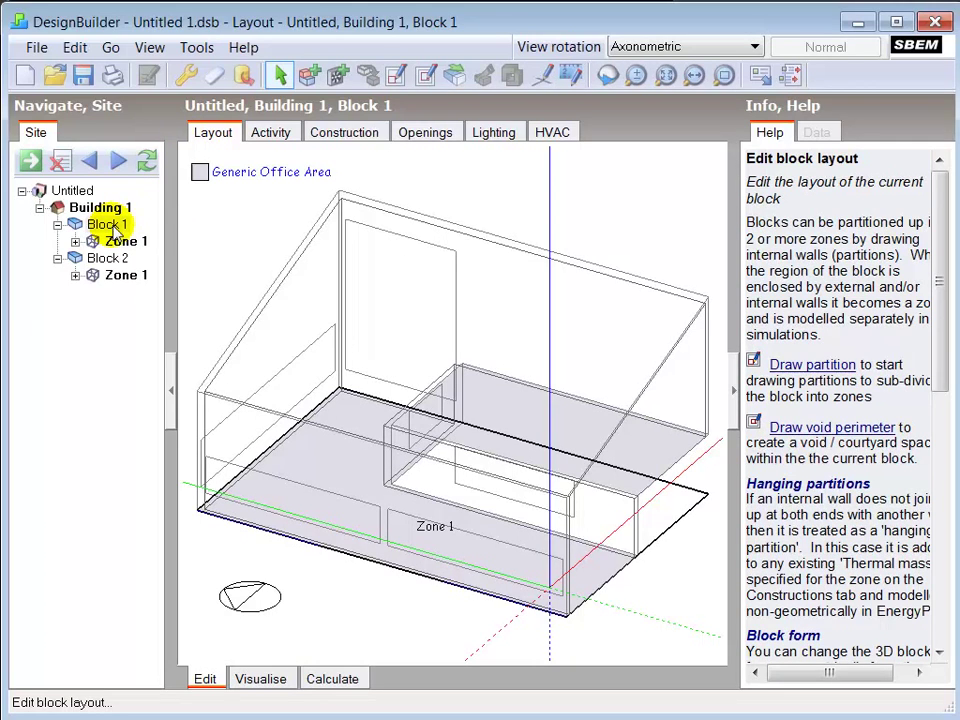
mouse_move(393, 75)
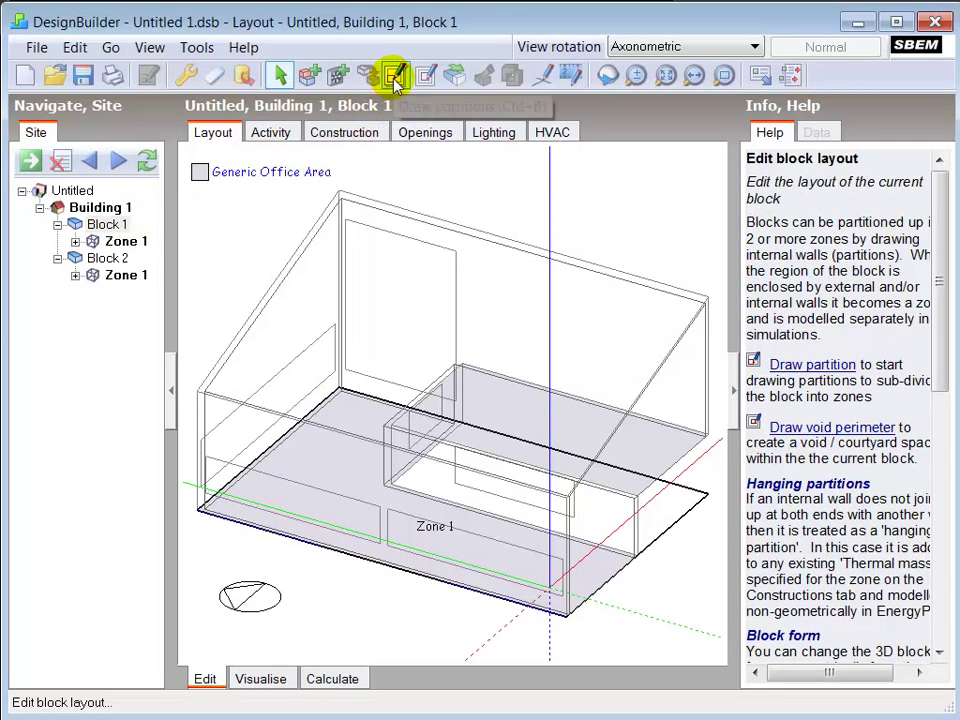
click(395, 75)
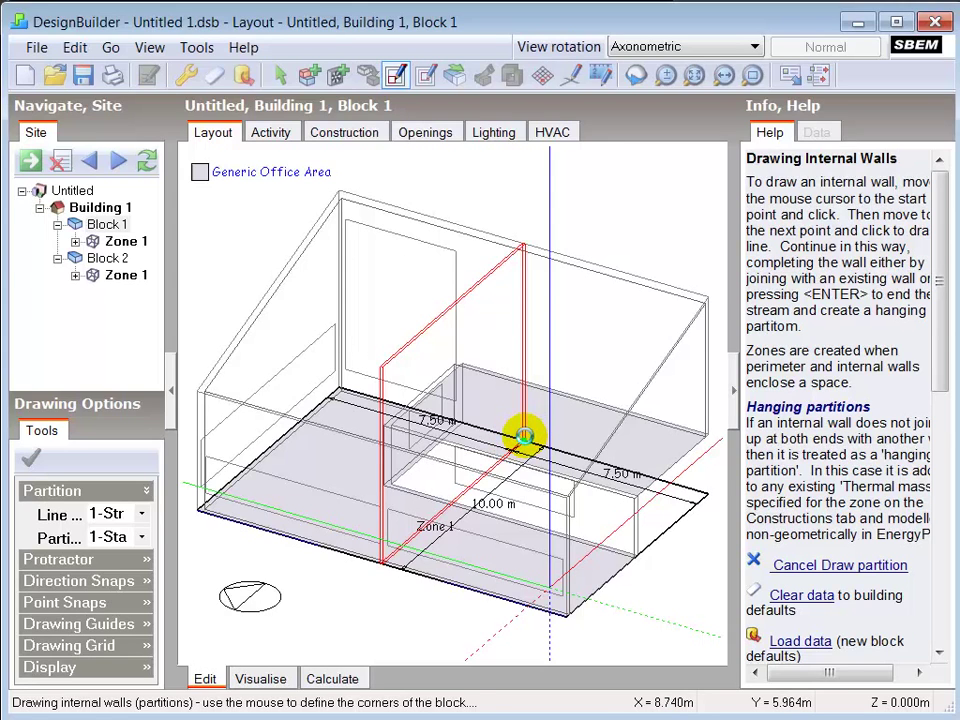
click(520, 435)
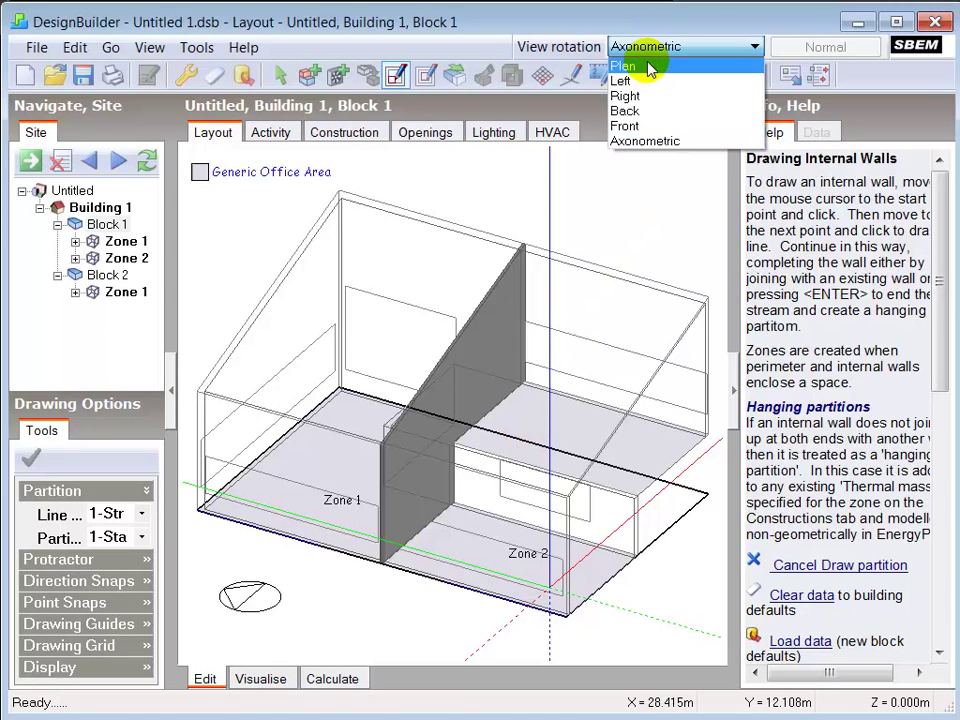
click(624, 65)
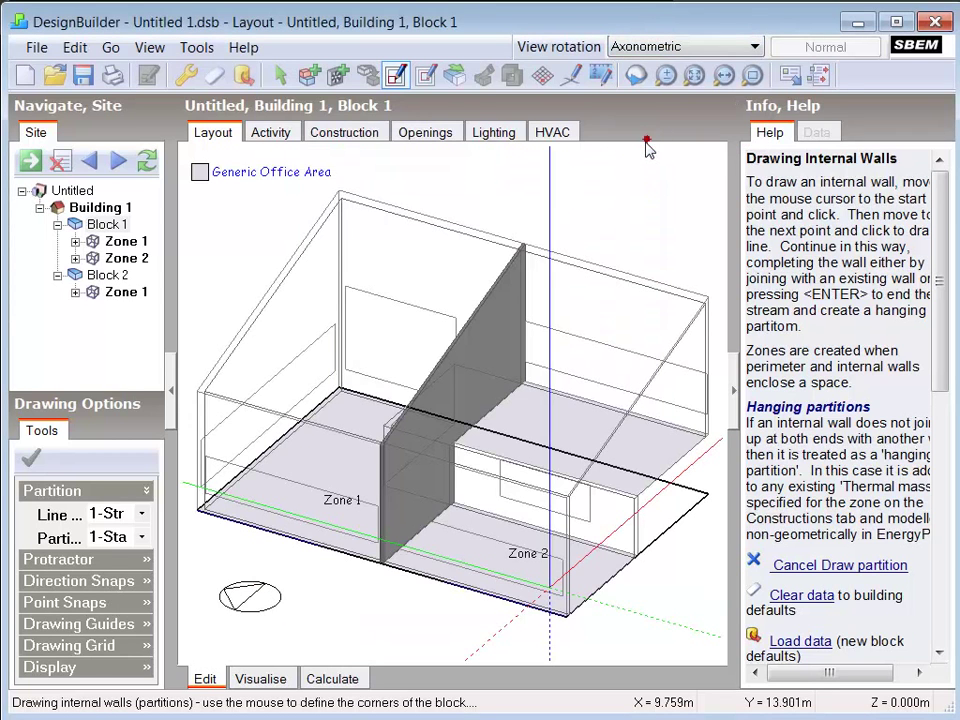
mouse_move(475, 330)
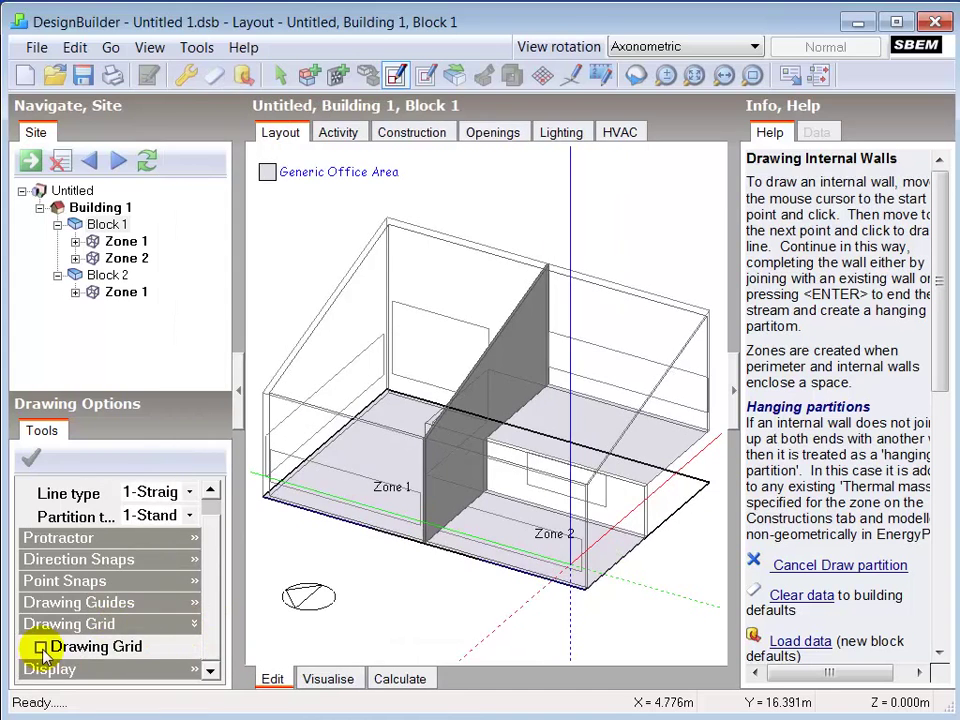
Turn on the 1.0 m drawing grid, view the block in Plan, then return to Axonometric
click(42, 646)
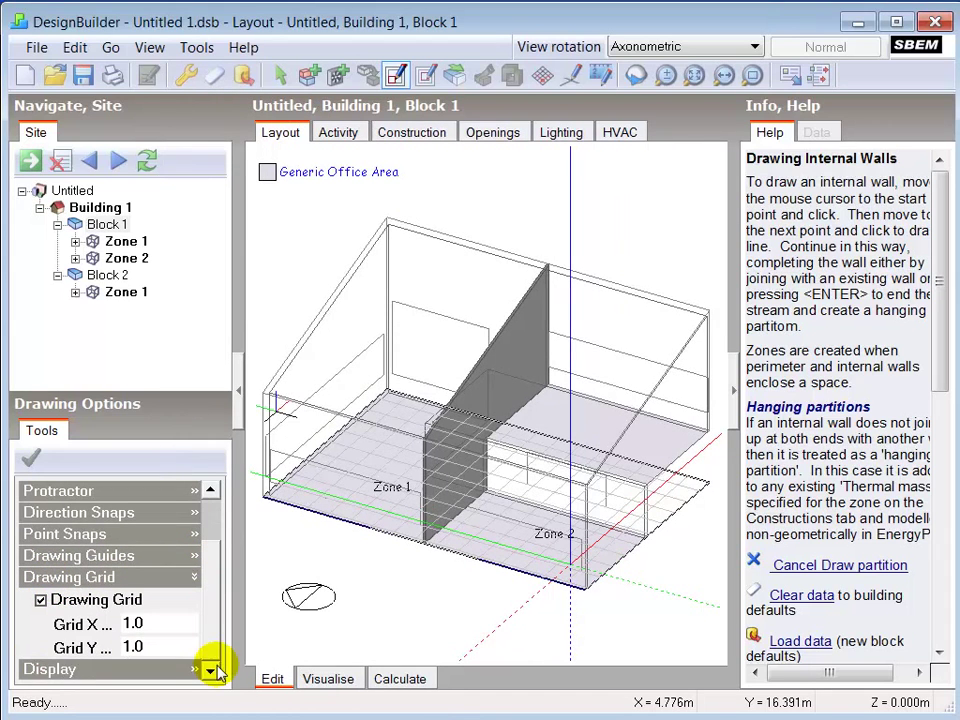
click(150, 647)
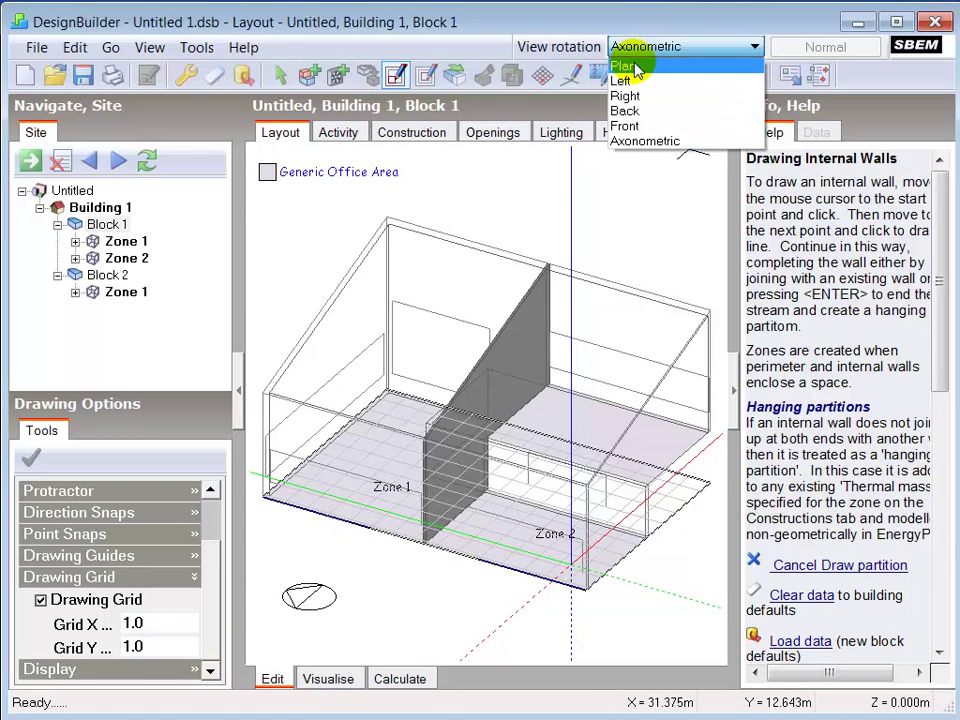
click(624, 66)
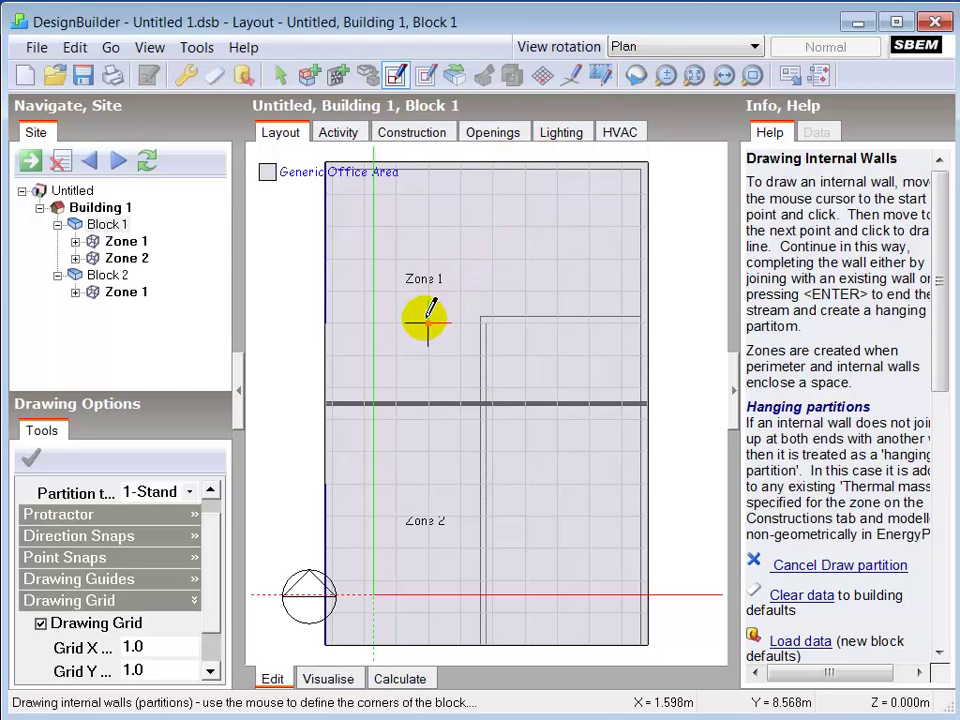
click(749, 46)
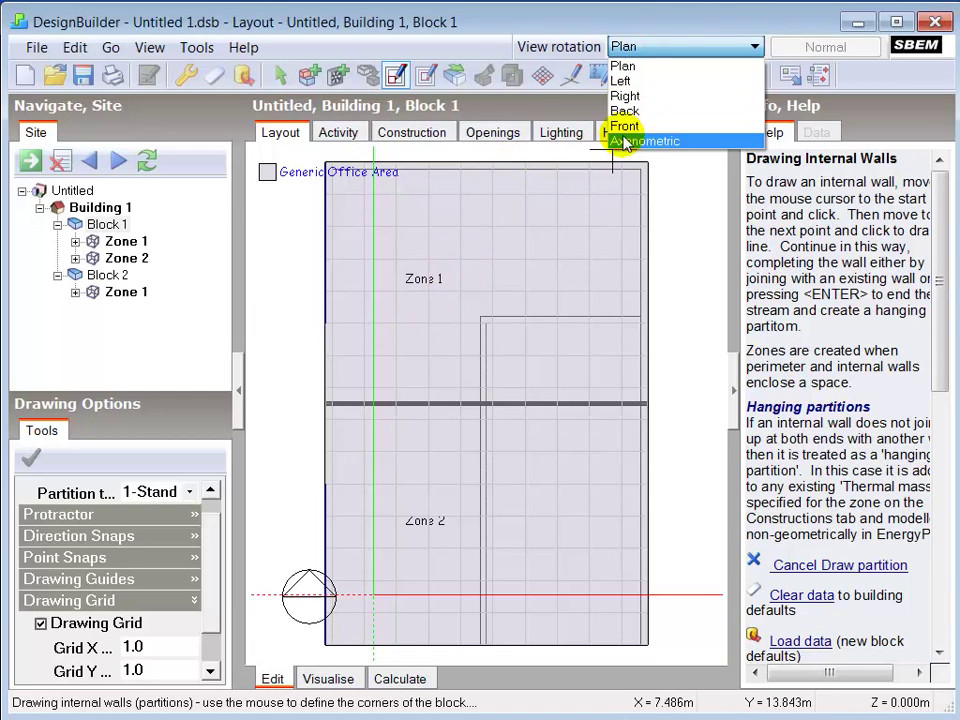
click(411, 131)
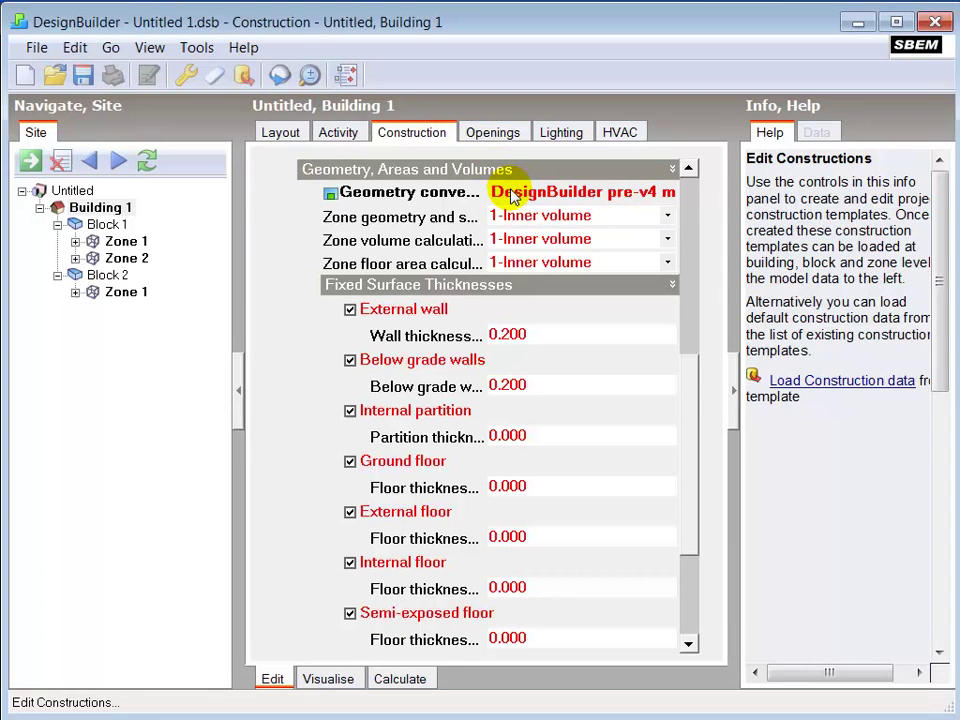
Apply the Internal measurements geometry convention template to Building 1, zeroing surface thicknesses
click(817, 131)
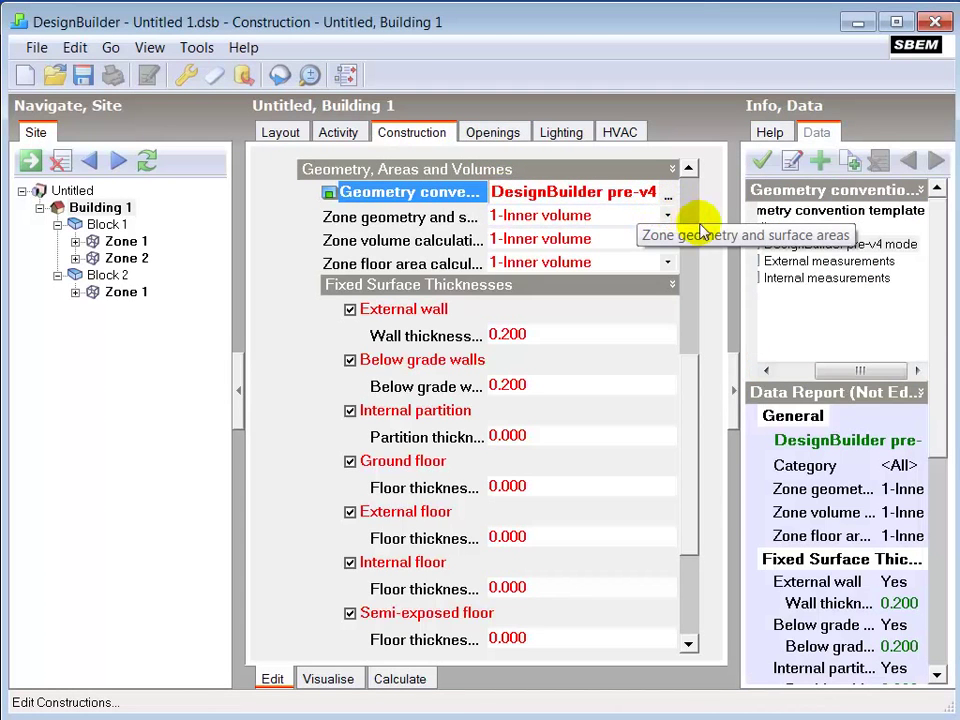
click(826, 277)
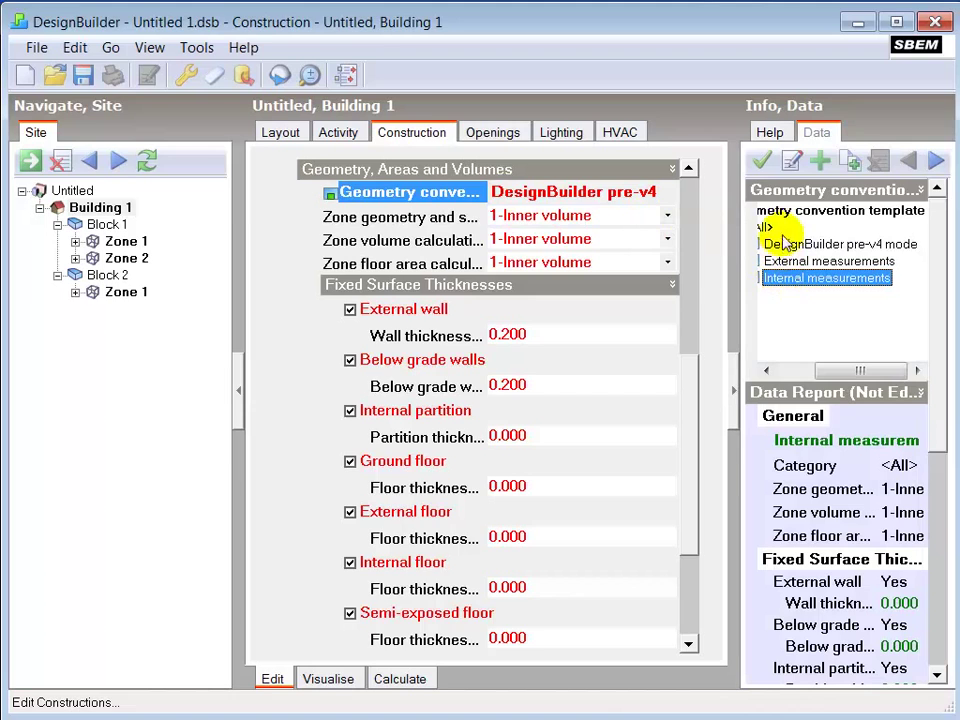
click(762, 161)
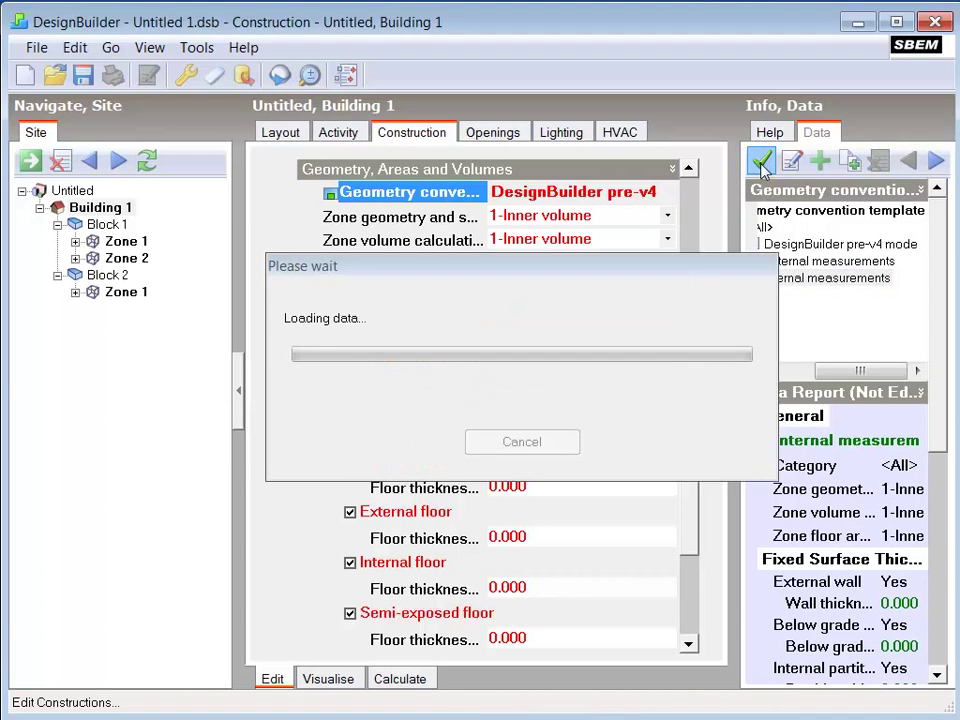
click(760, 160)
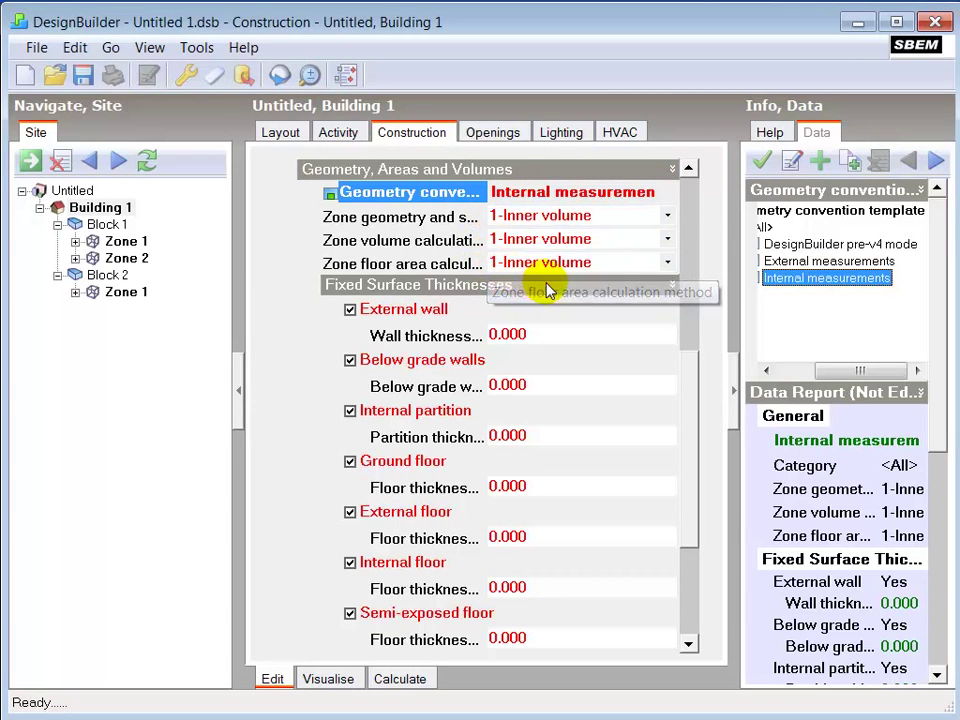
mouse_move(598, 291)
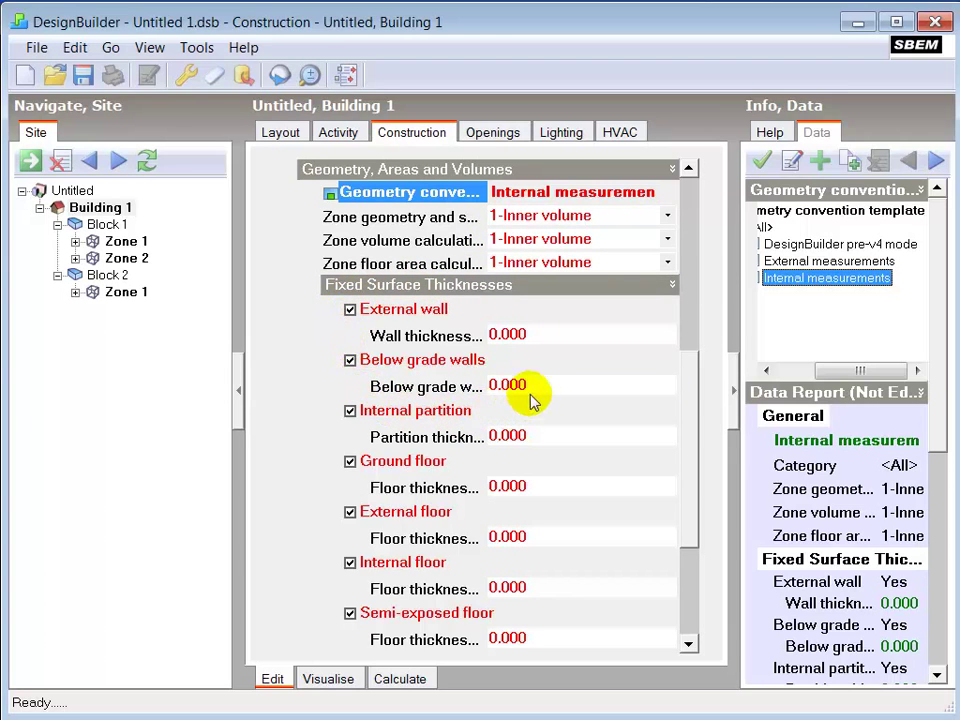
mouse_move(552, 308)
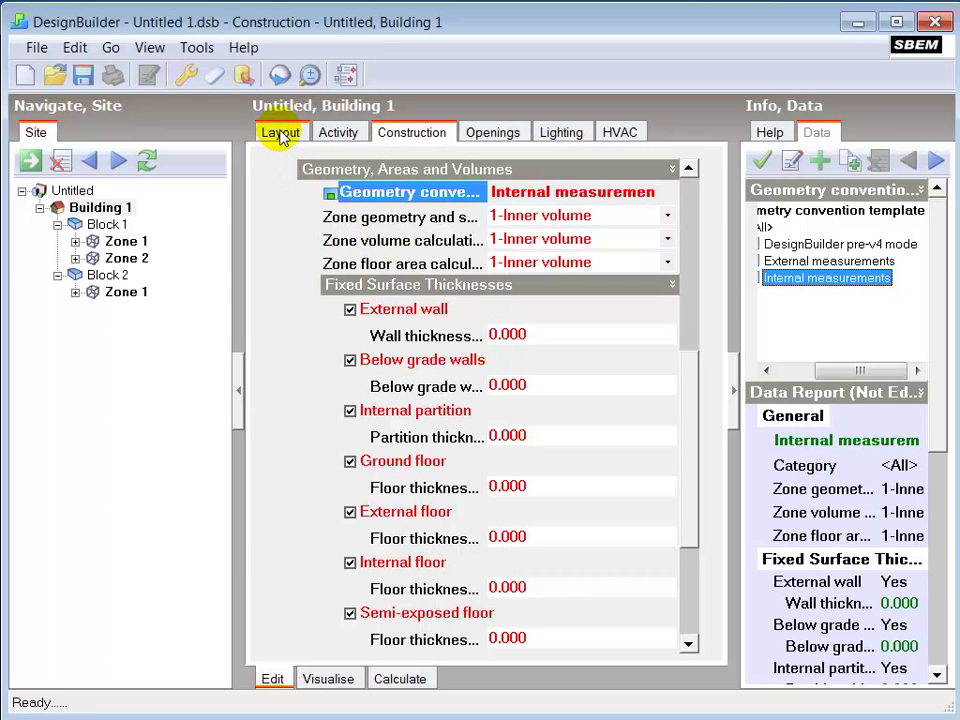
Inspect Block 1 and Block 2's zone layouts, then return to Building 1's whole layout
click(280, 131)
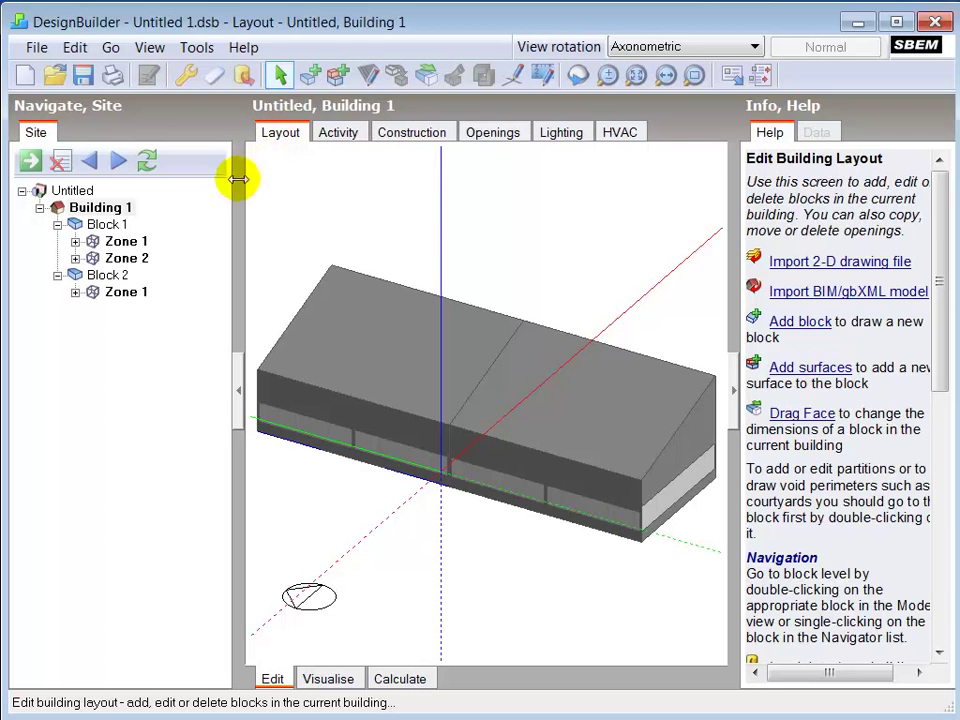
click(104, 224)
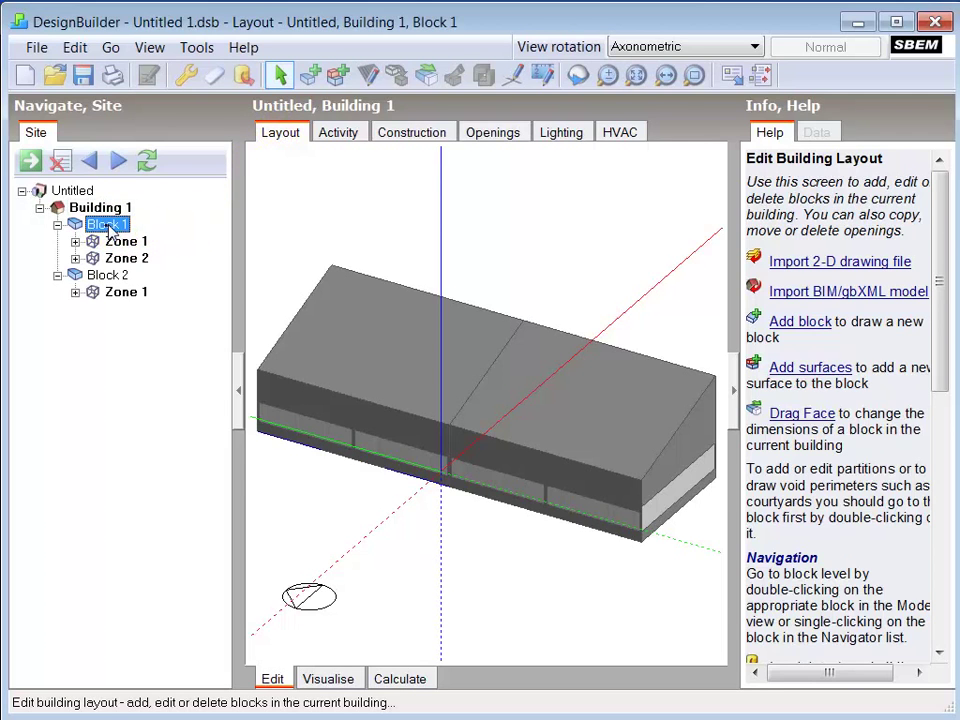
double_click(104, 224)
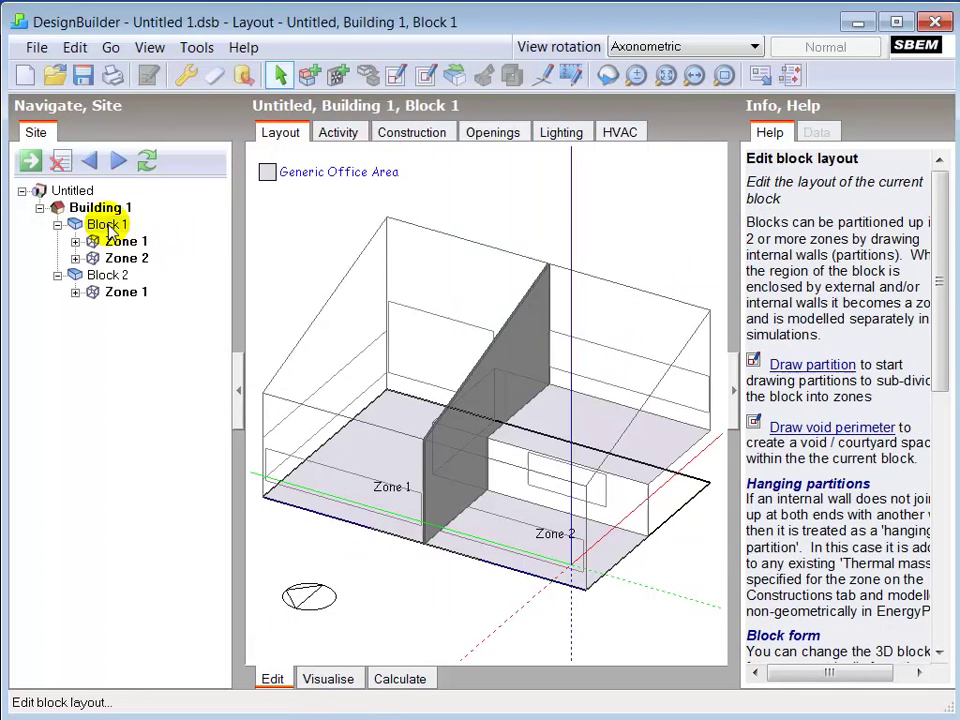
click(124, 258)
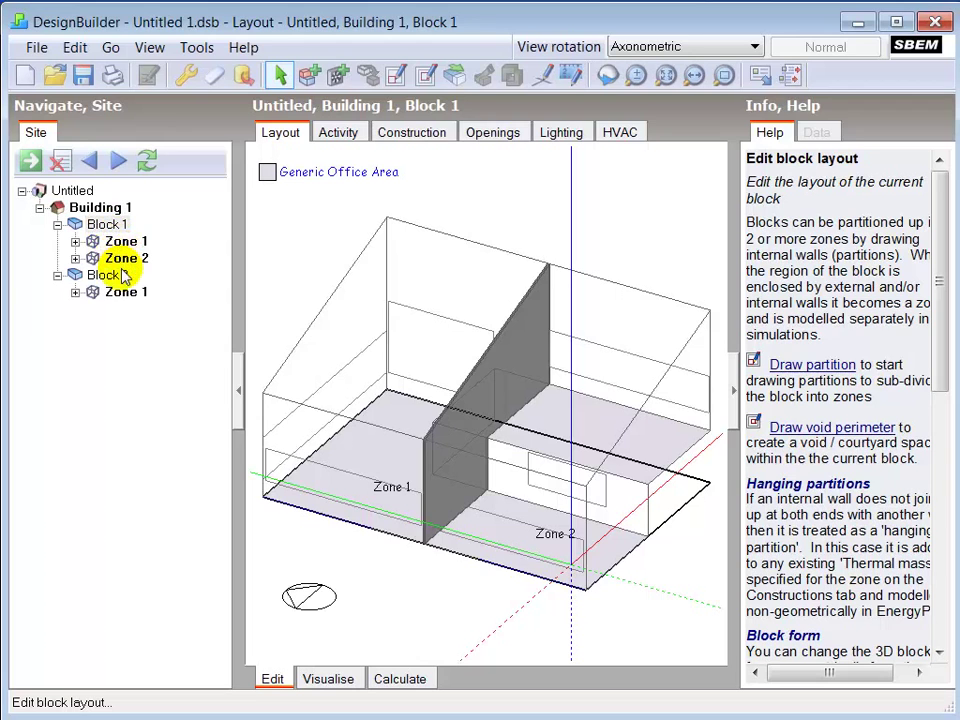
click(124, 292)
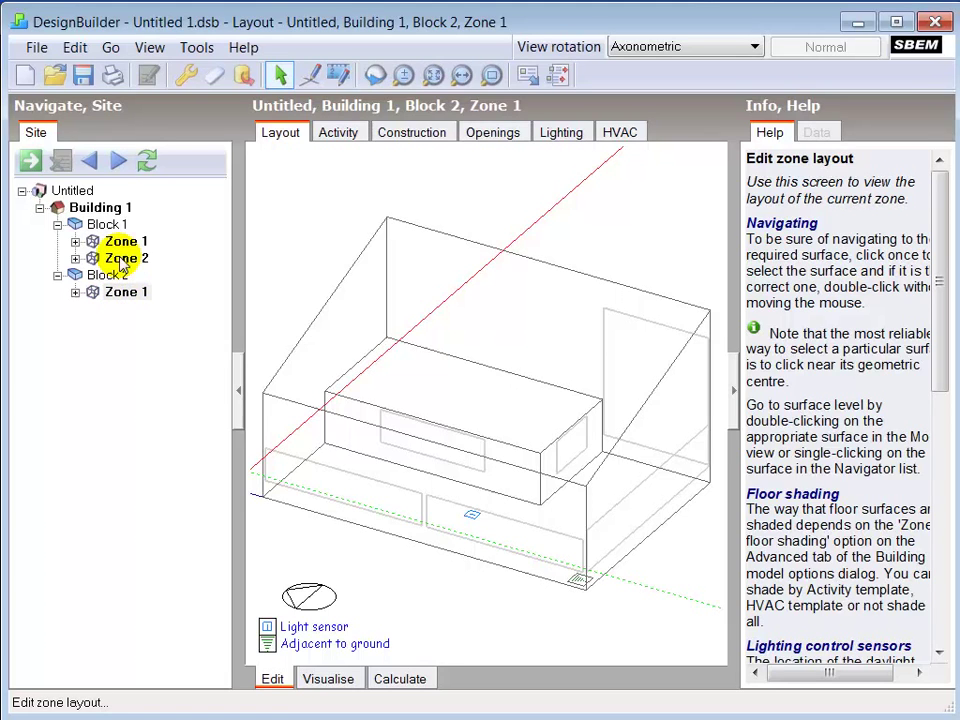
click(97, 207)
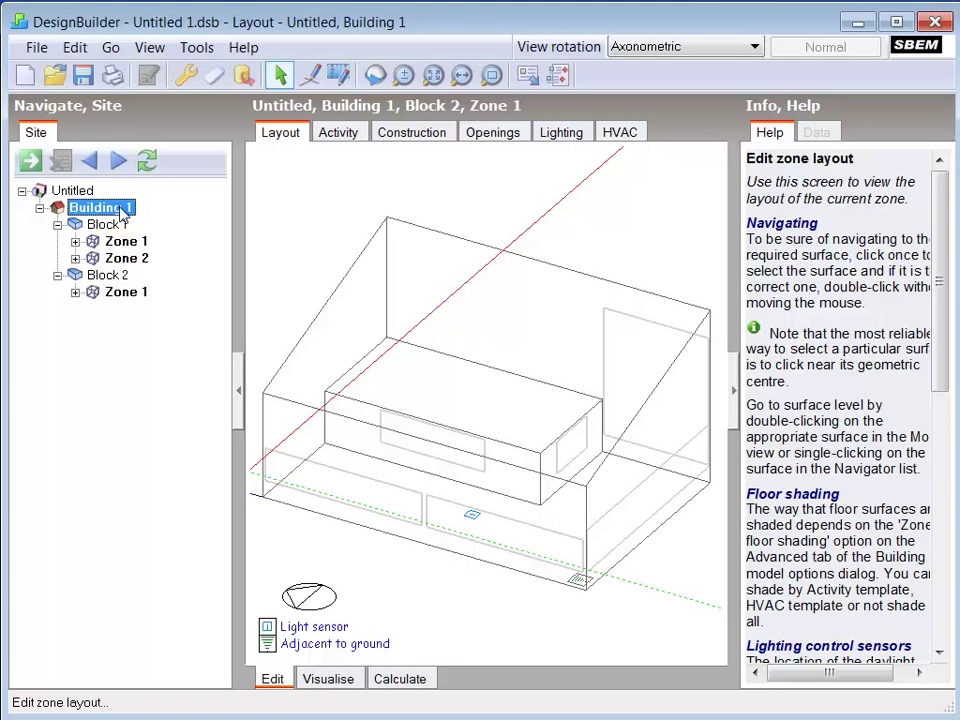
click(95, 207)
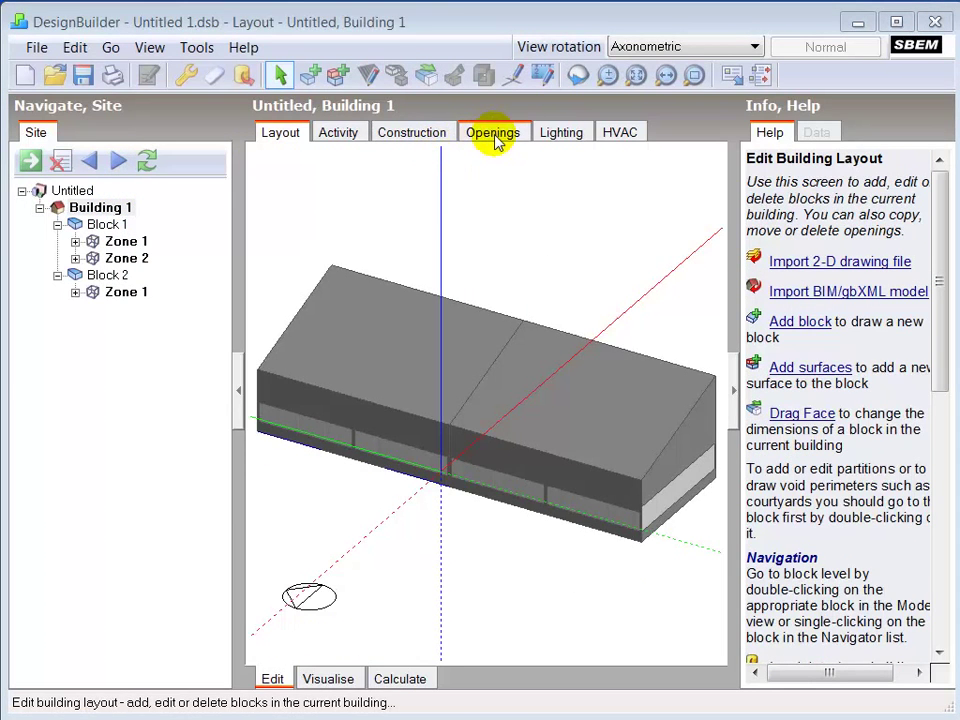
Review openings at 30% glazing and keep shading off, white and without brise-soleil
click(493, 131)
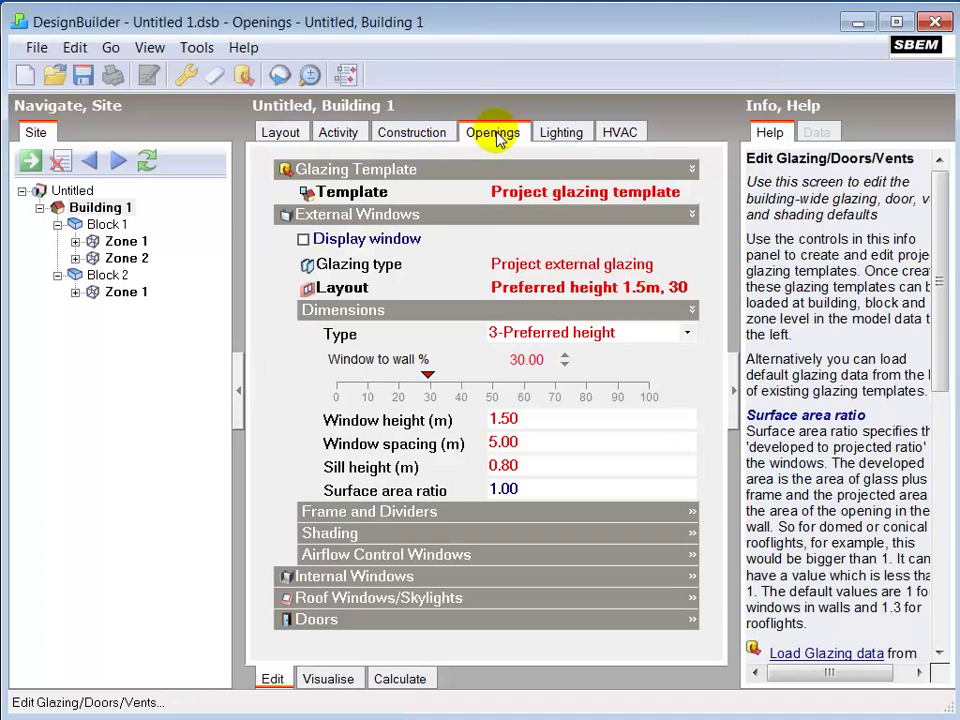
click(589, 489)
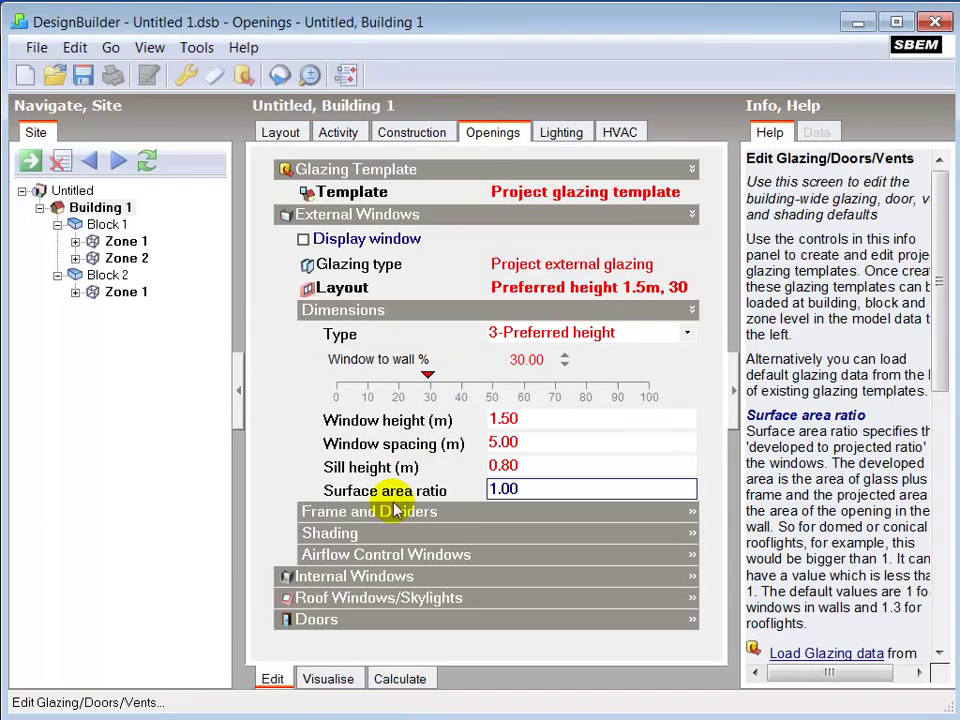
click(330, 533)
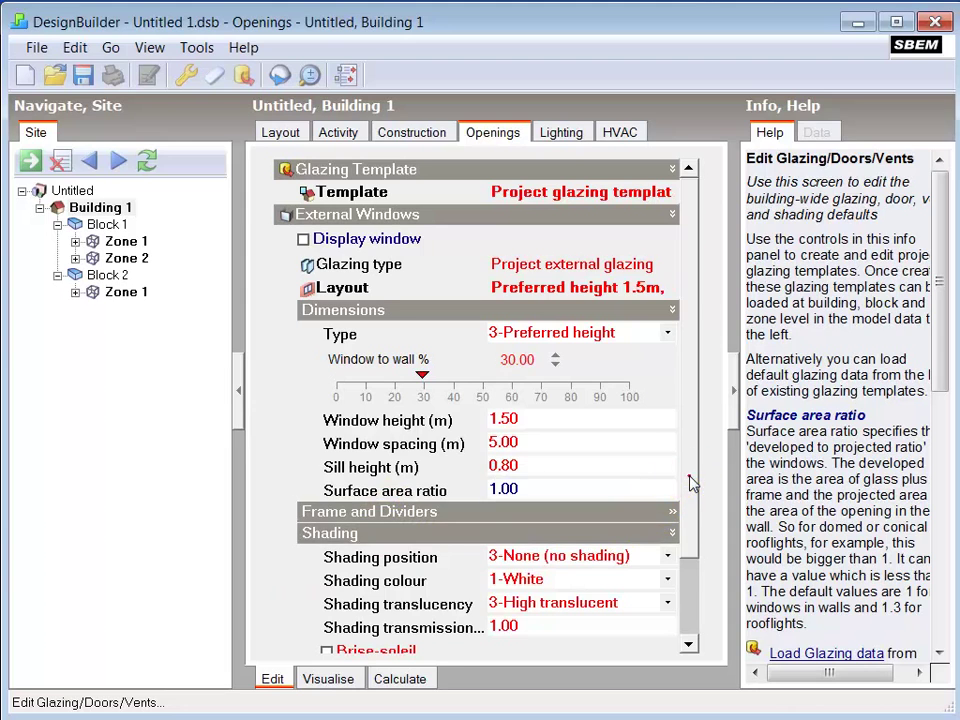
scroll(down, 3)
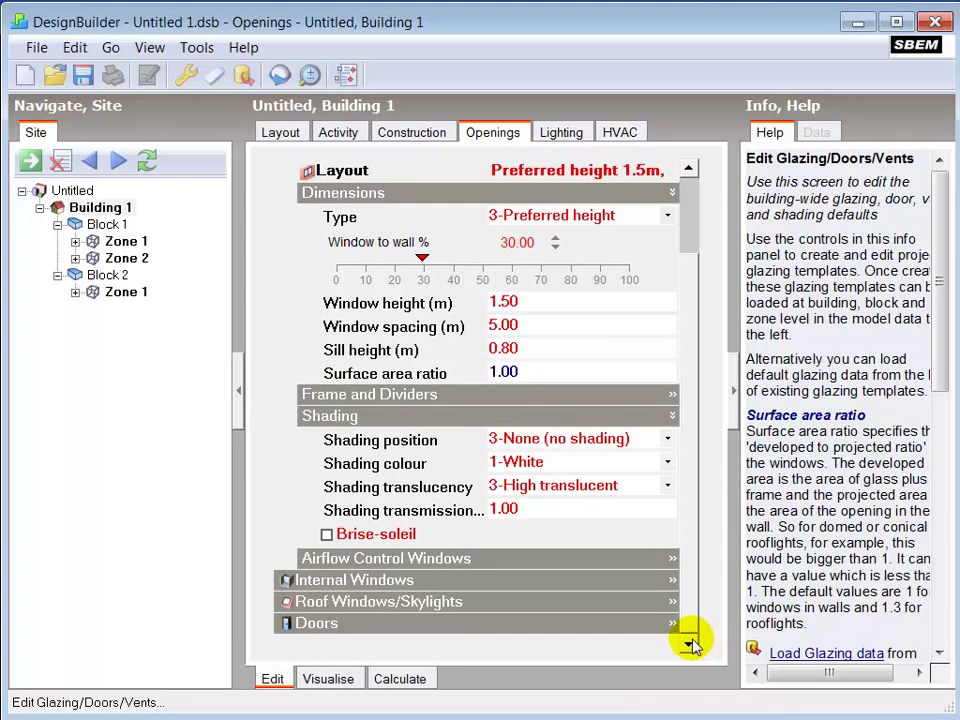
mouse_move(685, 607)
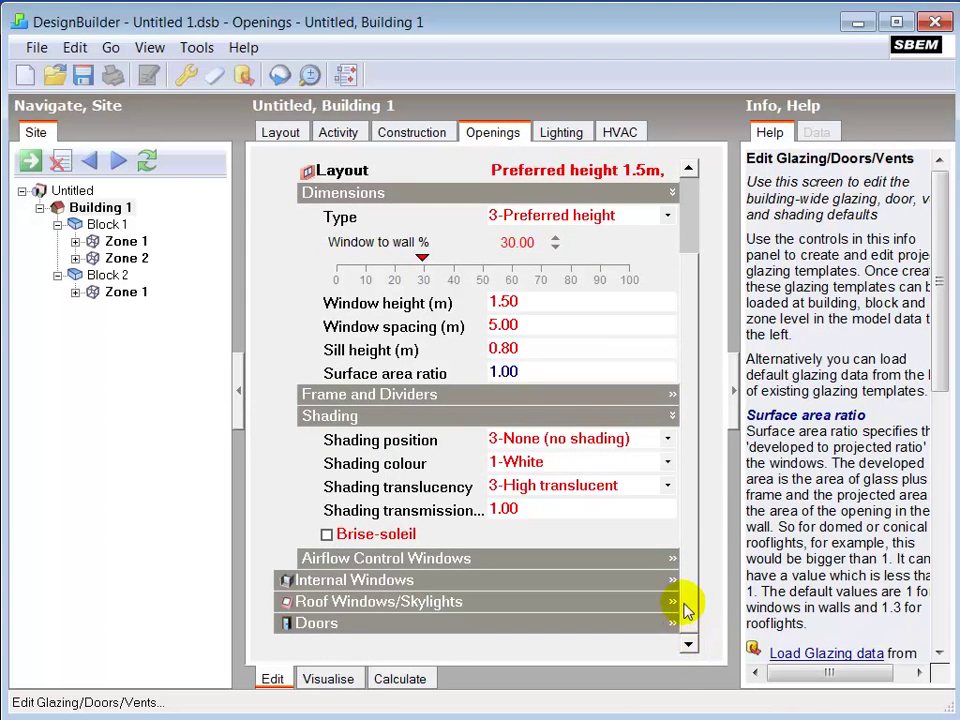
click(667, 438)
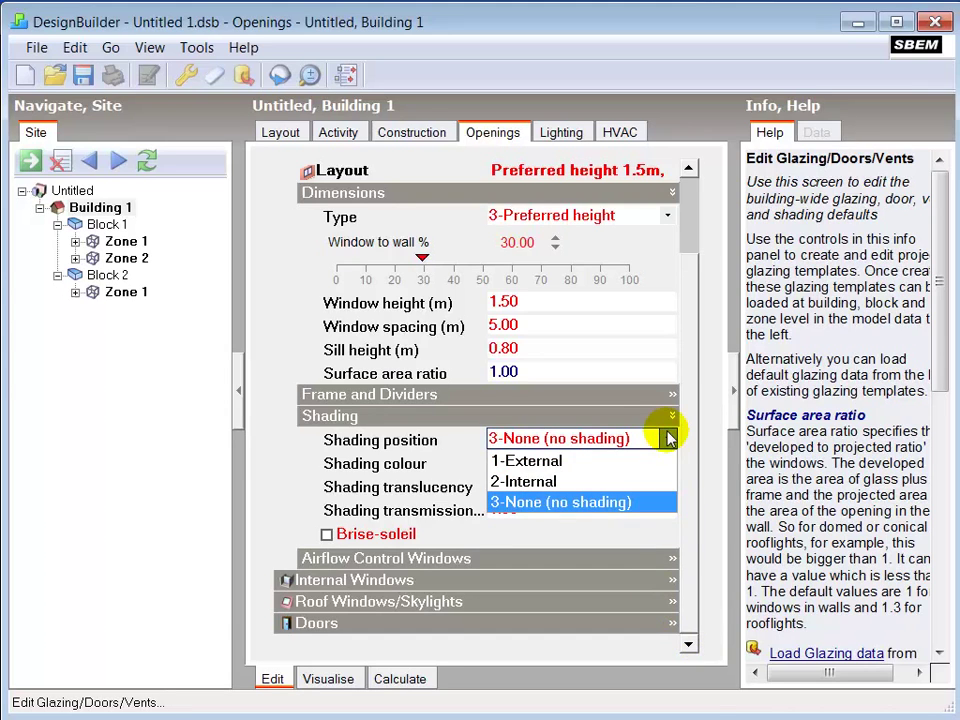
click(668, 463)
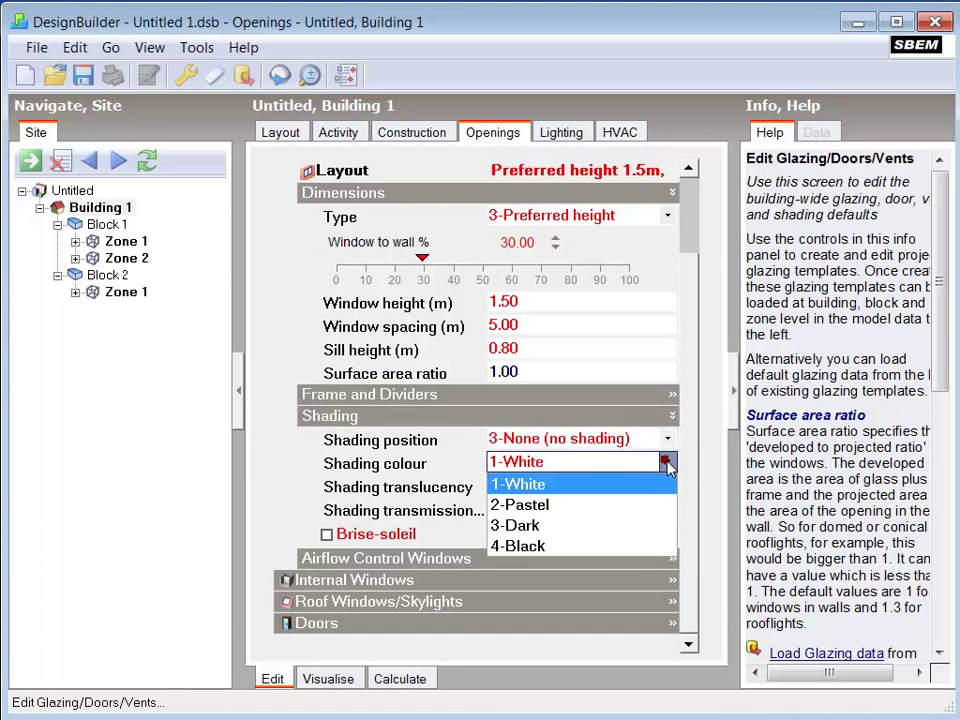
click(668, 486)
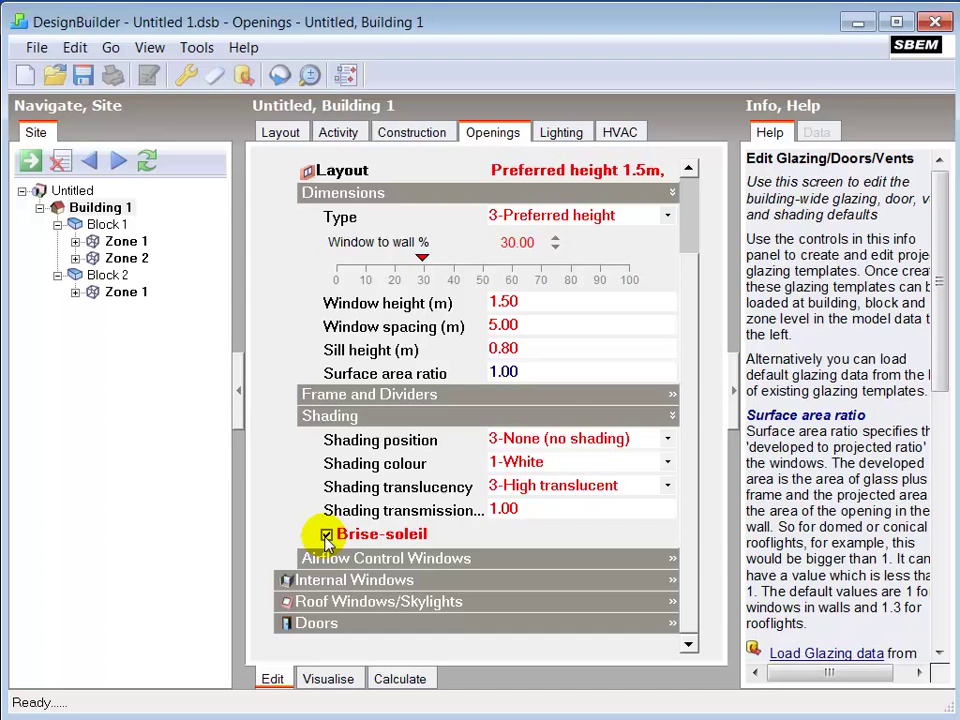
click(325, 534)
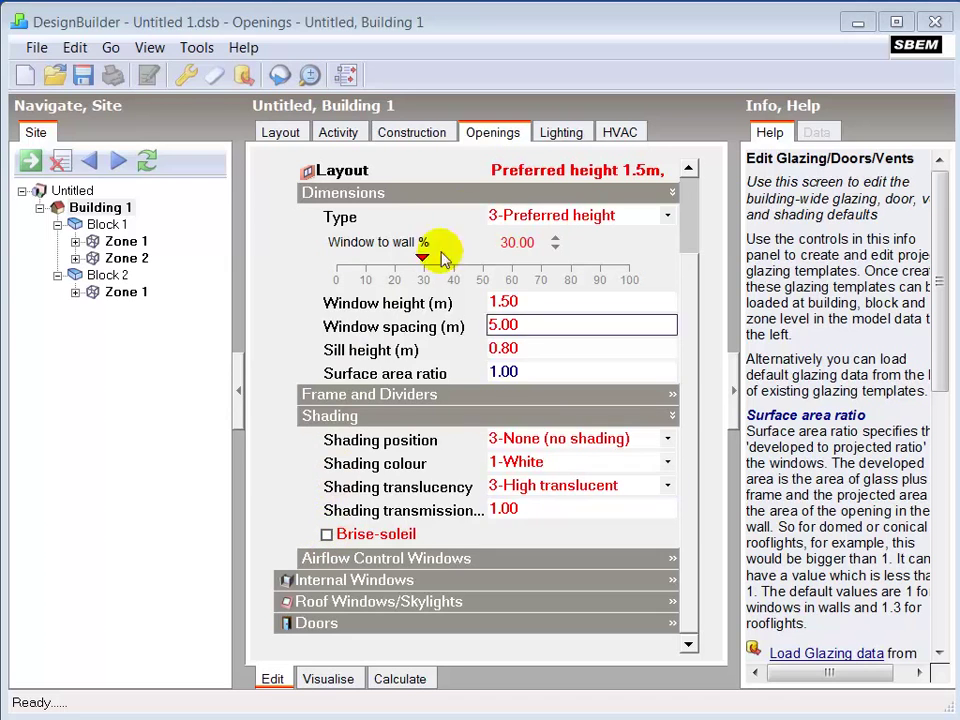
Enable constant illuminance control and toggle local manual switching in Building 1's lighting
click(561, 131)
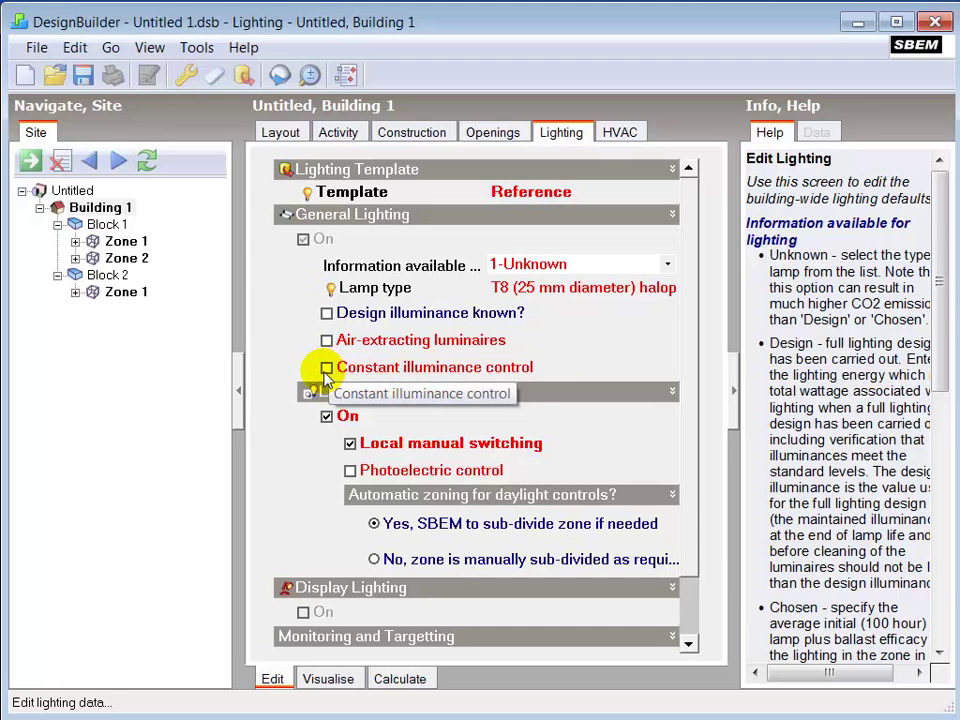
click(326, 367)
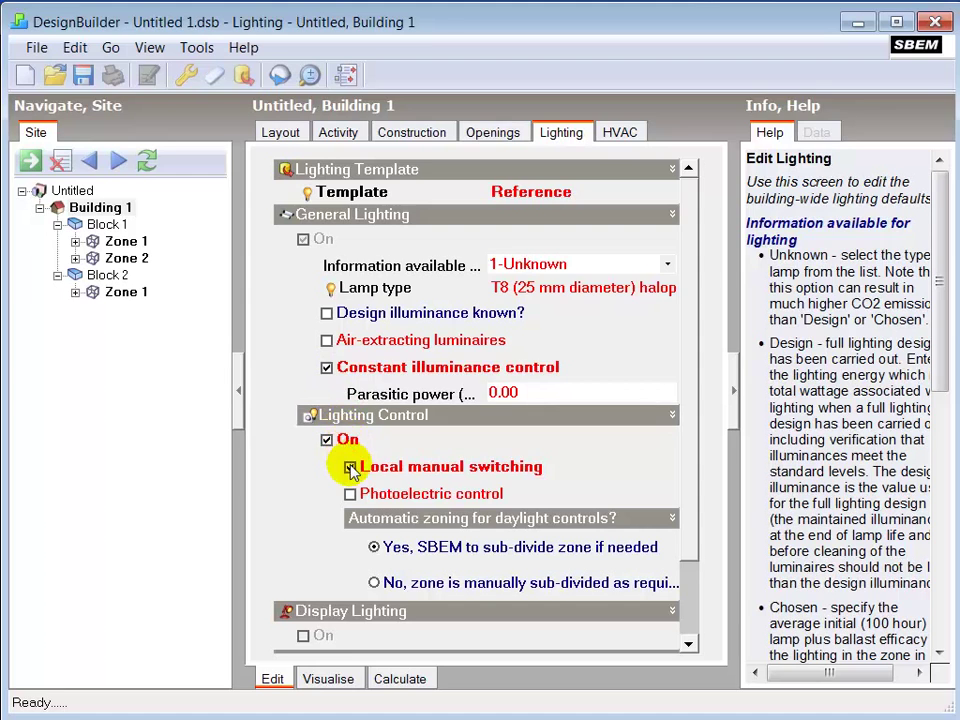
click(350, 466)
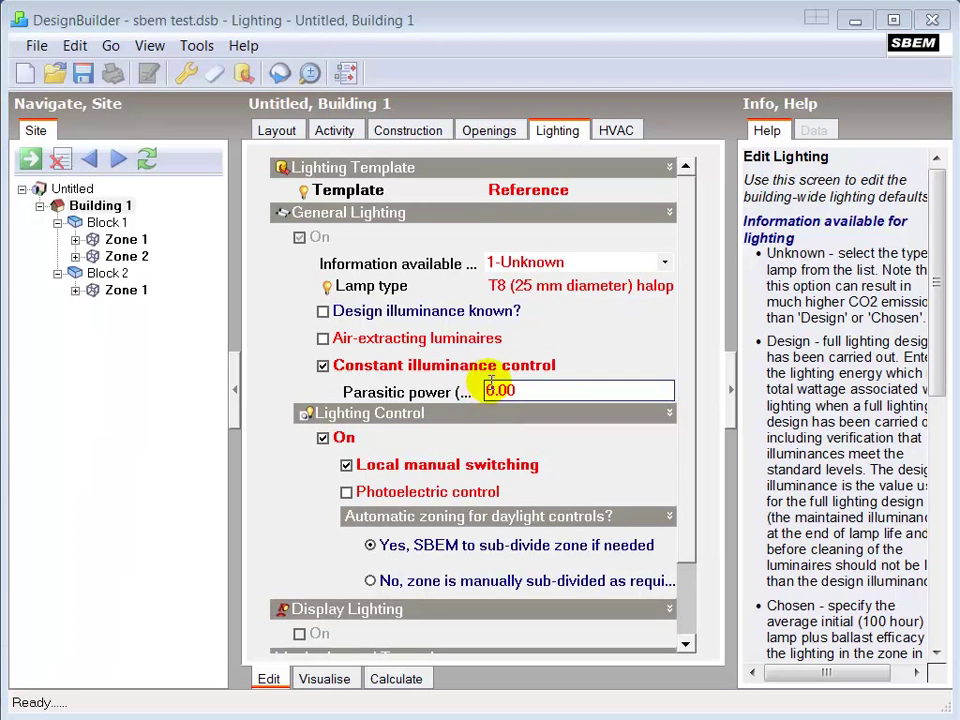
Show Building 1's HVAC data with natural gas fuel and Project DHW
click(616, 130)
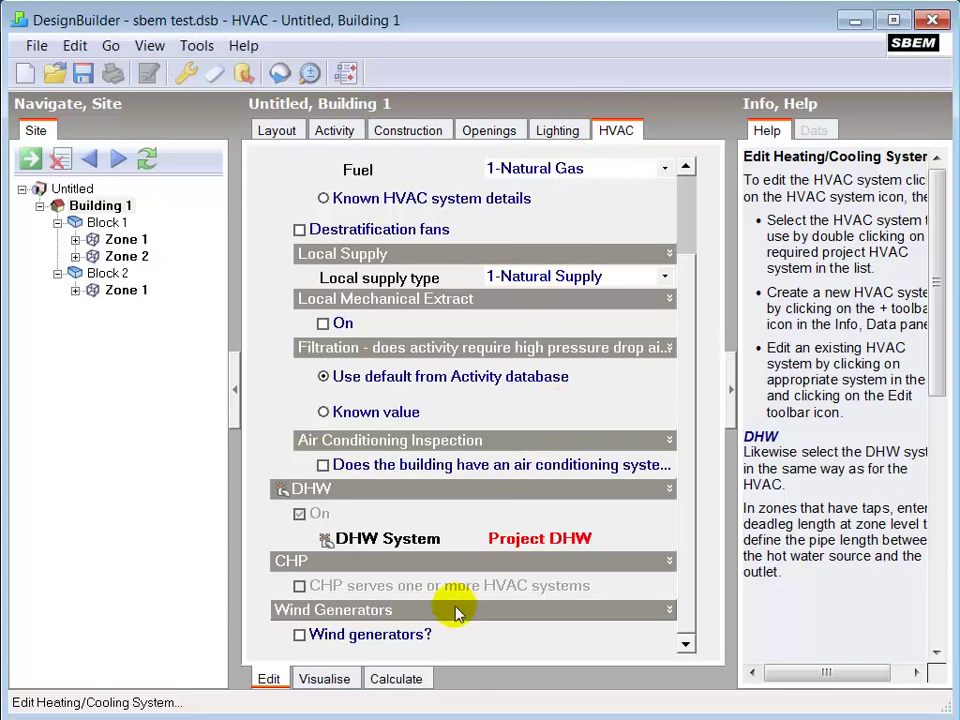
mouse_move(440, 638)
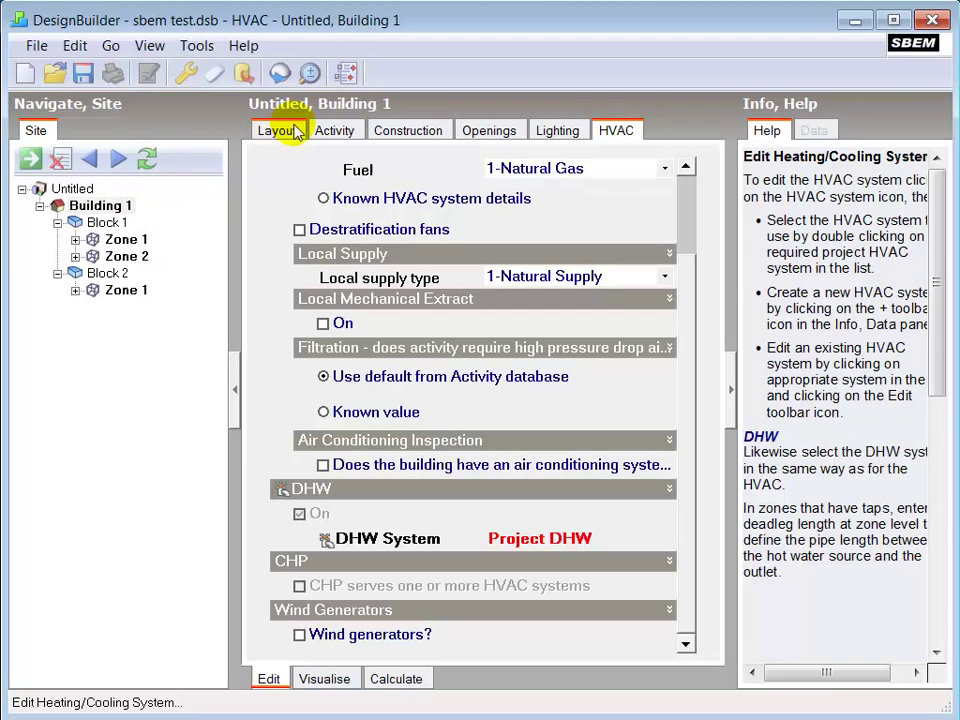
Return to the layout showing Solar collector 1 and Solar collector 2 on the model
click(277, 130)
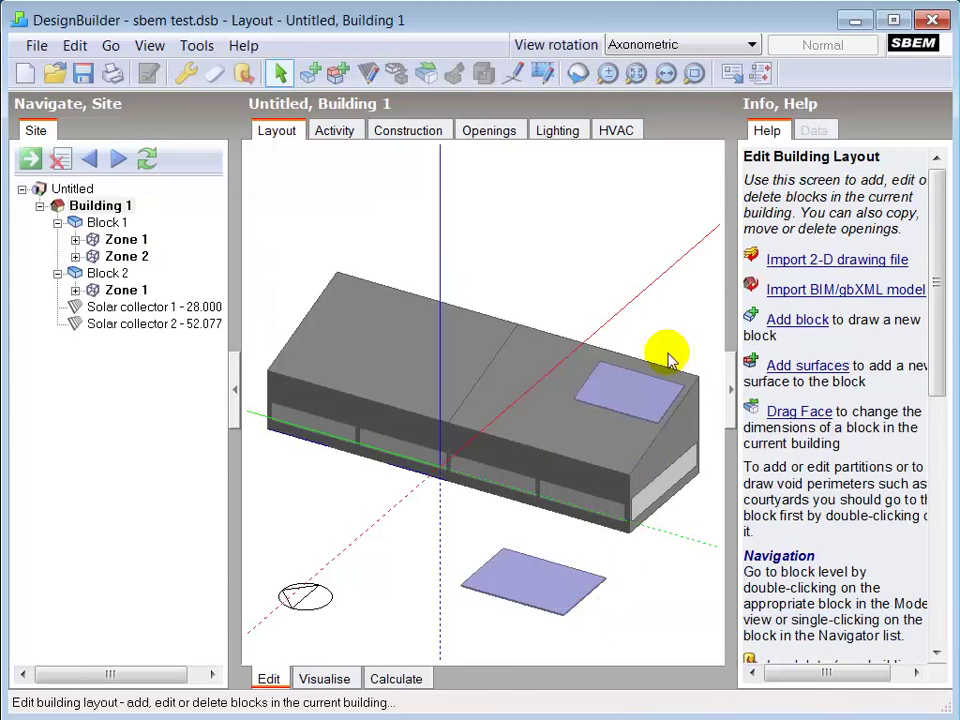
Zoom in and rotate the ground-mounted collector, then zoom extents and select Solar collector 1
click(688, 72)
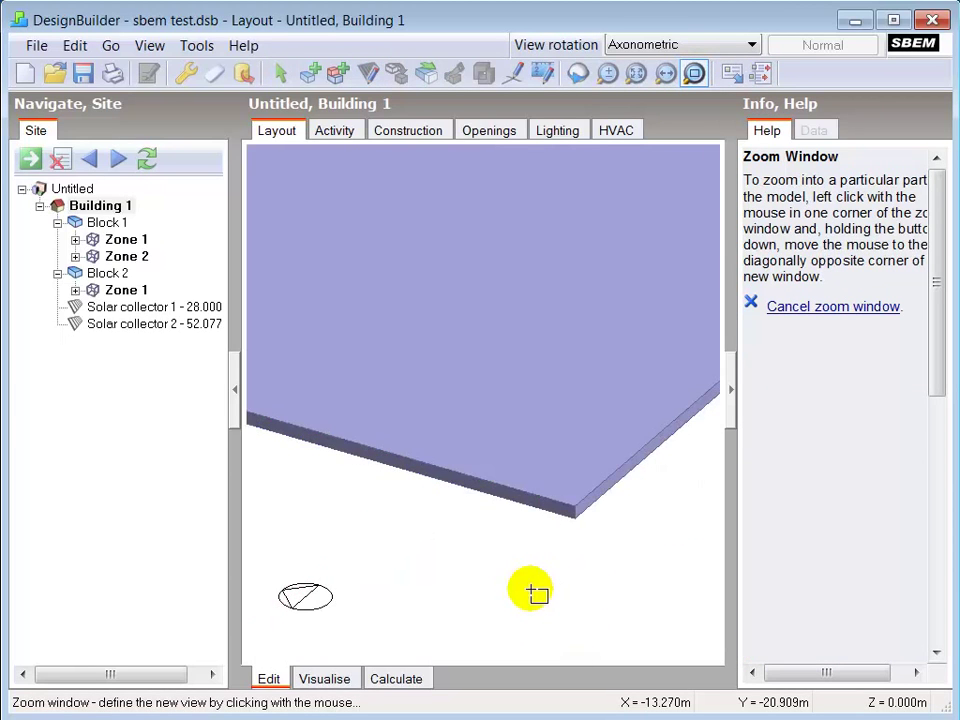
right_click(533, 592)
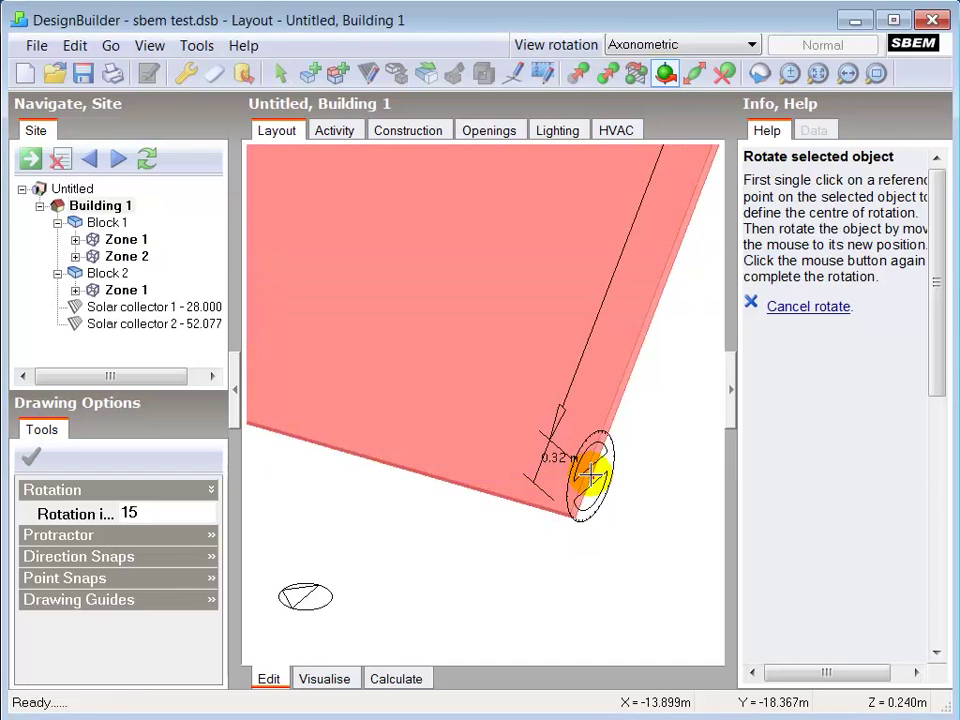
right_click(585, 480)
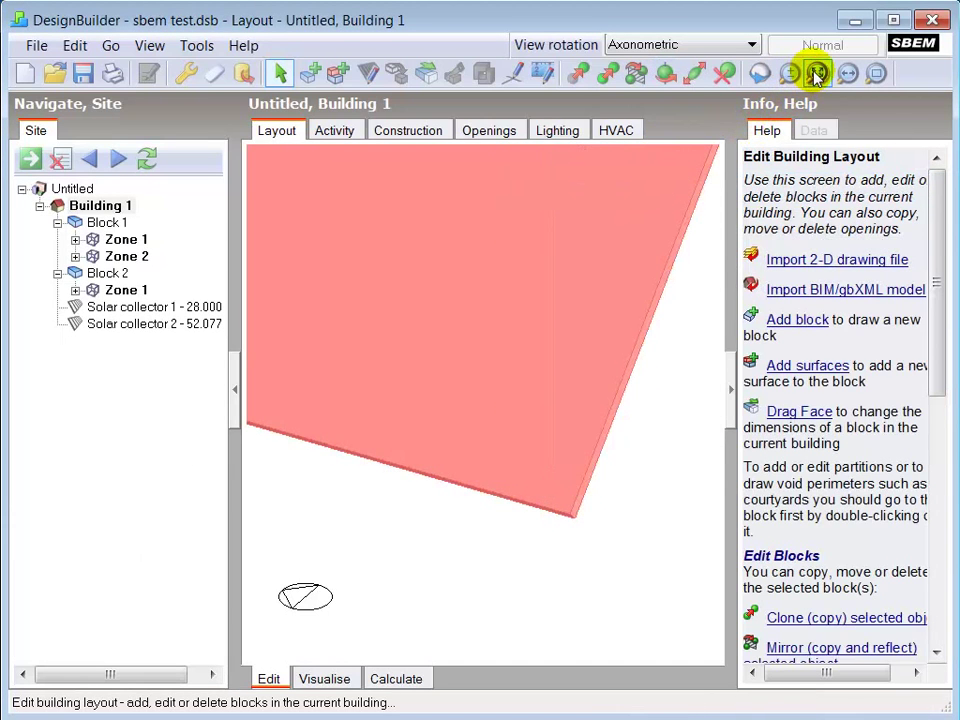
click(816, 72)
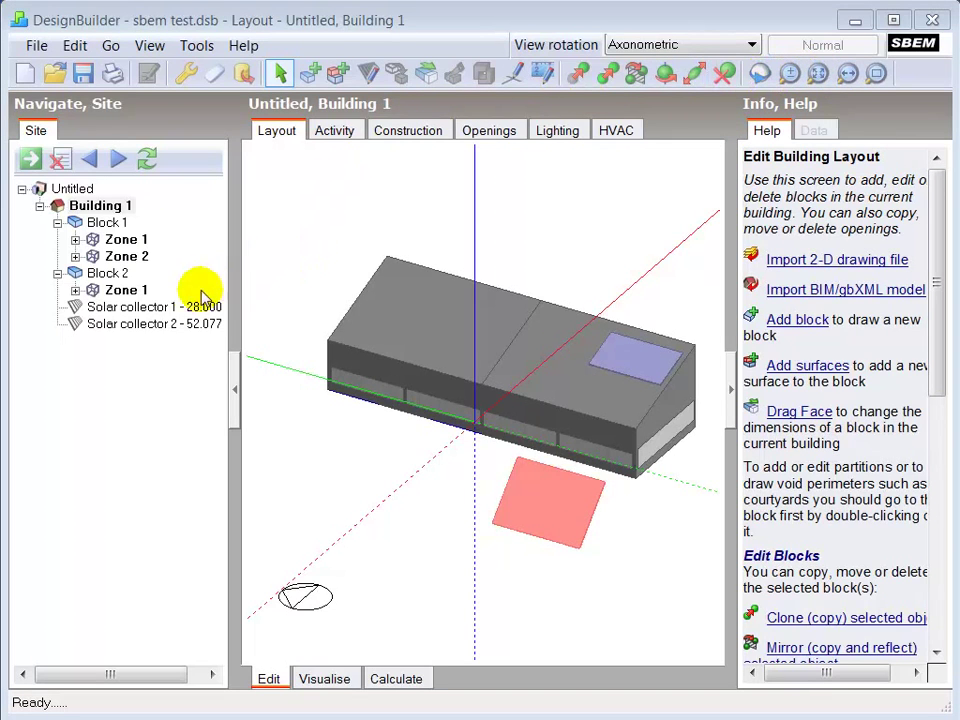
click(145, 307)
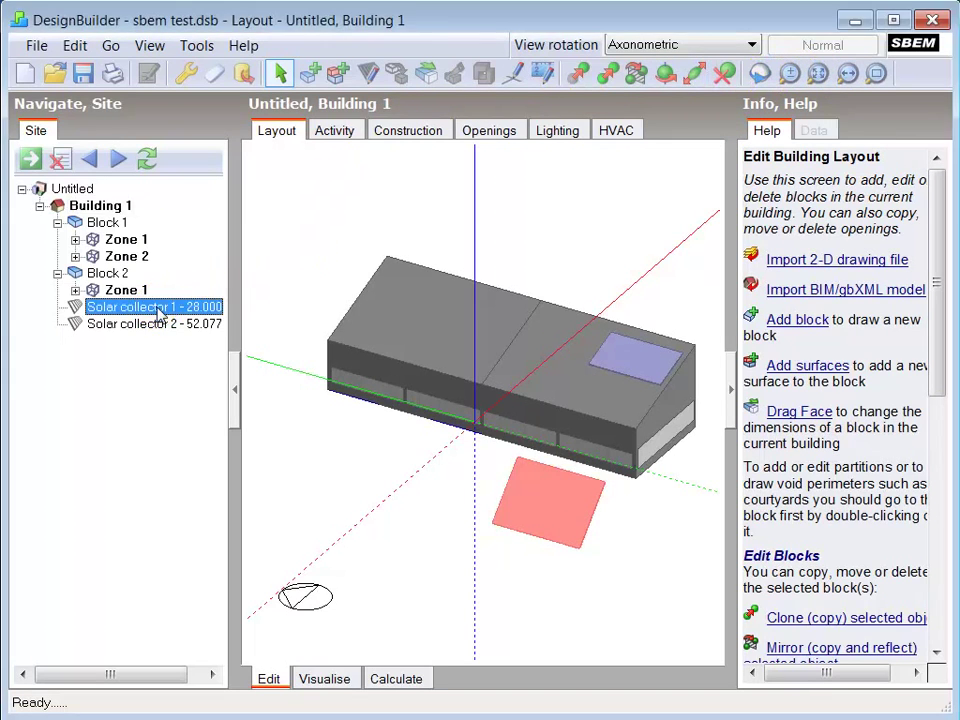
Open Solar collector 1 from the navigator and show its Construction settings
double_click(140, 307)
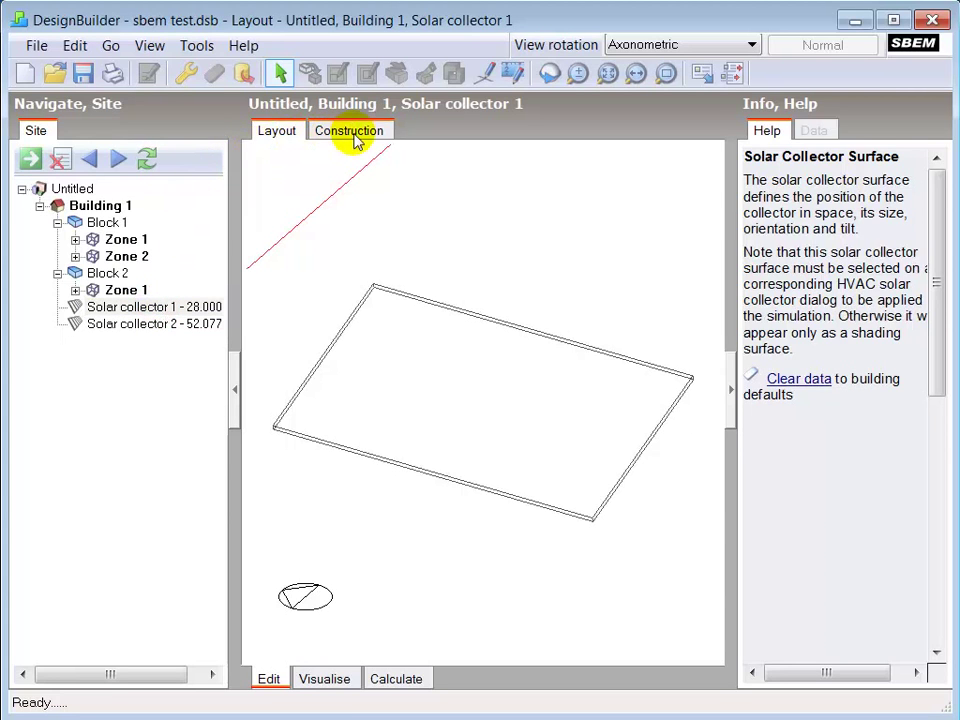
click(349, 130)
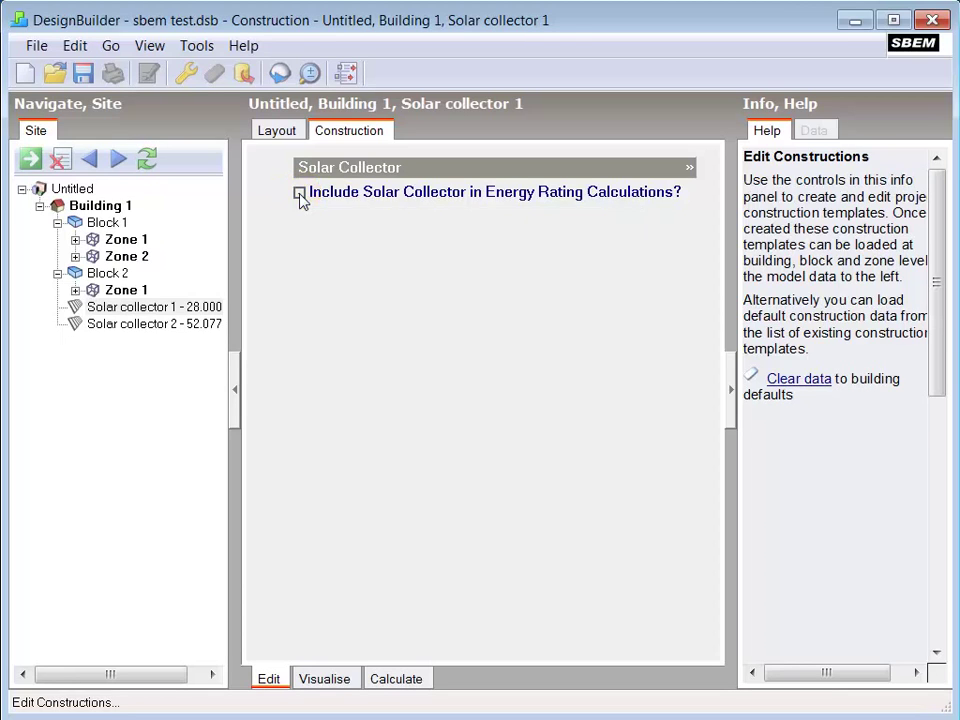
Include Solar collector 1 in energy rating: multiplier 1, unventilated modules, specified by 1.000 peak power
click(301, 191)
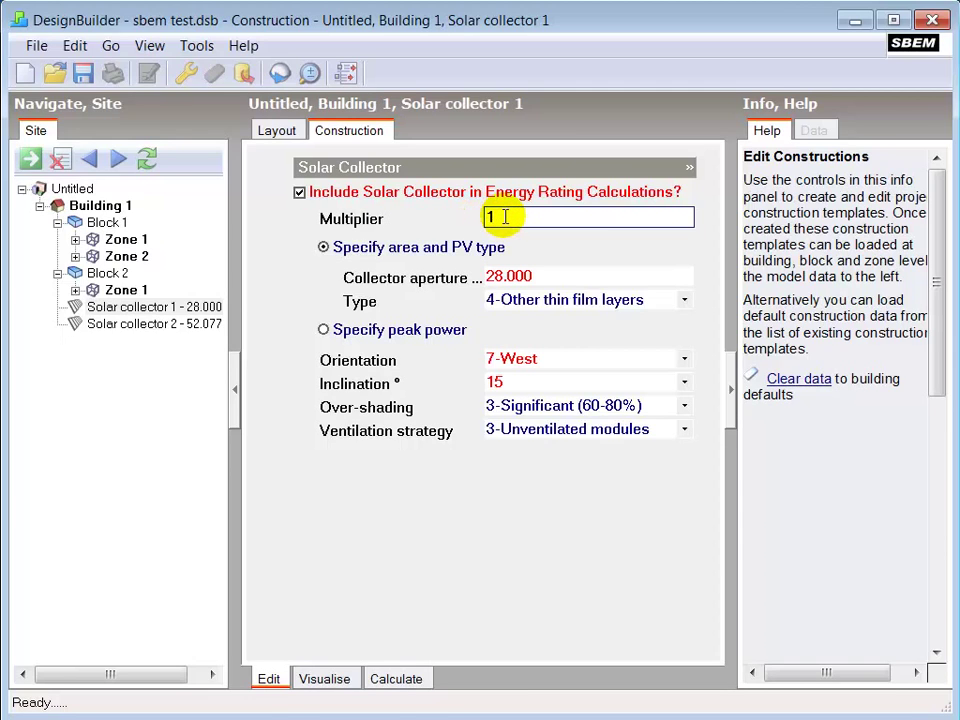
click(323, 247)
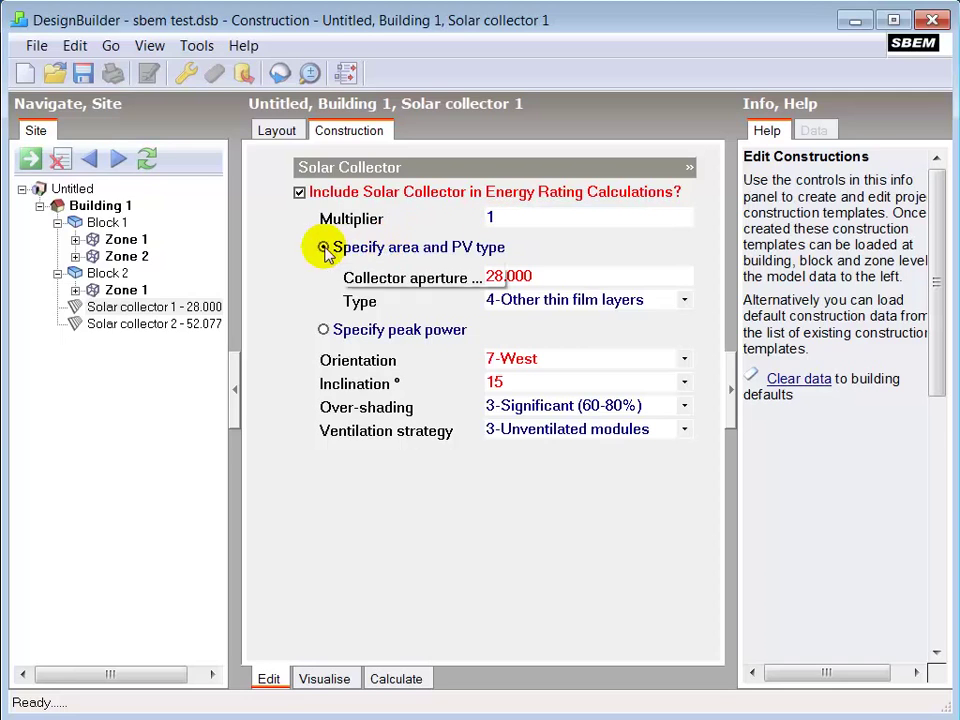
mouse_move(447, 252)
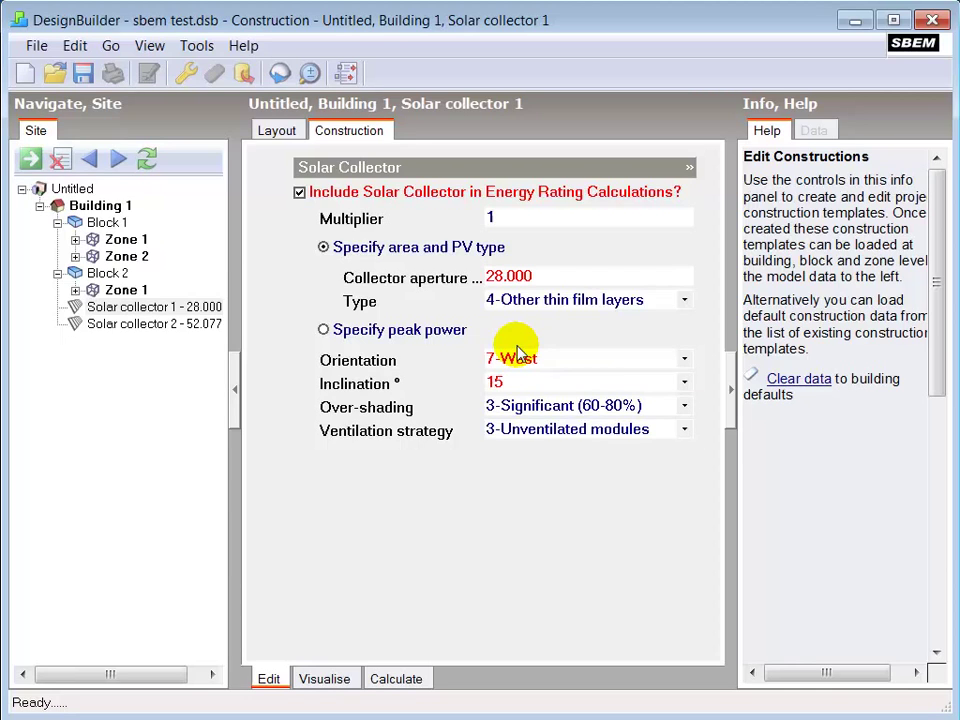
click(520, 276)
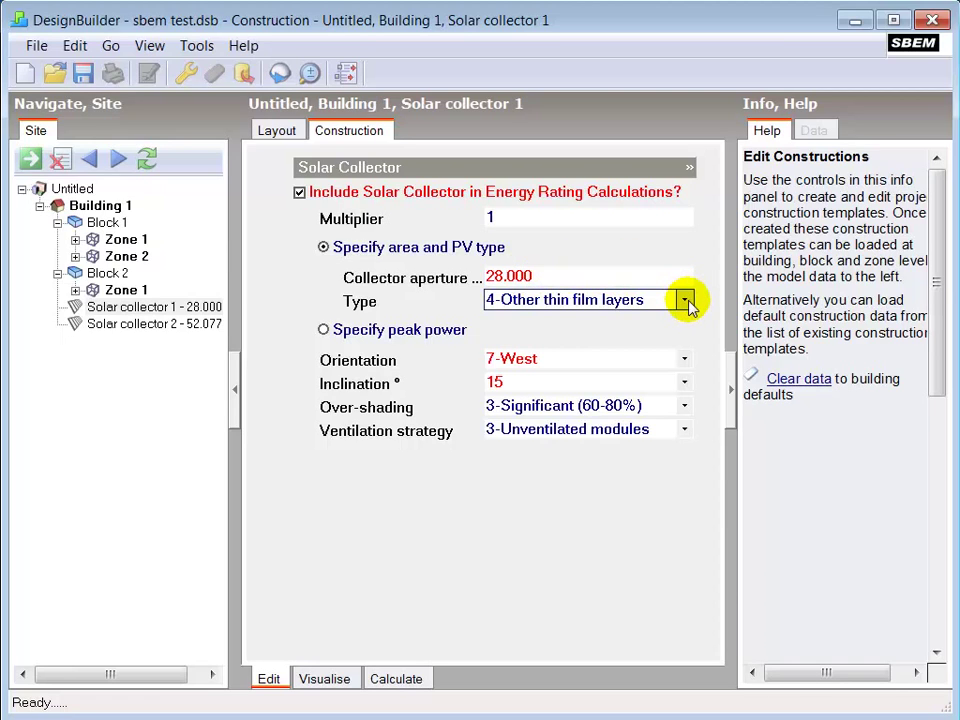
click(685, 300)
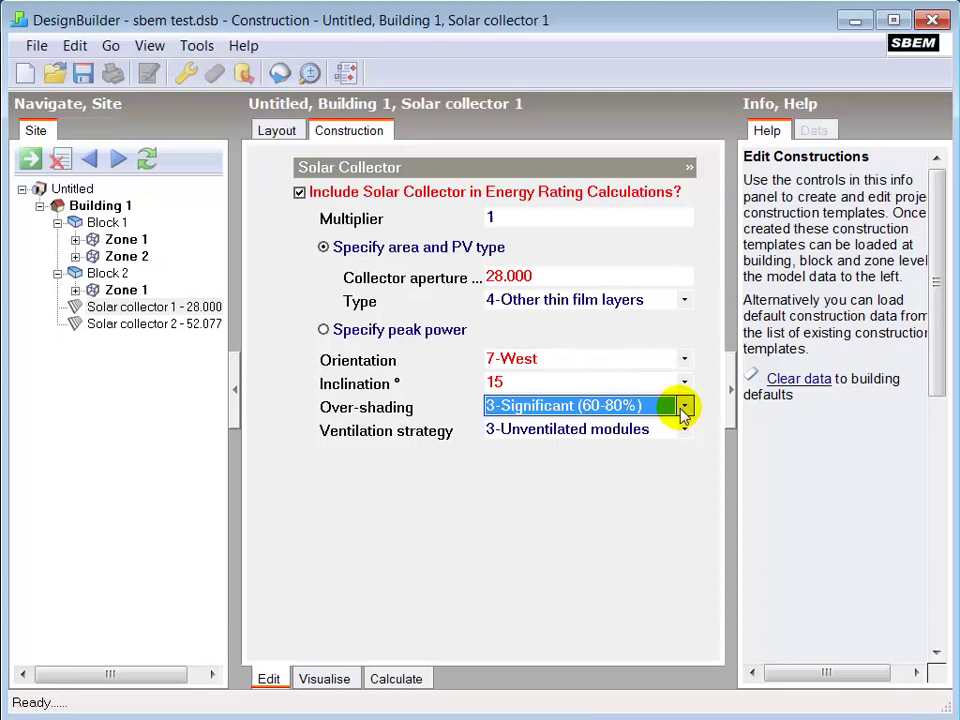
click(684, 429)
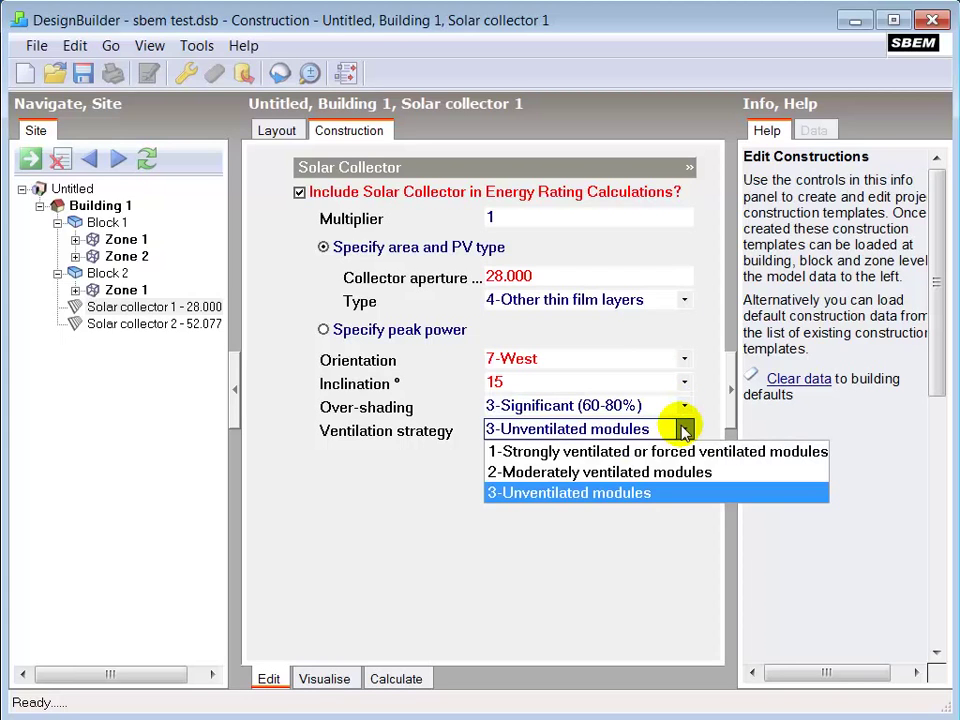
click(568, 492)
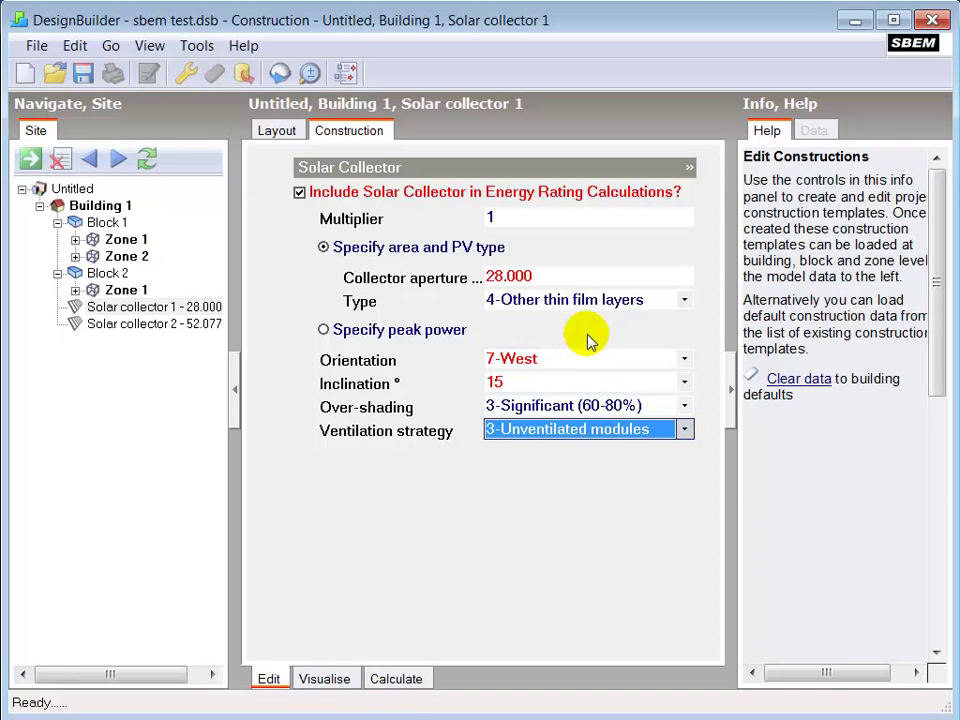
click(323, 329)
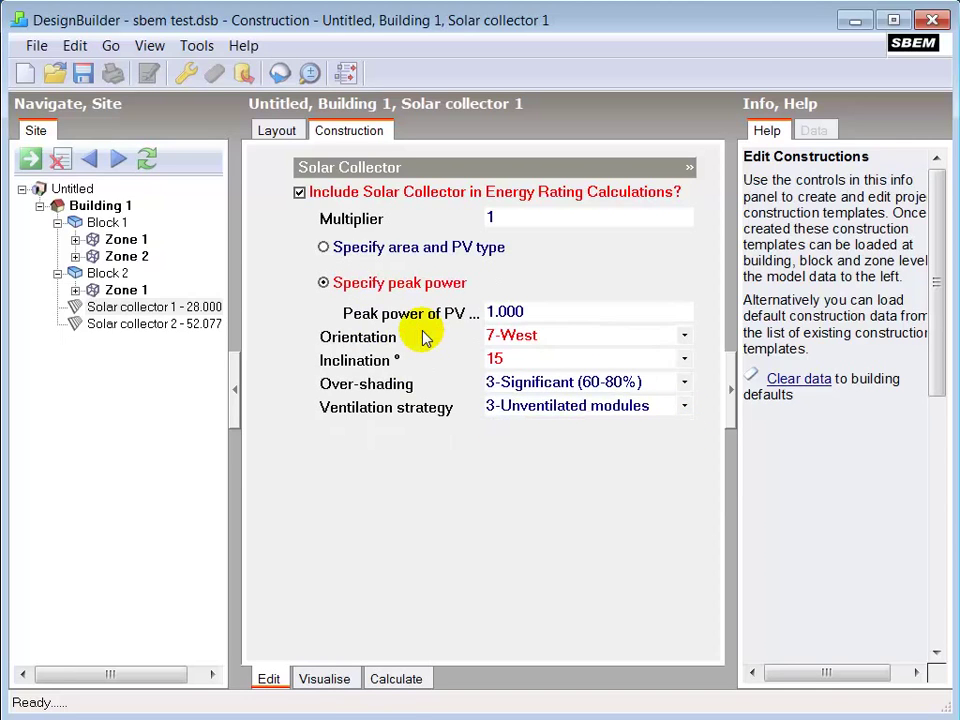